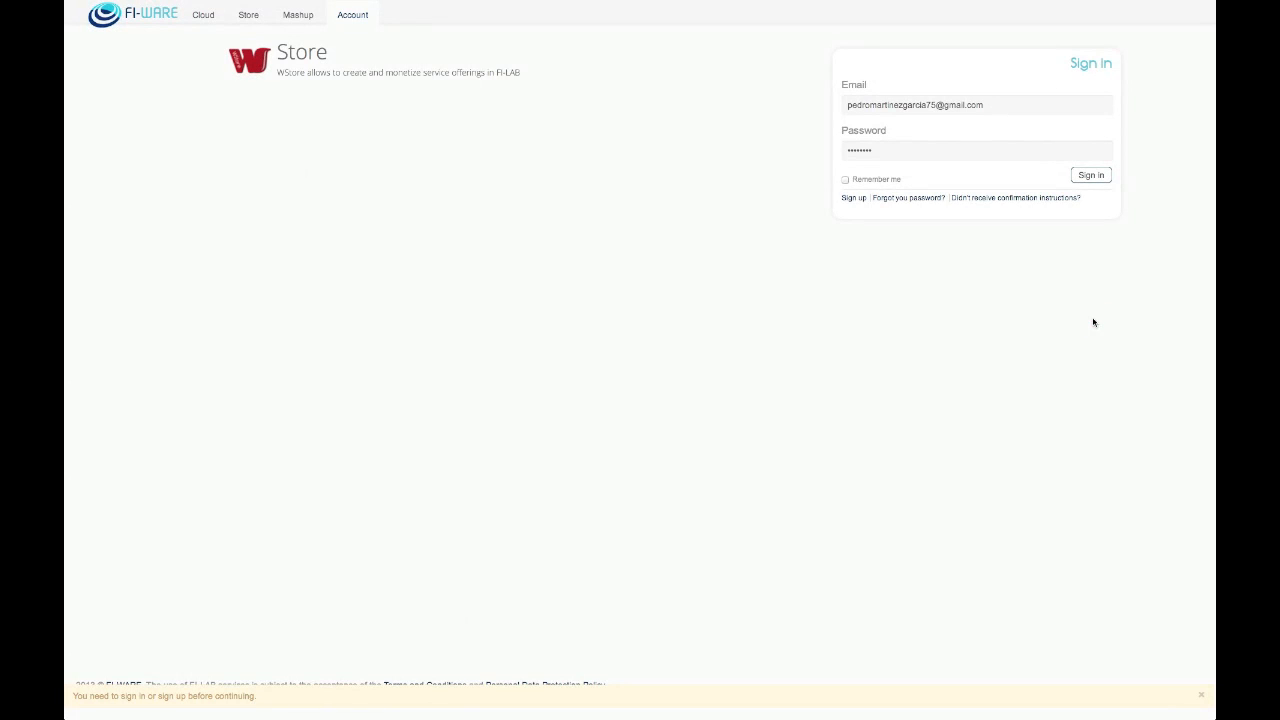
Step: Sign in to the store and view all offerings
click(1090, 175)
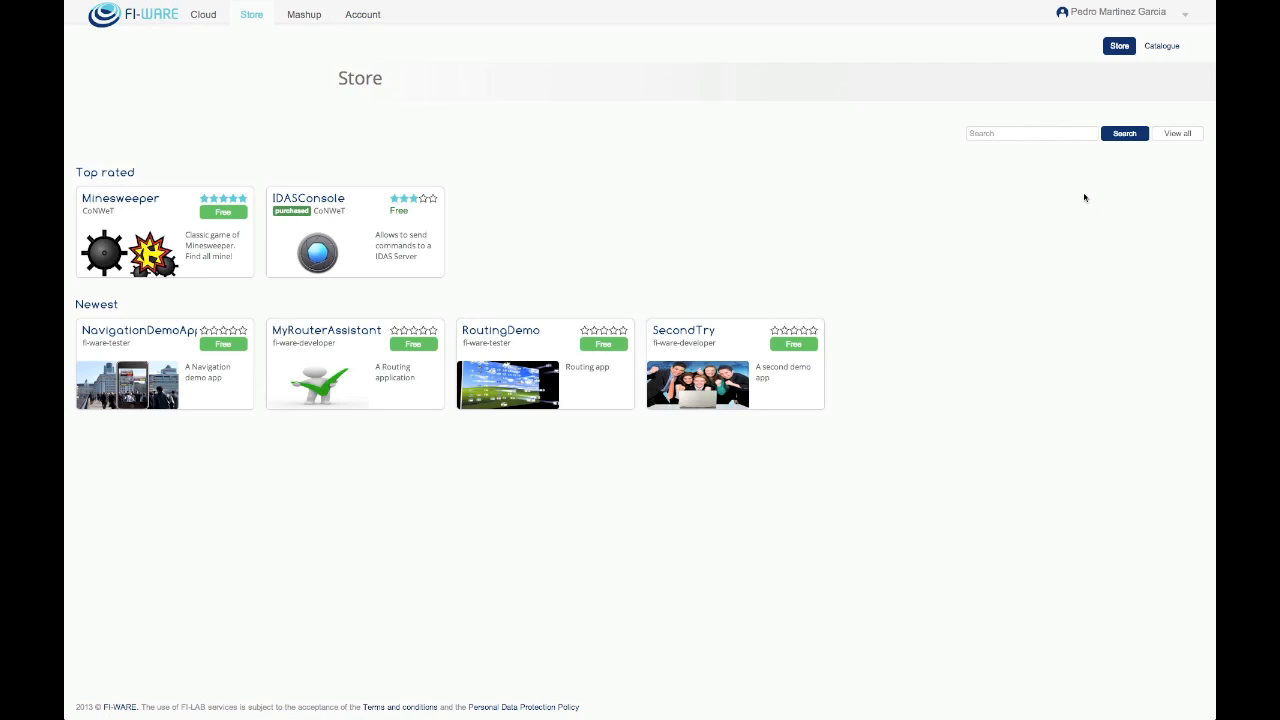
click(1177, 133)
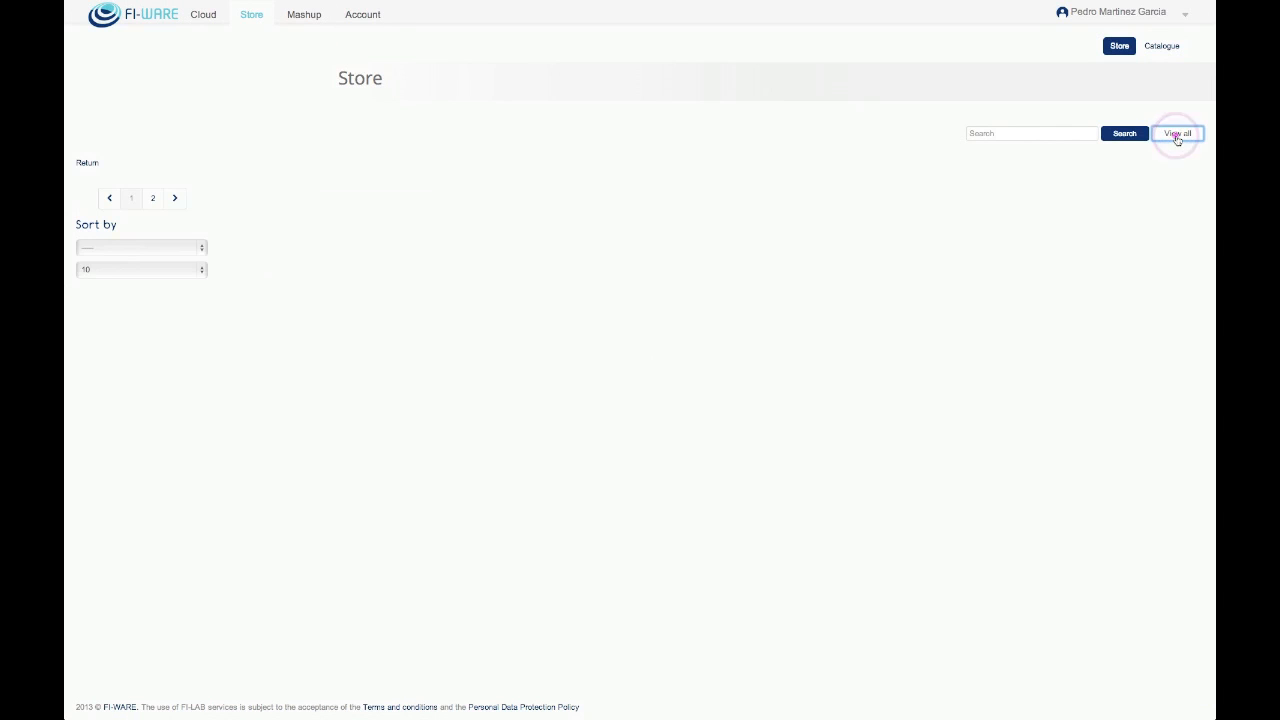
click(1177, 133)
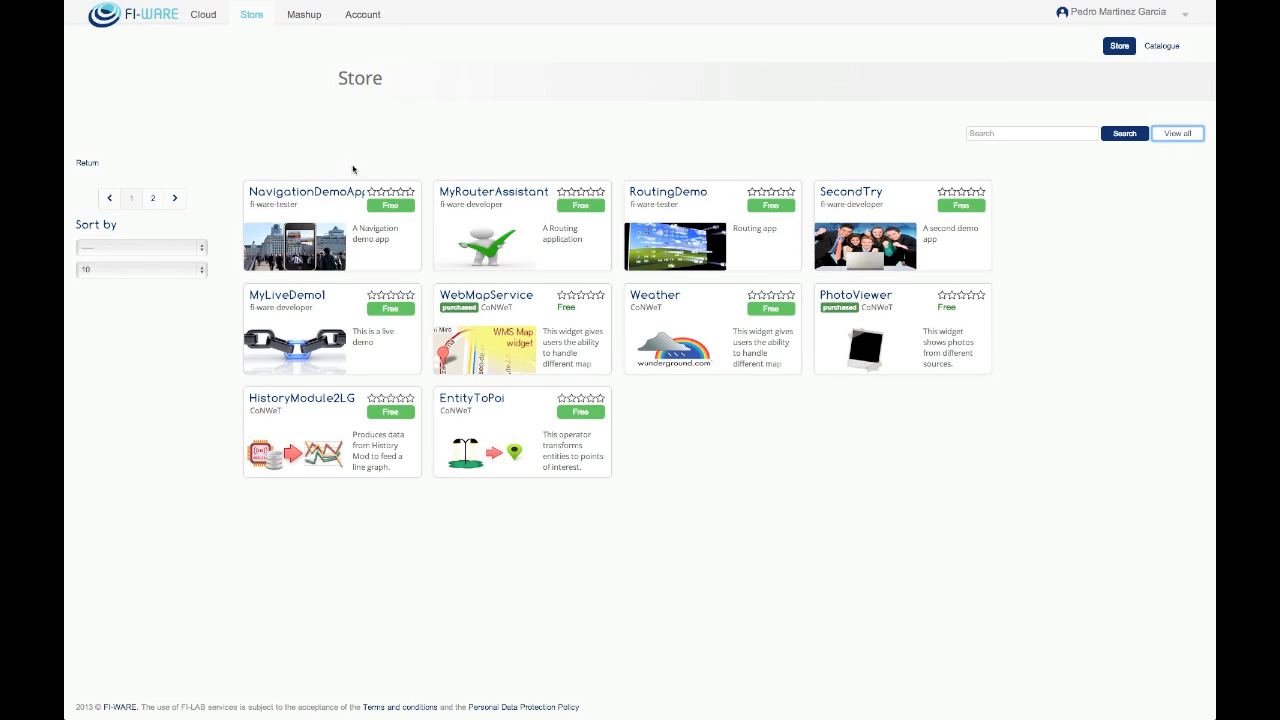
Step: List offerings twenty per page sorted by Popularity, then go to the Catalogue
click(140, 269)
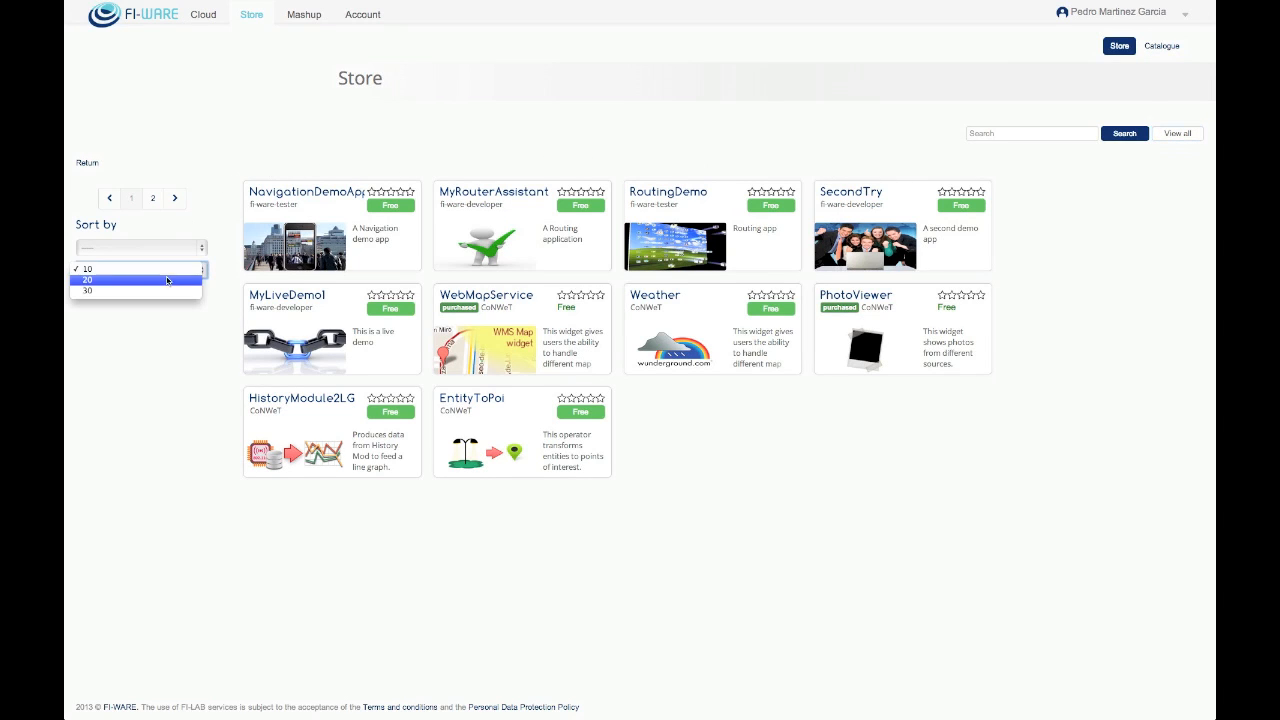
click(140, 279)
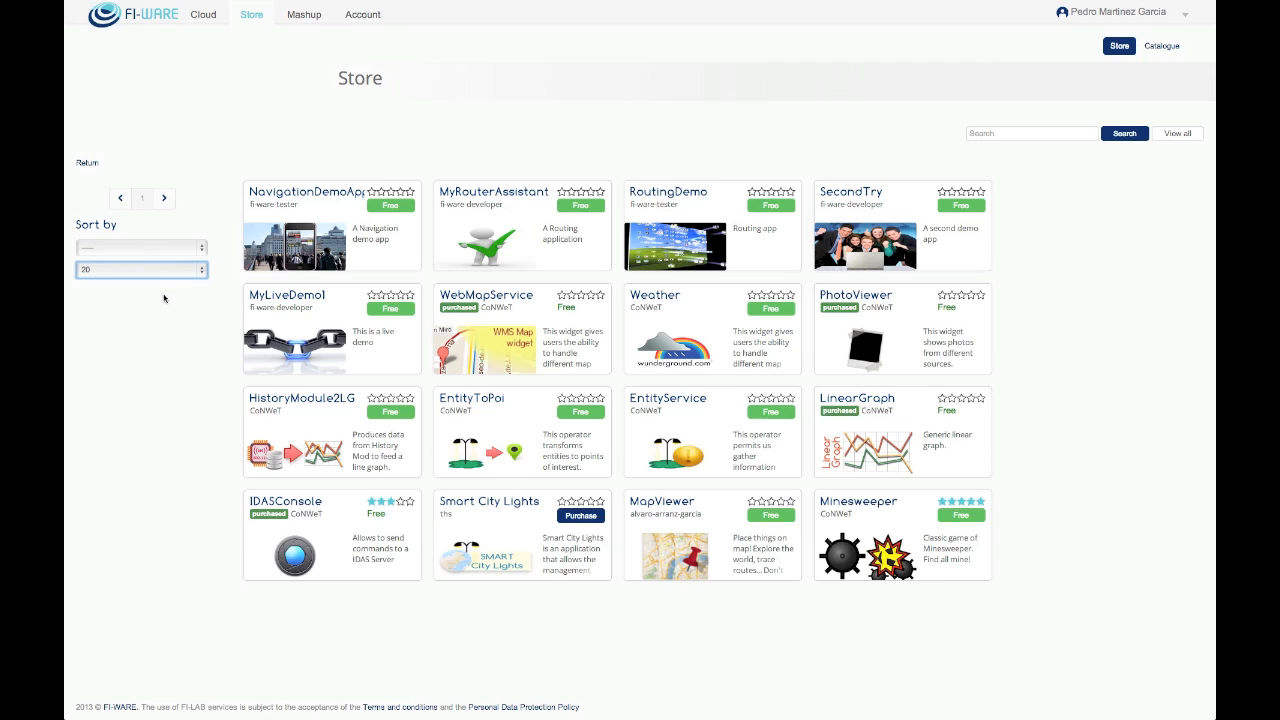
click(140, 247)
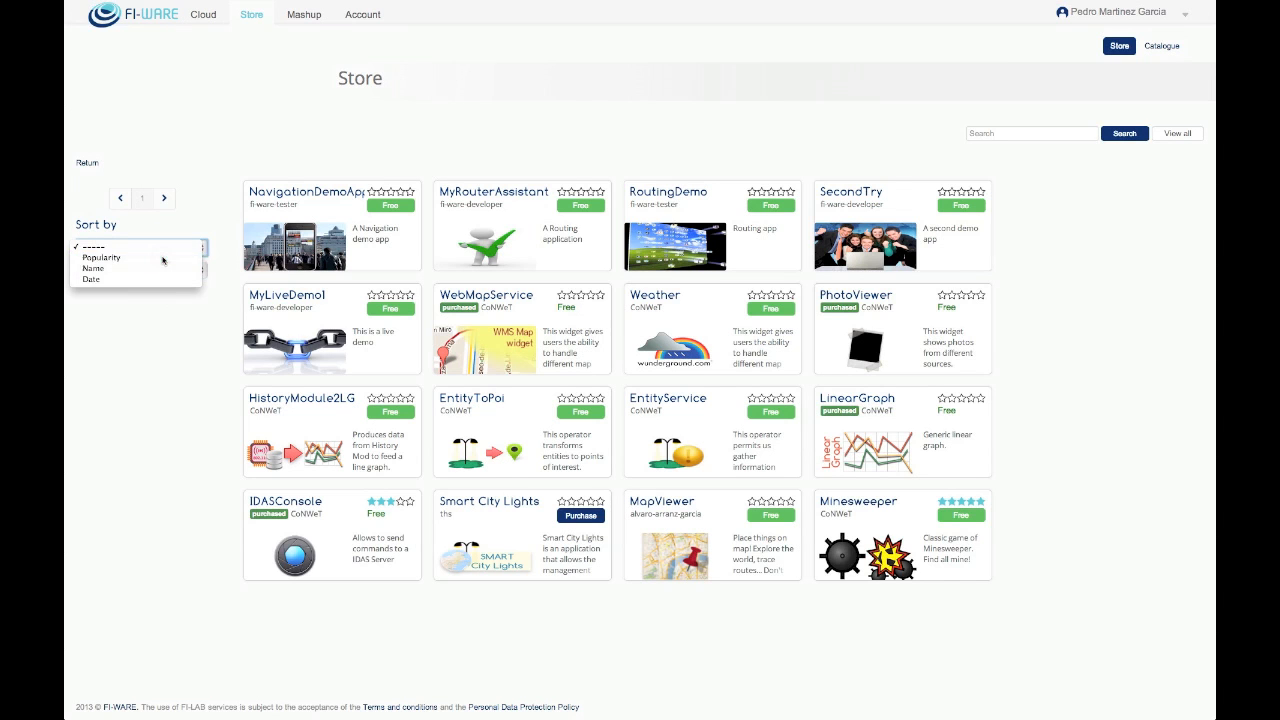
click(100, 257)
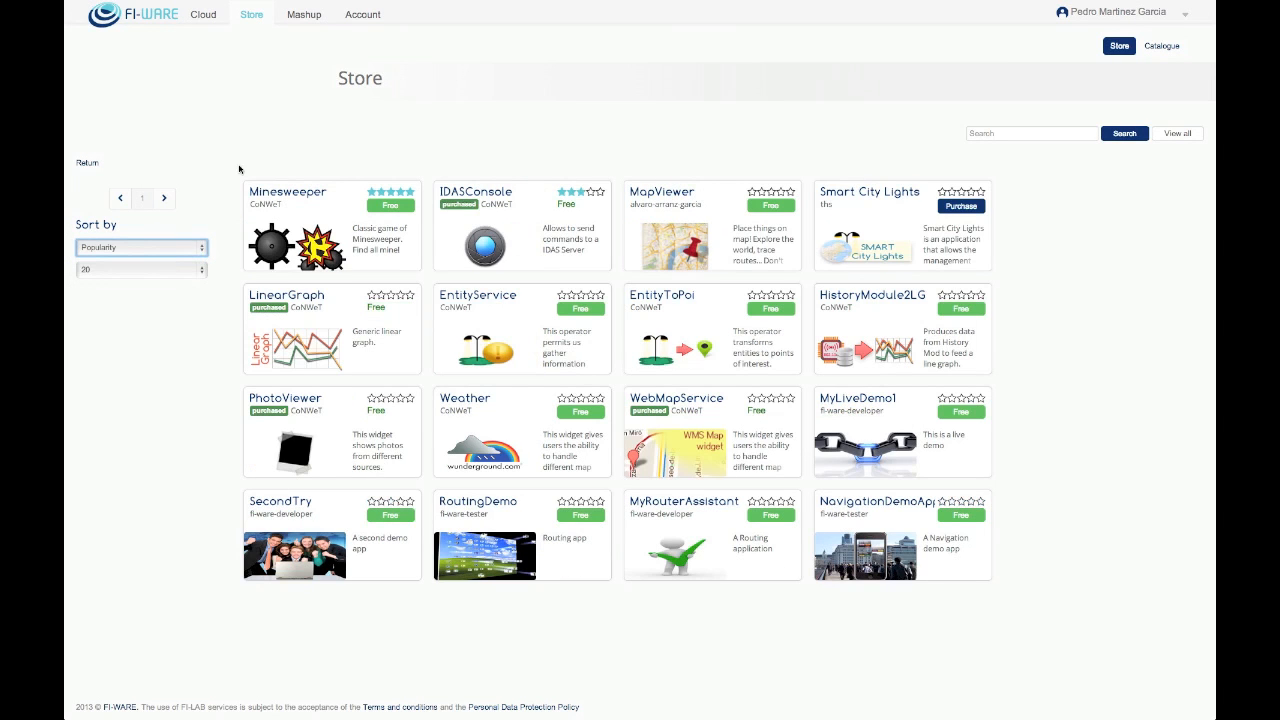
mouse_move(875, 152)
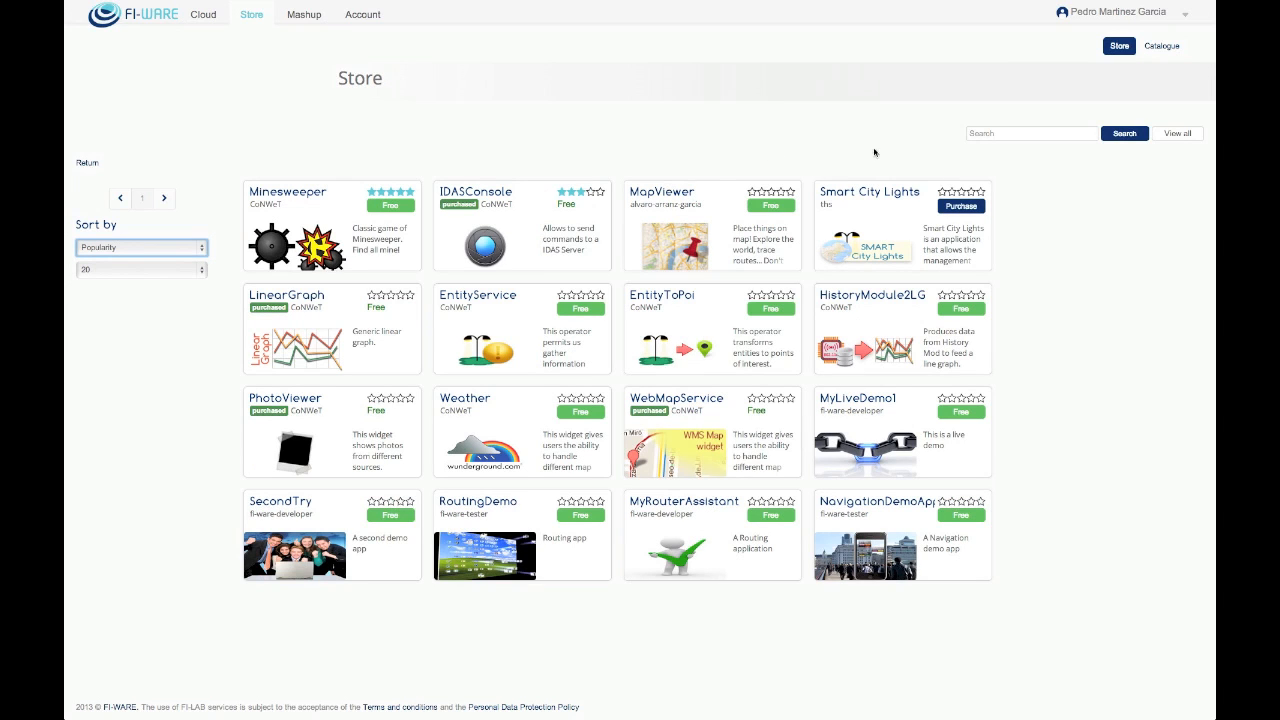
click(1161, 45)
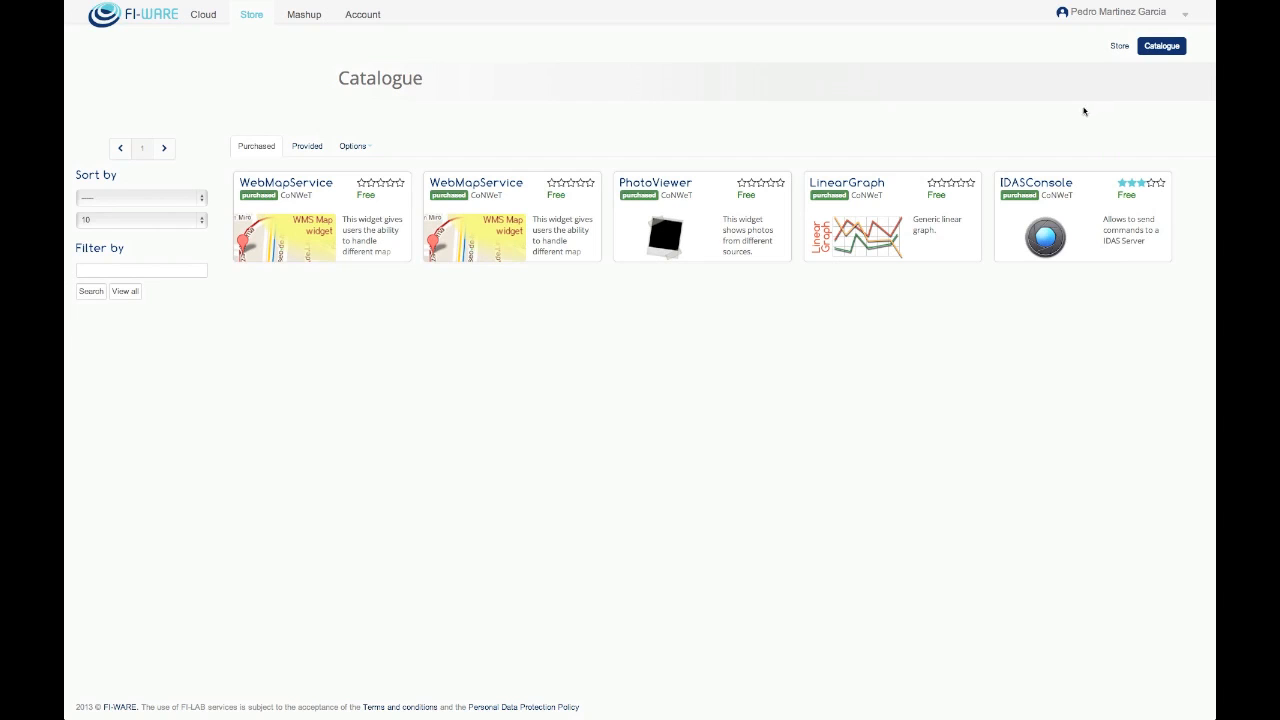
mouse_move(353, 173)
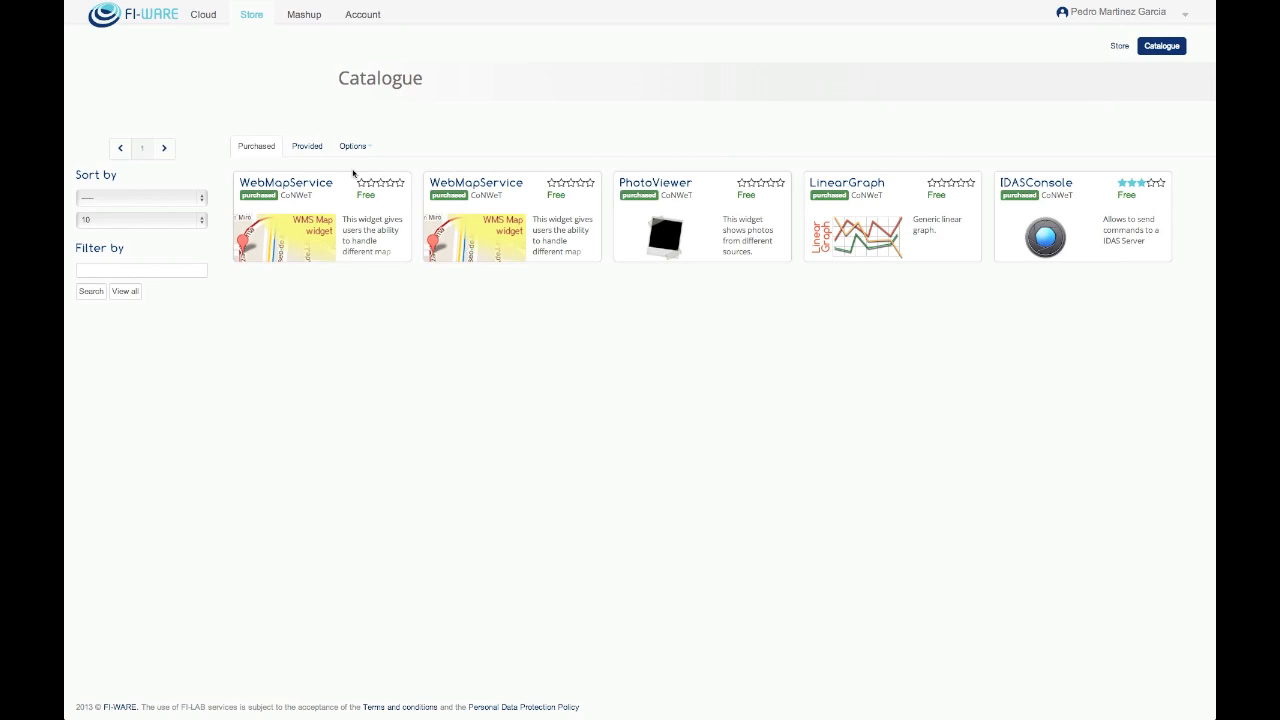
Step: Check the Provided and Purchased catalogue tabs, then return to the Store home page
click(307, 146)
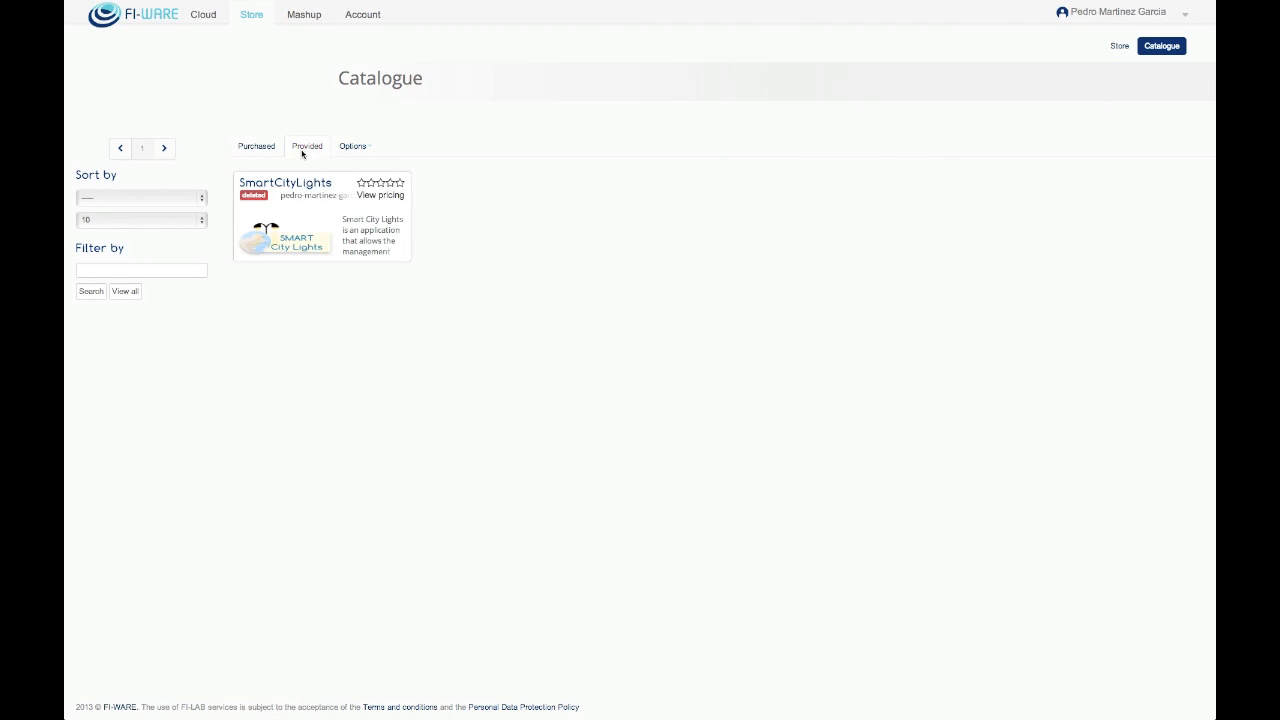
click(257, 146)
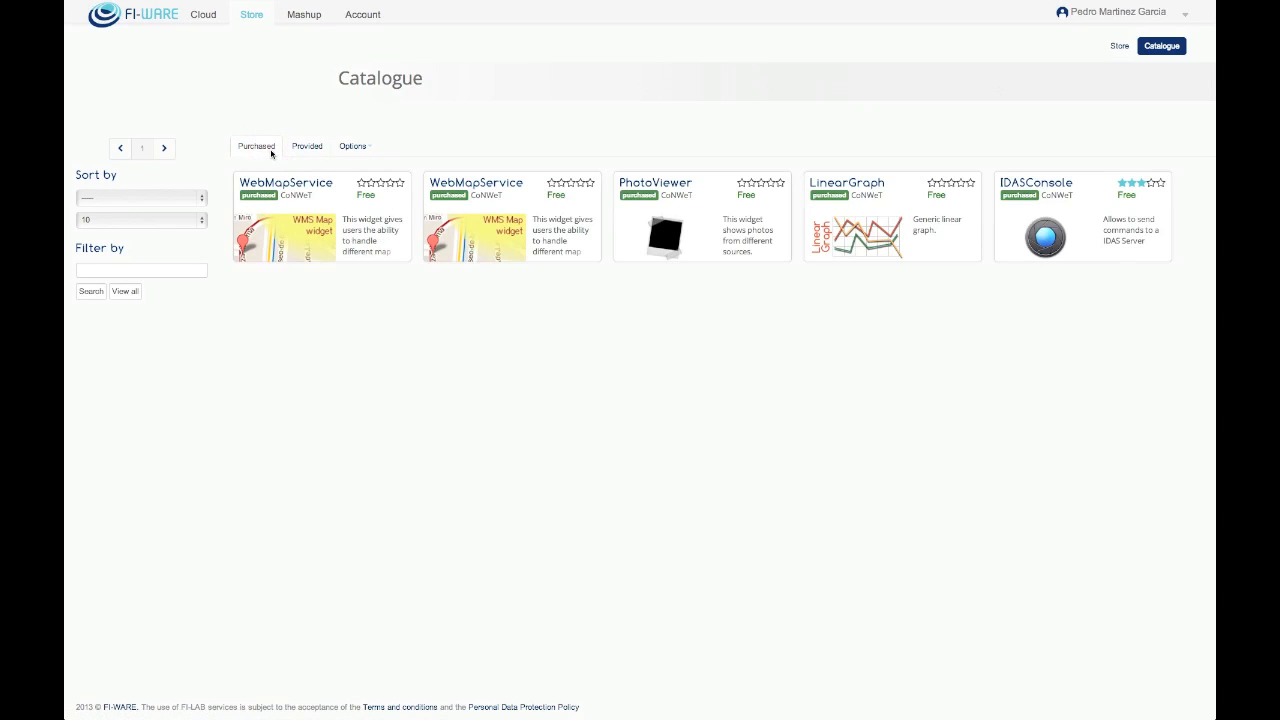
mouse_move(973, 138)
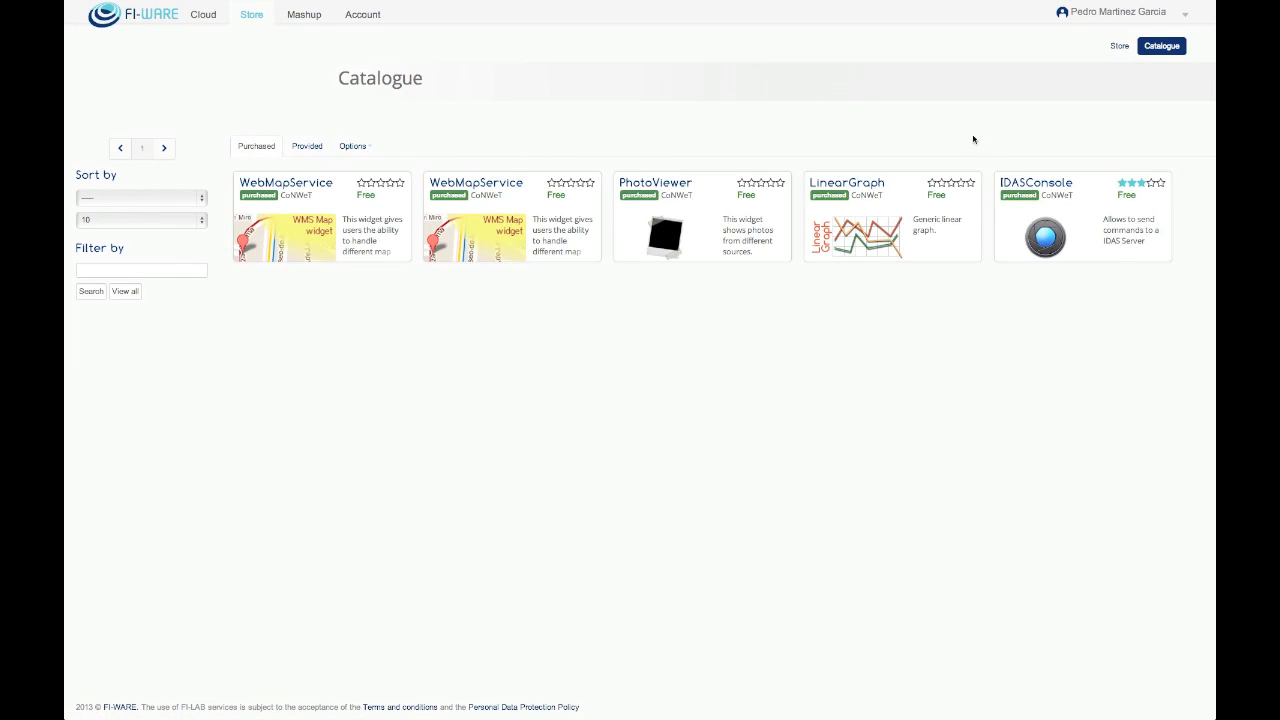
click(1118, 46)
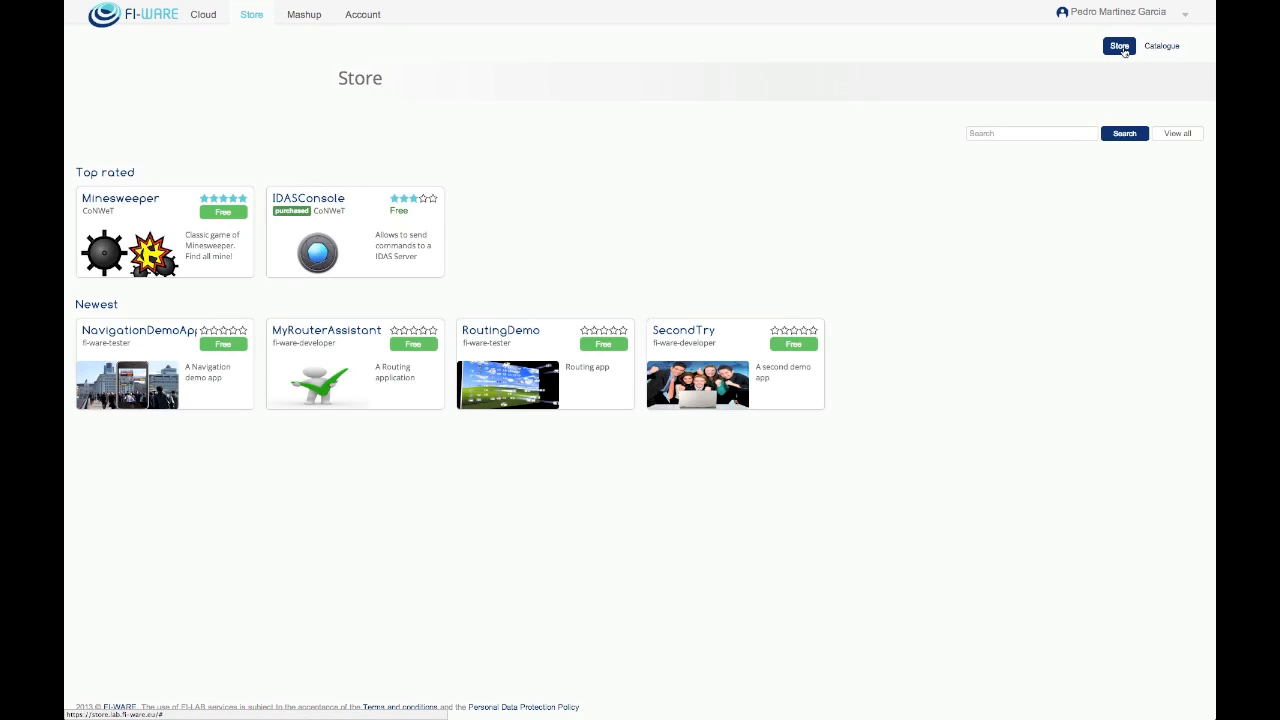
click(1184, 14)
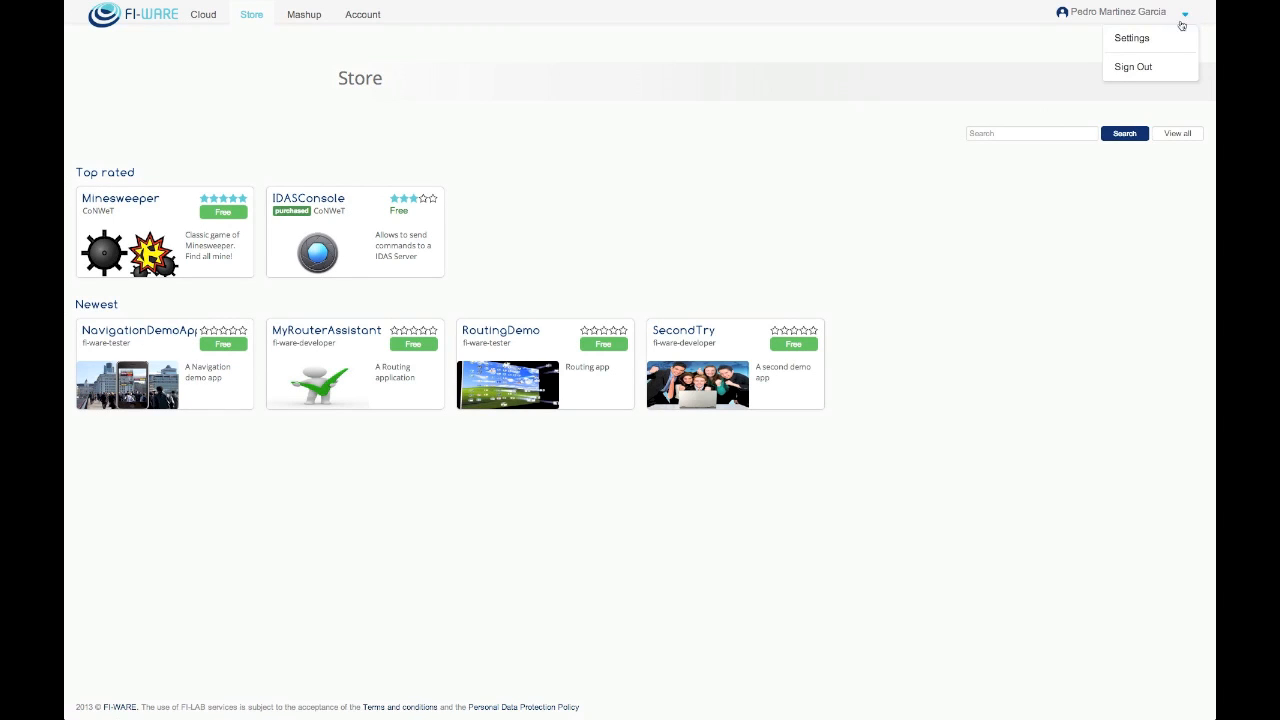
Step: Sign out, sign back in, and show the Catalogue of purchased offerings
click(1133, 67)
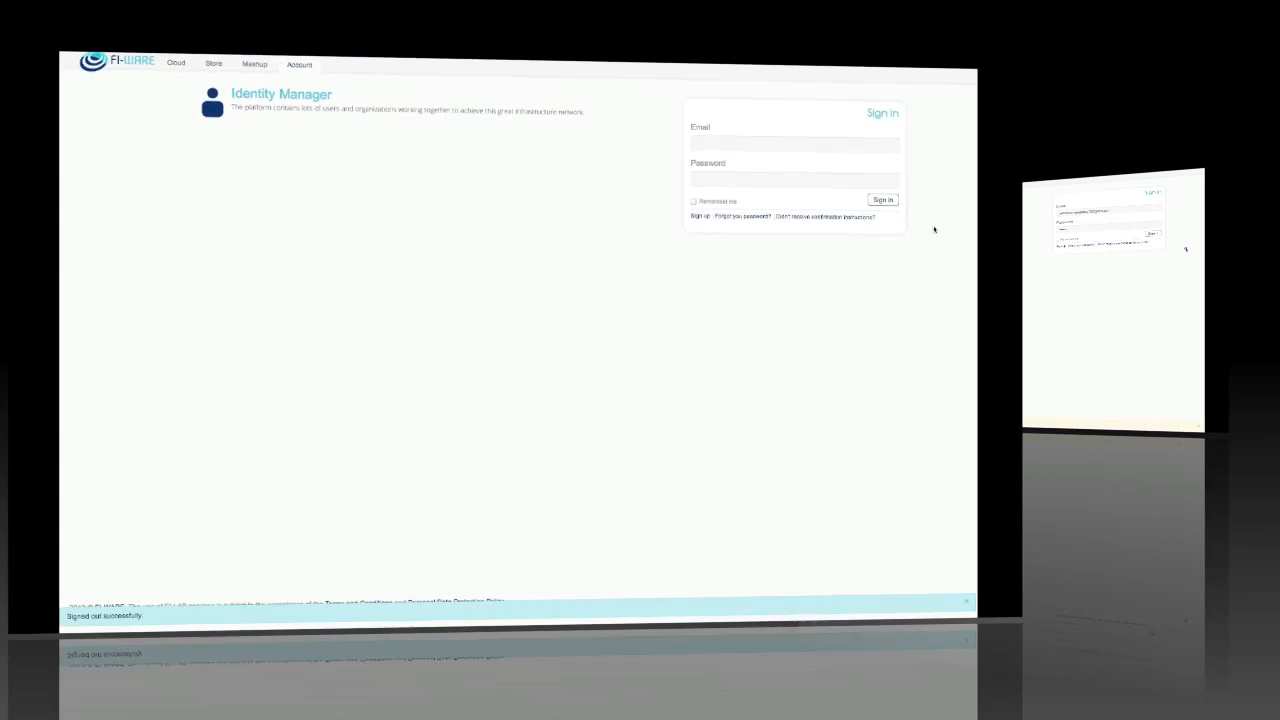
click(1090, 175)
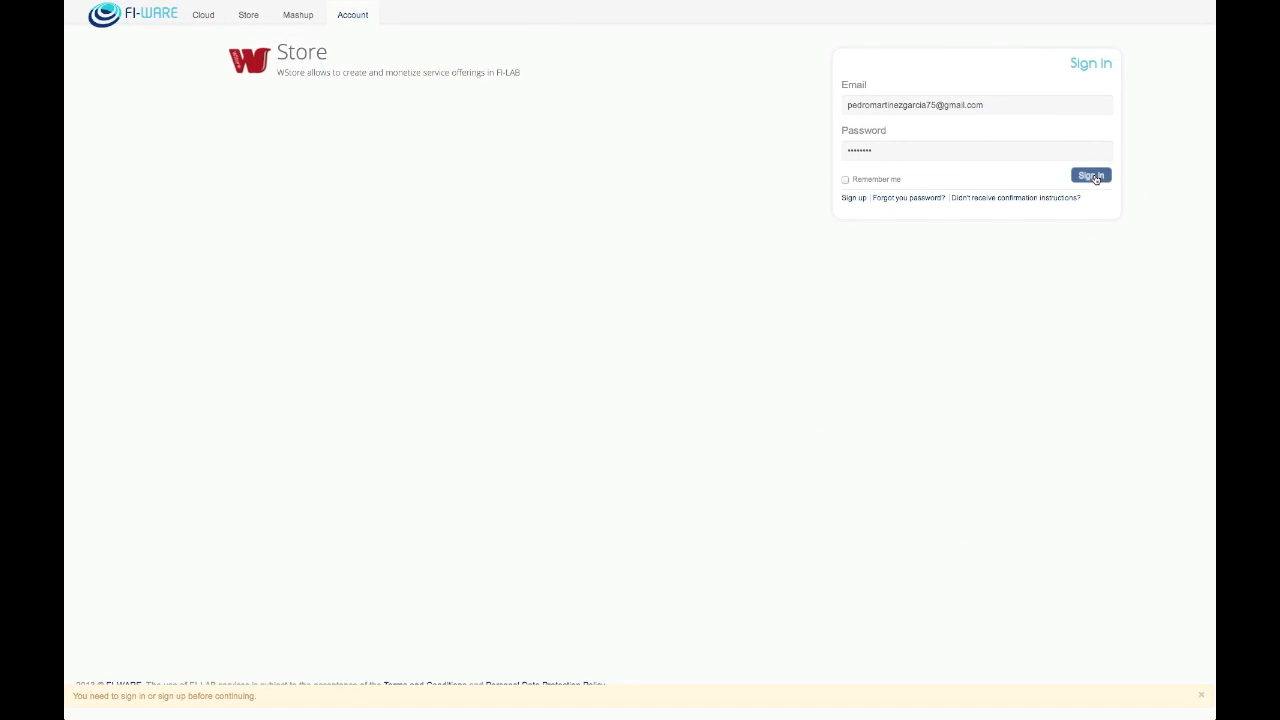
click(1089, 175)
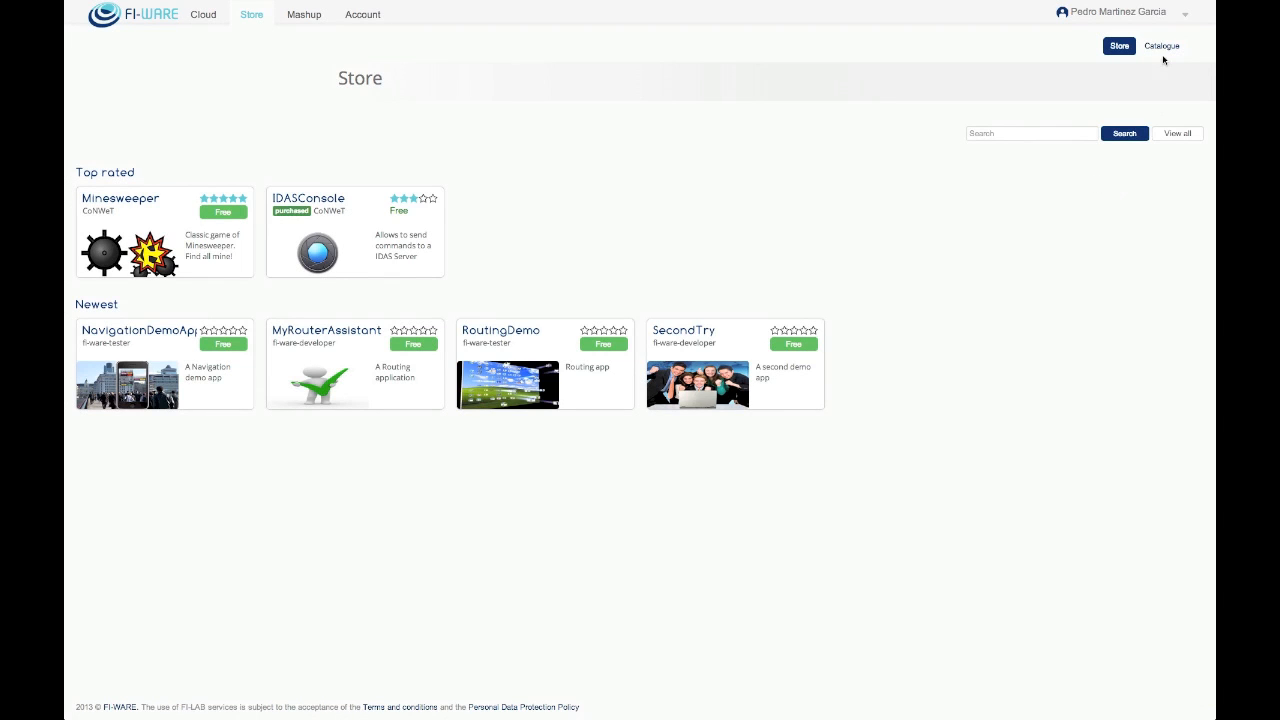
click(1161, 46)
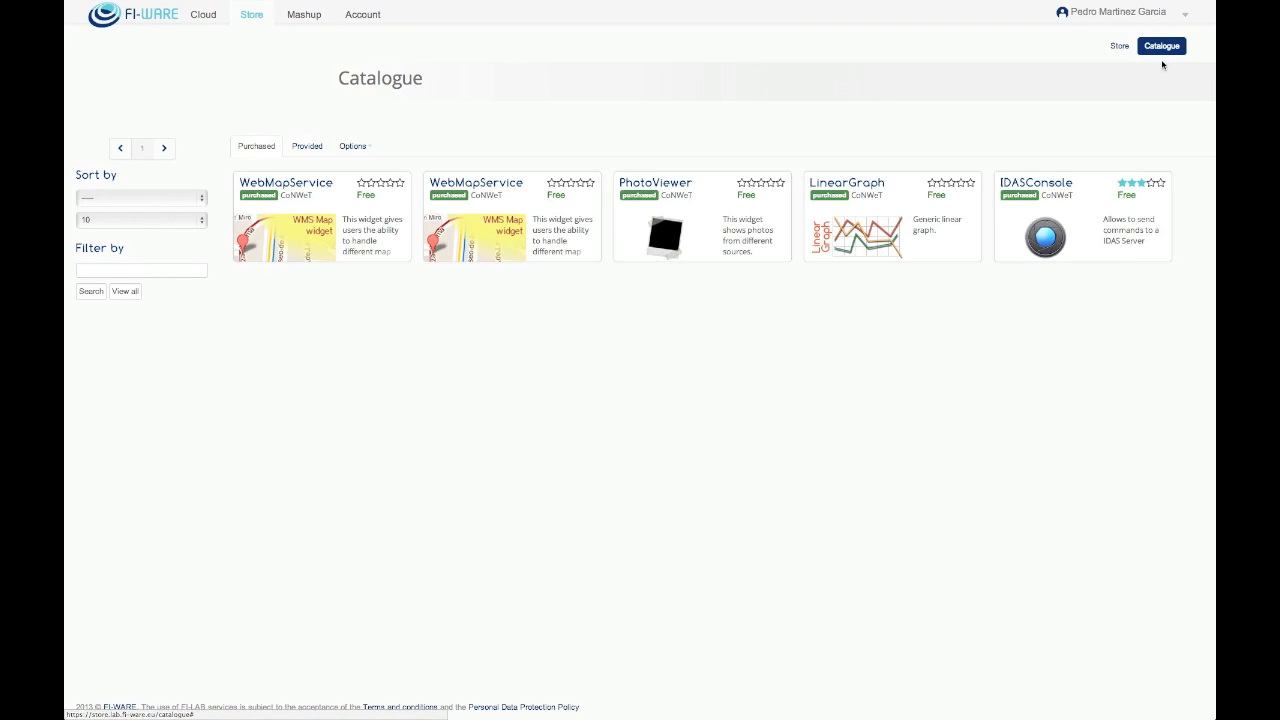
mouse_move(932, 148)
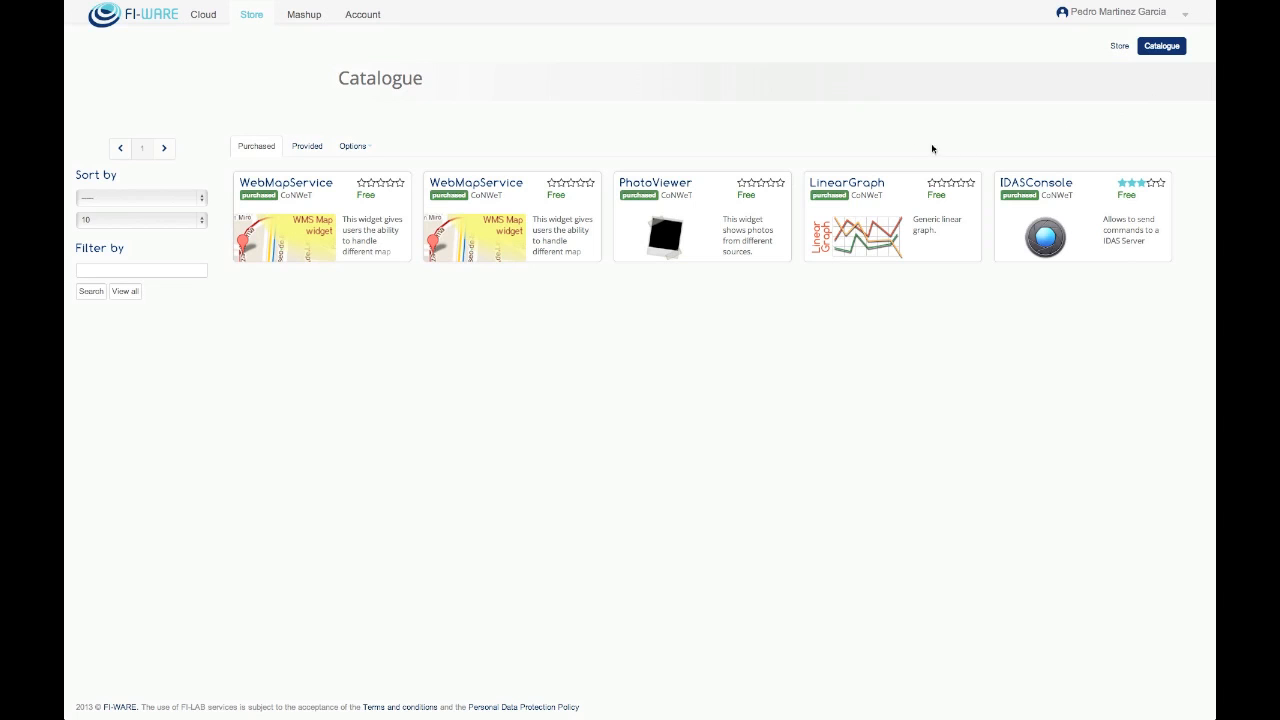
Step: Register resource Youtube Browser Widget 2.99.0 with widget content type and YouTube-browsing description
click(352, 146)
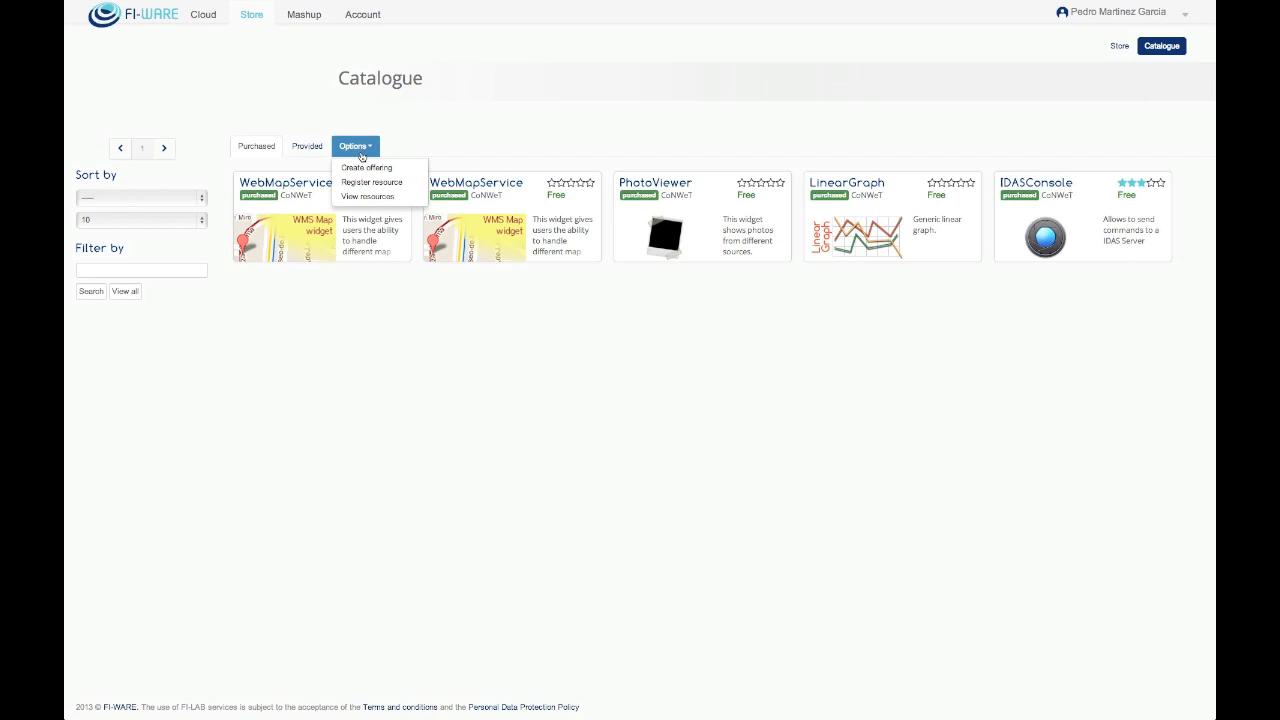
click(371, 182)
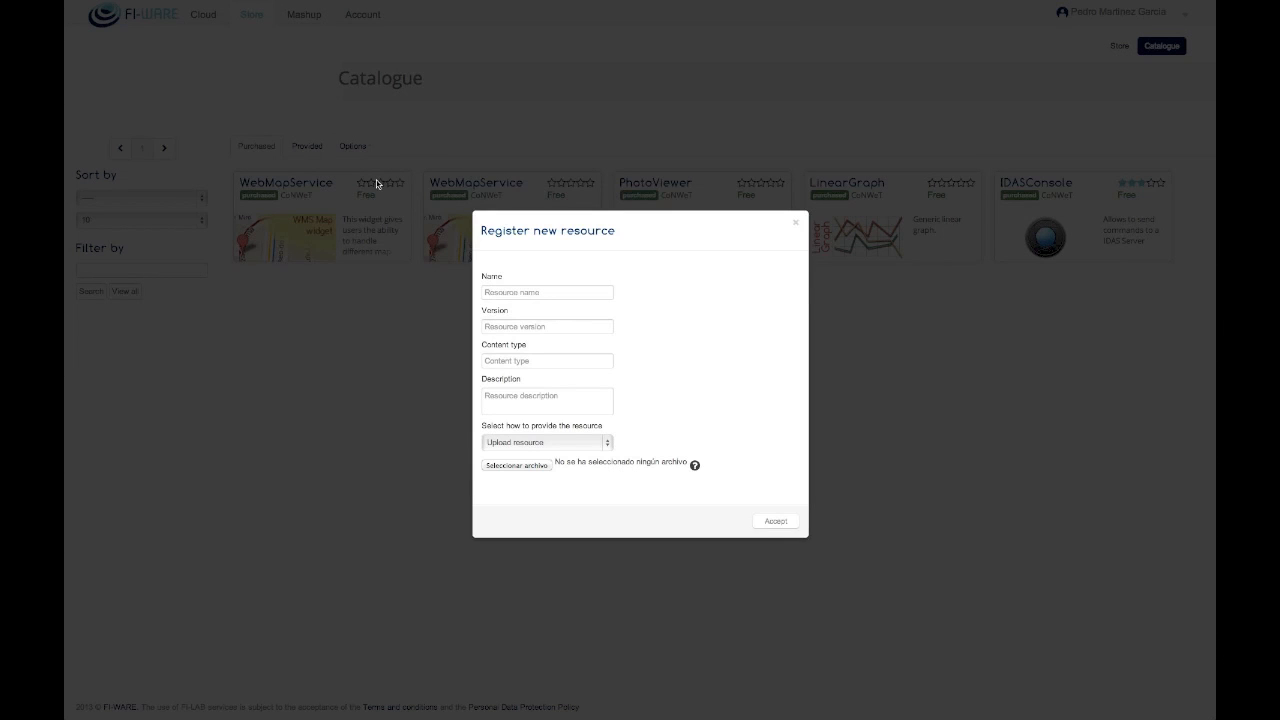
click(546, 292)
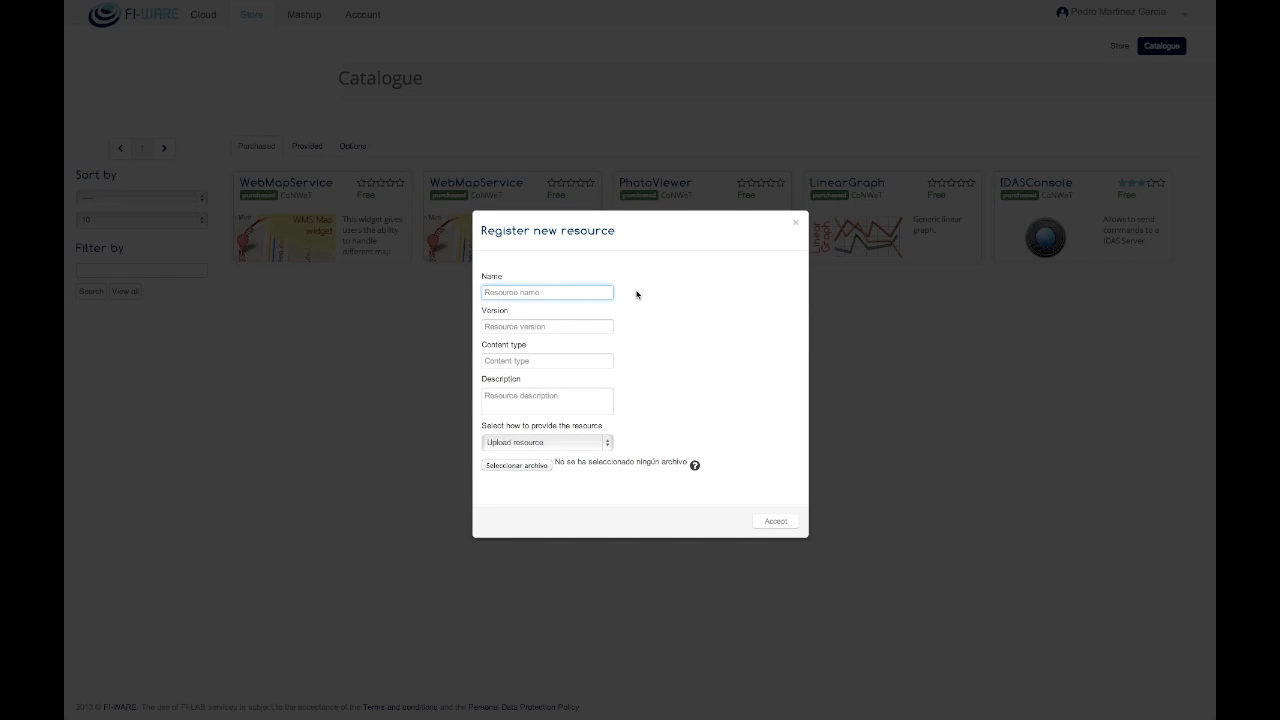
text(Youtube Browser Widget)
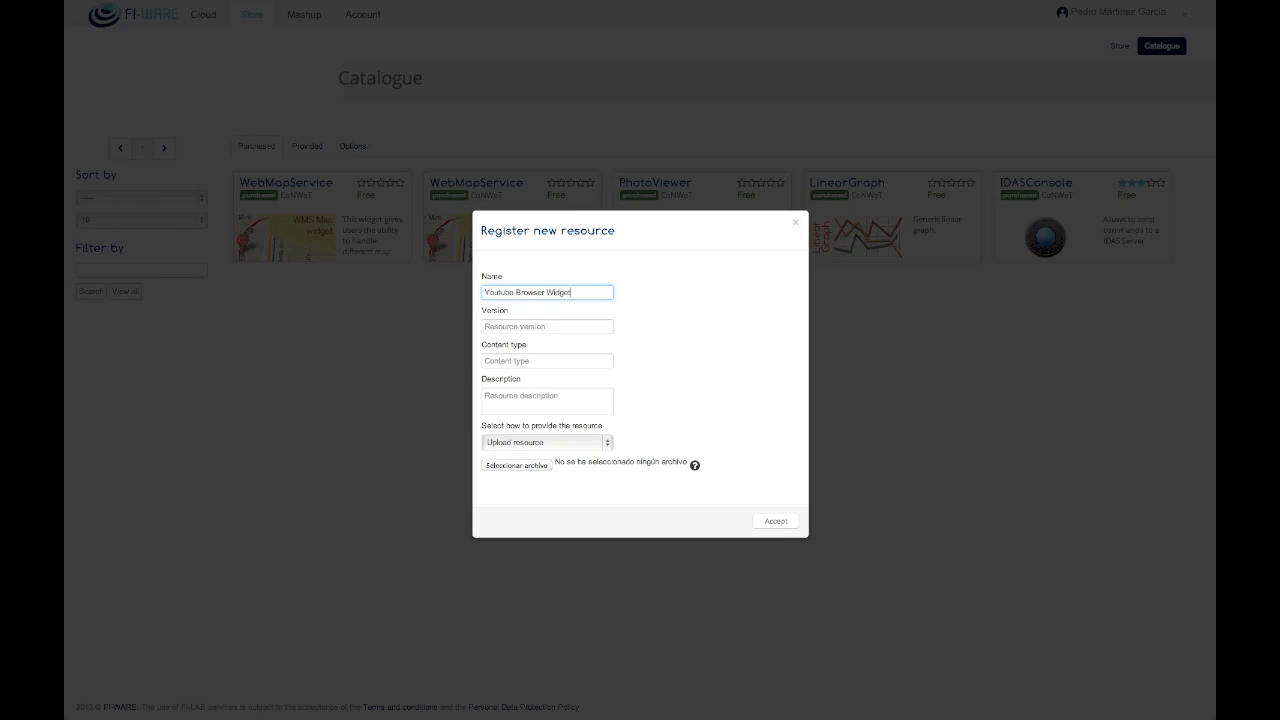
text(2.99.0)
click(547, 360)
text(a)
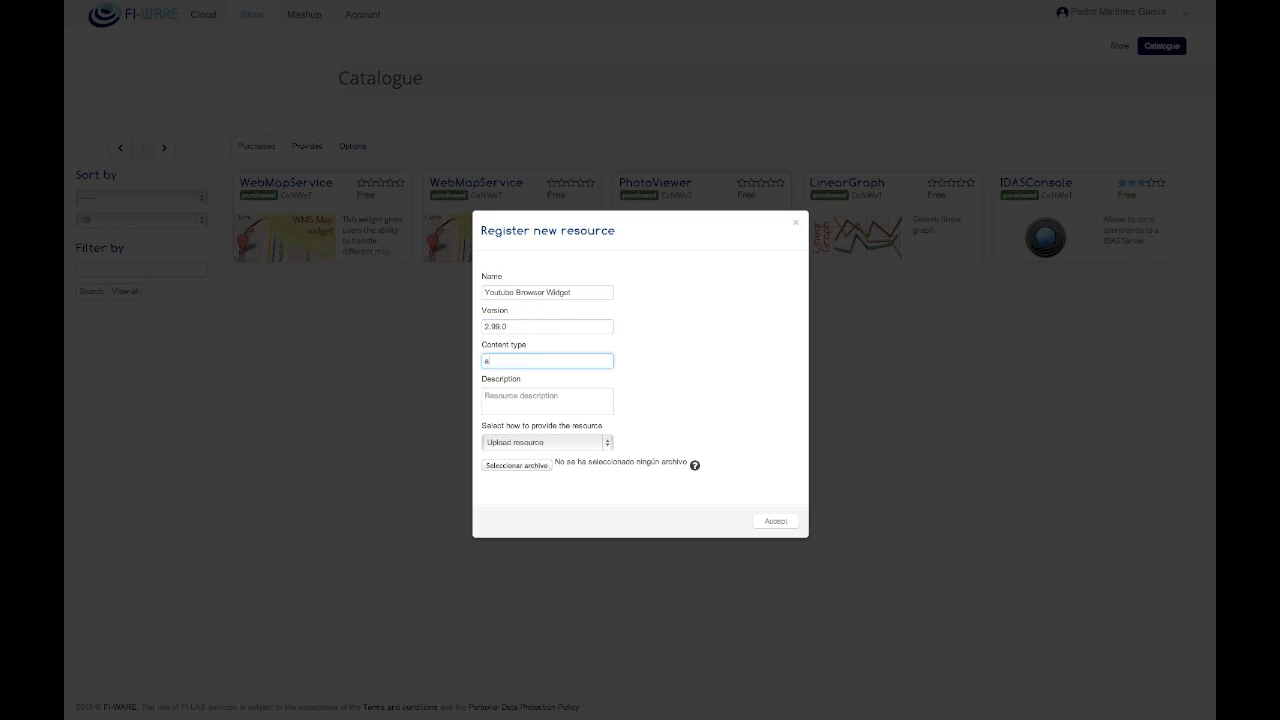
text(pplication/x-widget+)
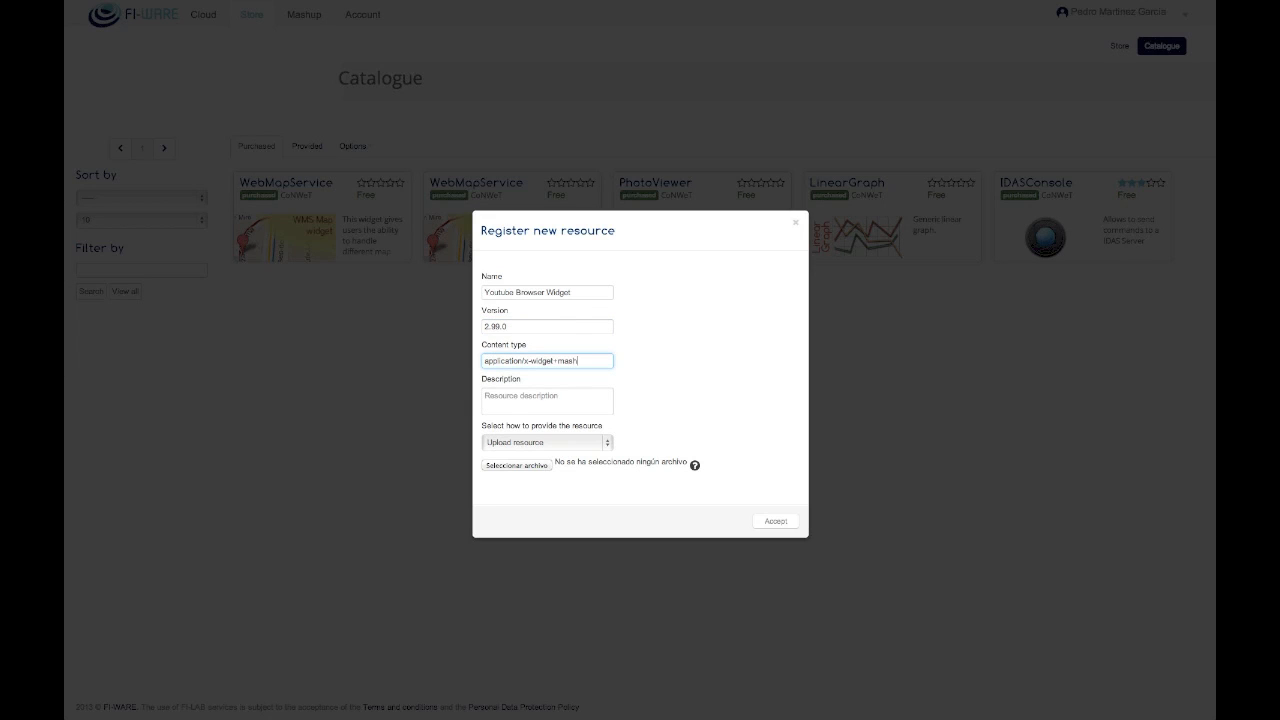
text(mashable-appli)
click(547, 400)
text(A widget for browsing)
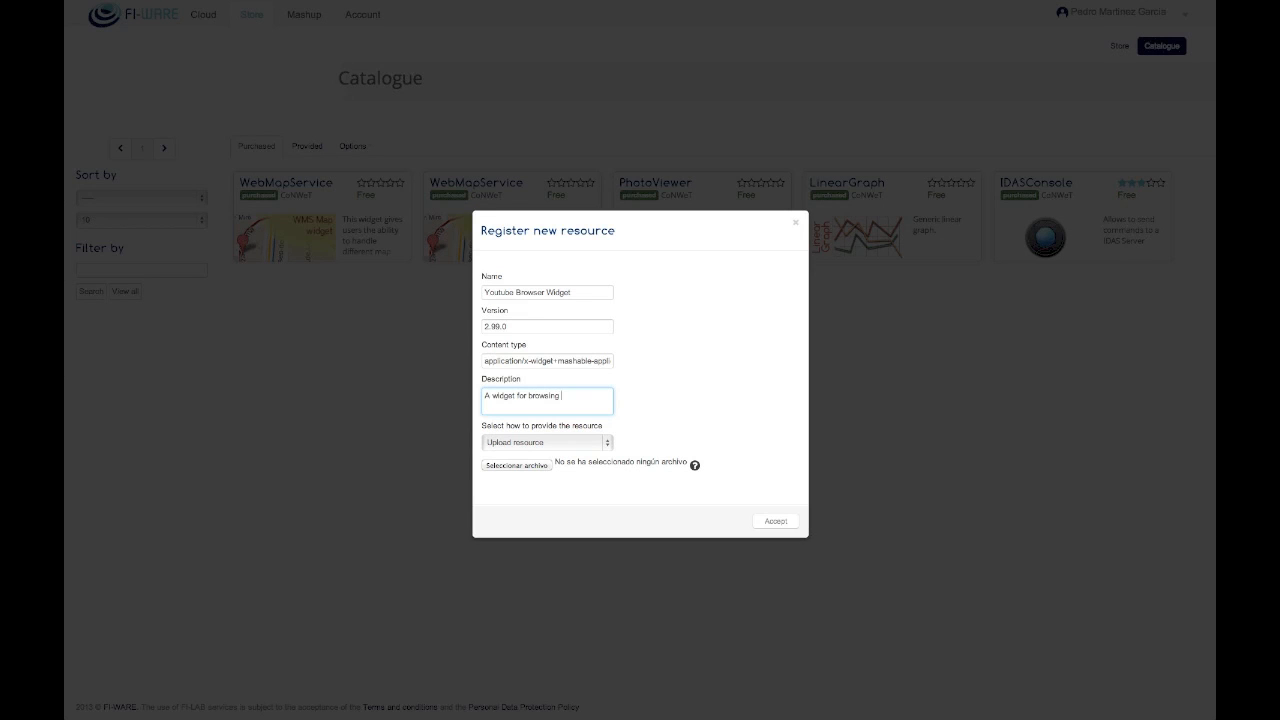
text(Youtube)
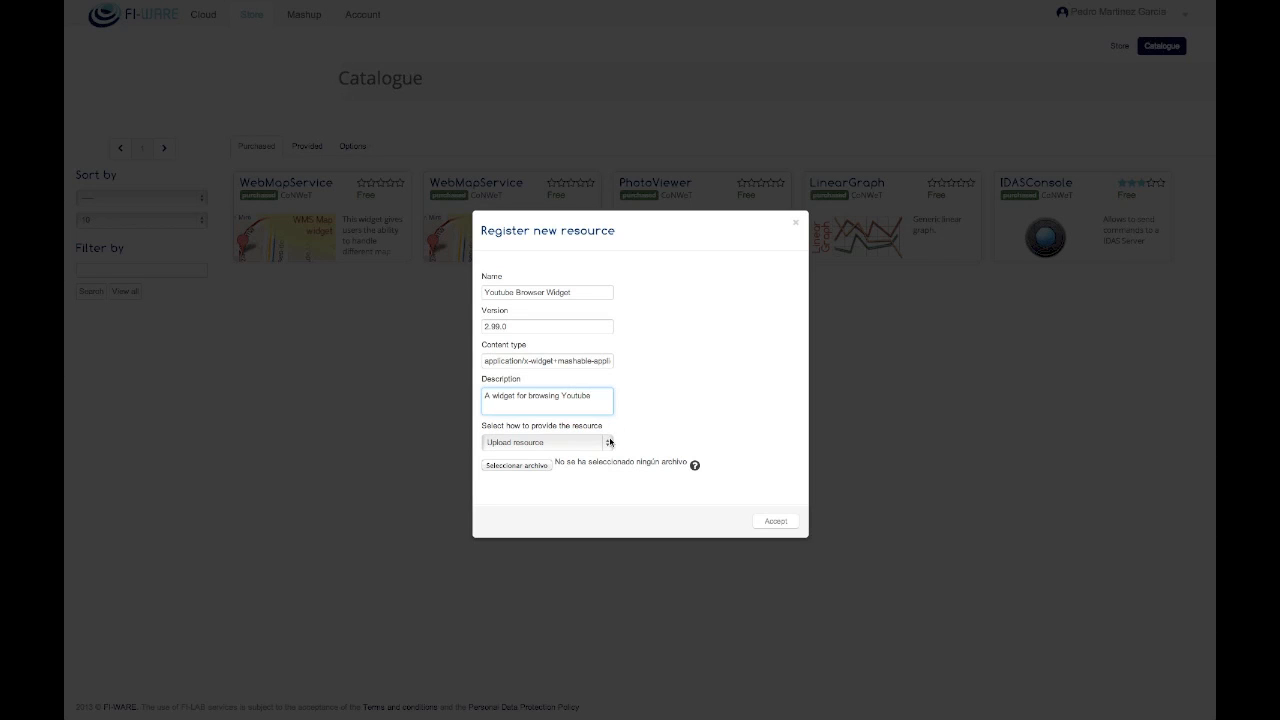
Step: Upload CoNWeT_youtube-browser_2.99.0.wgt as the resource file and submit the registration
click(545, 442)
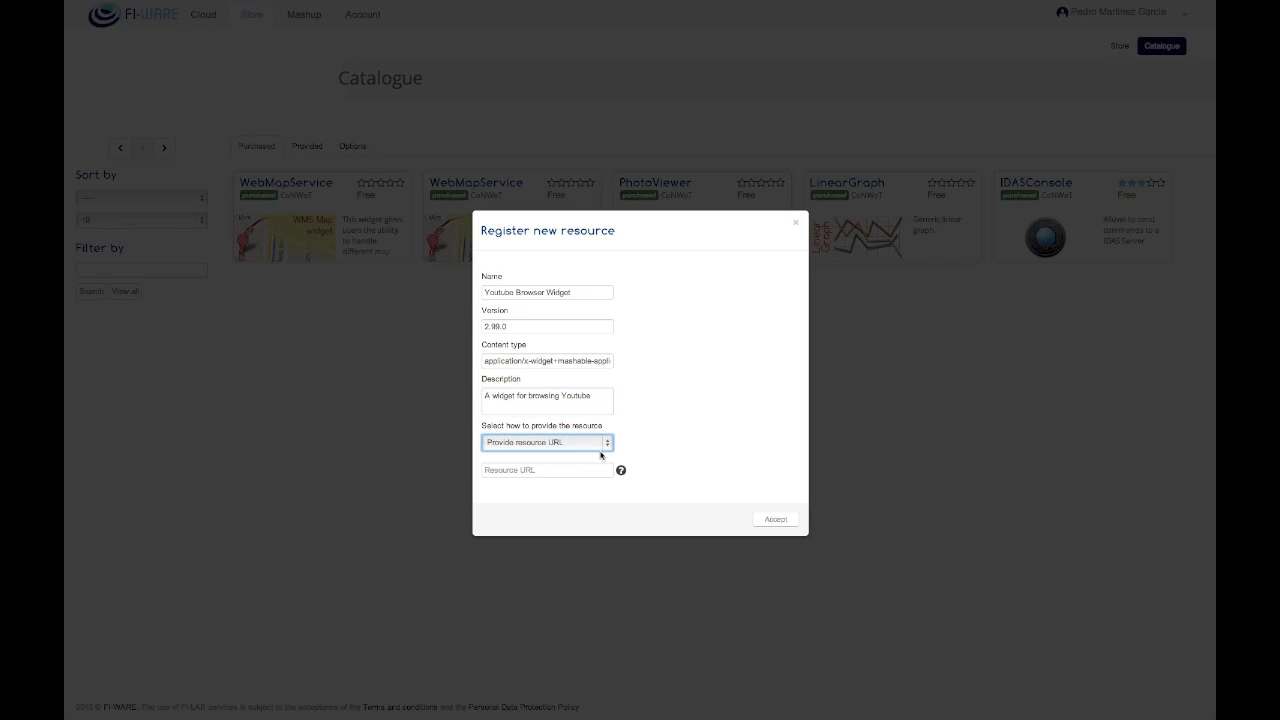
click(546, 442)
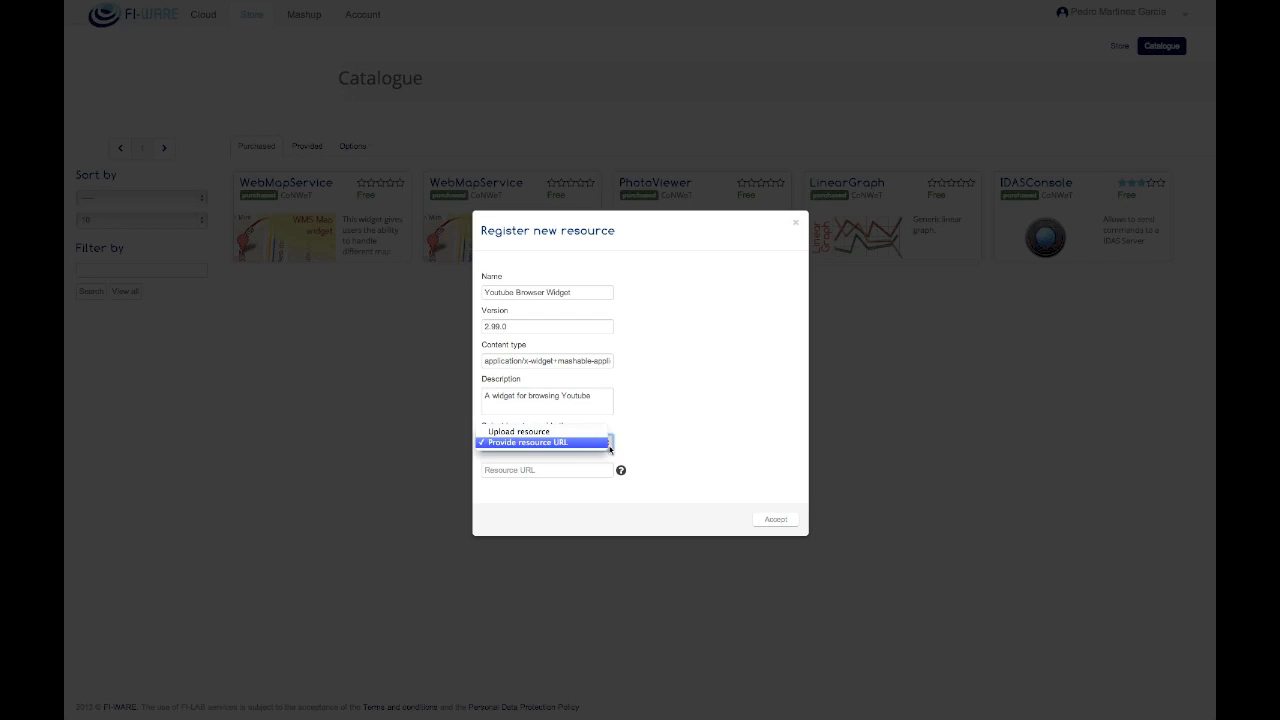
click(519, 431)
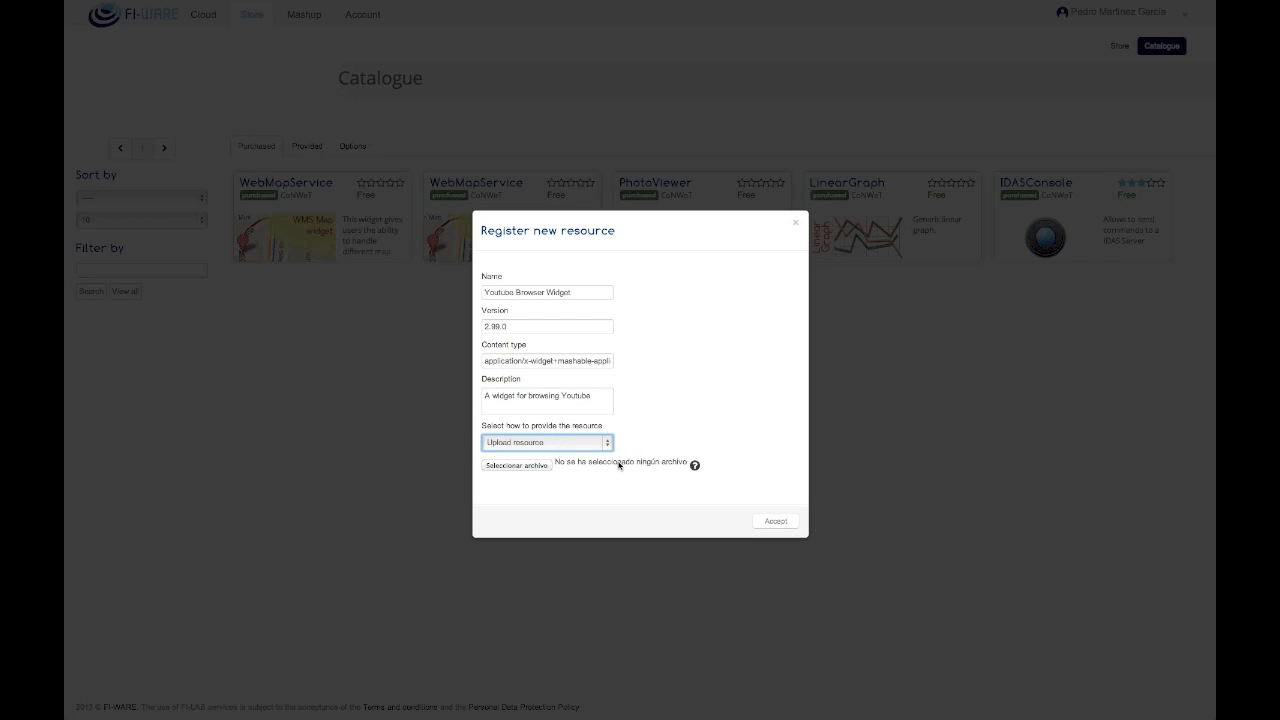
click(517, 465)
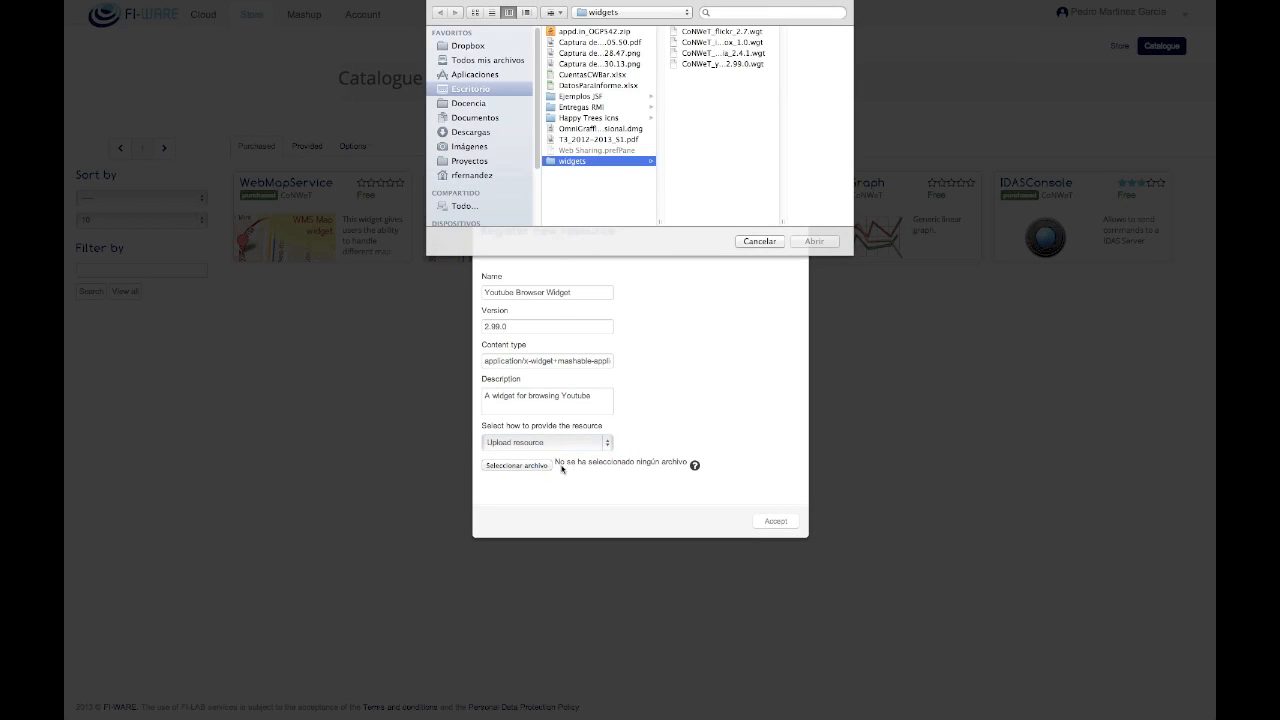
click(666, 64)
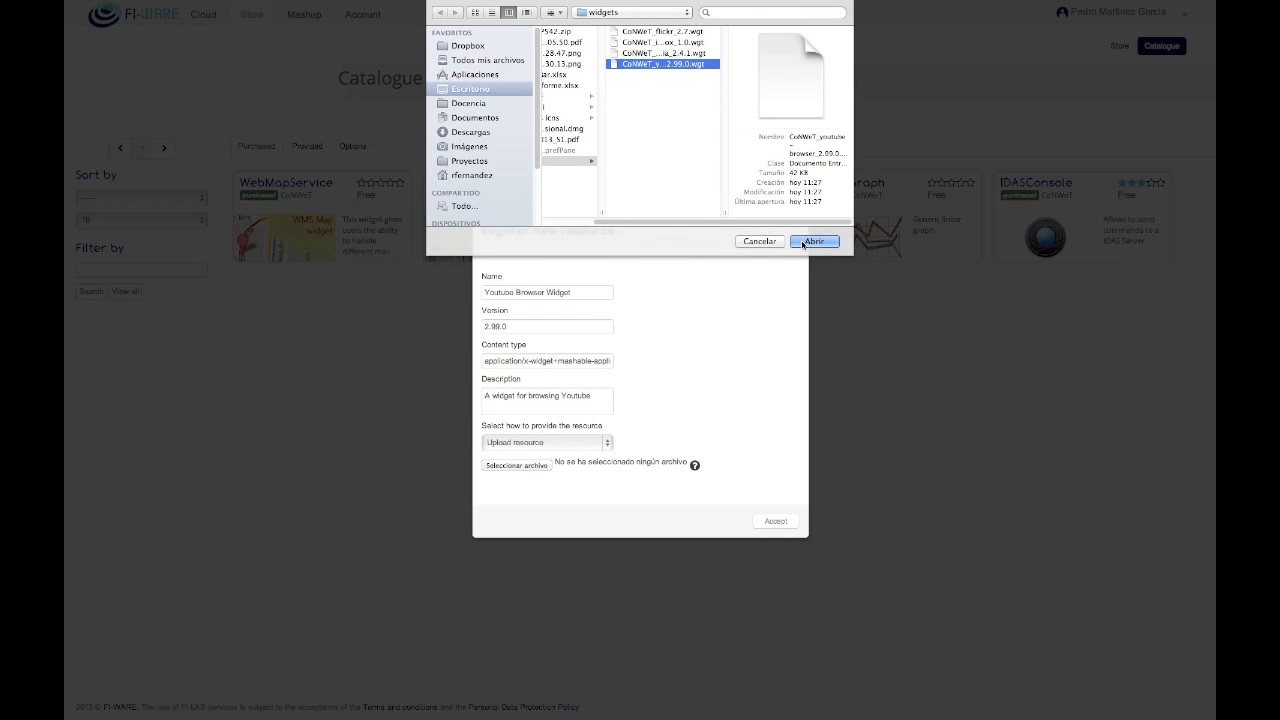
click(814, 241)
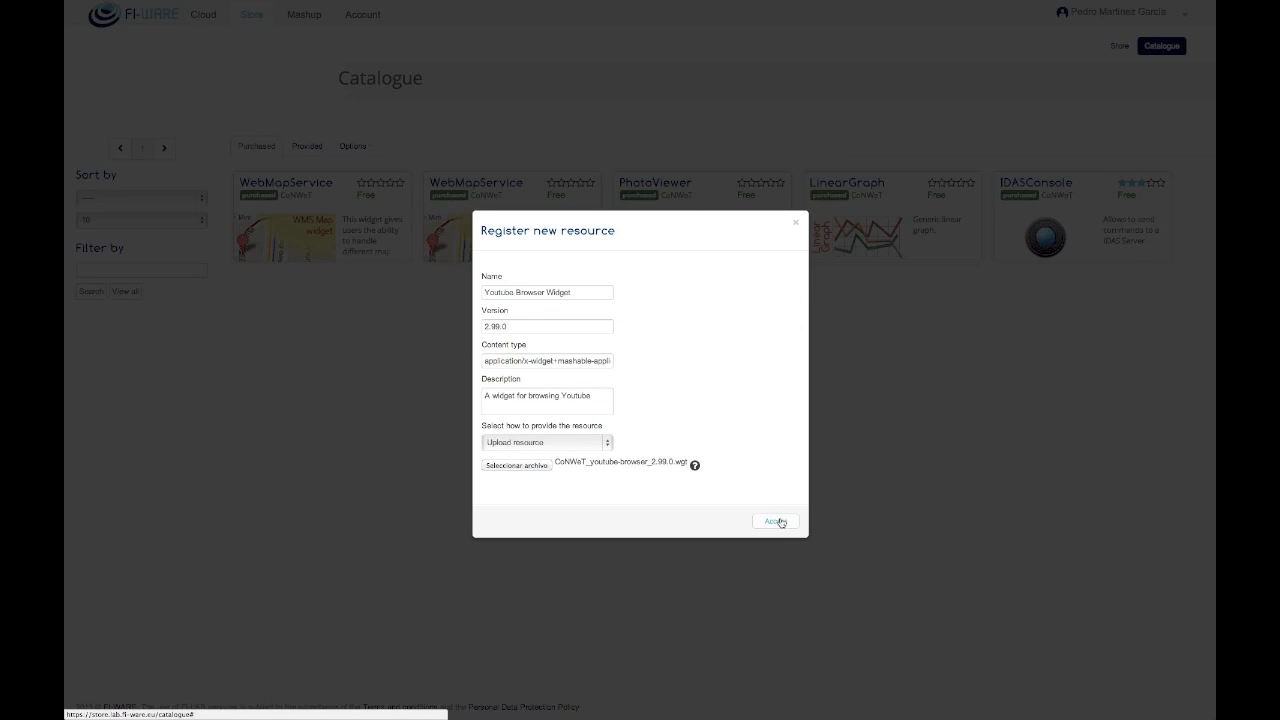
click(775, 522)
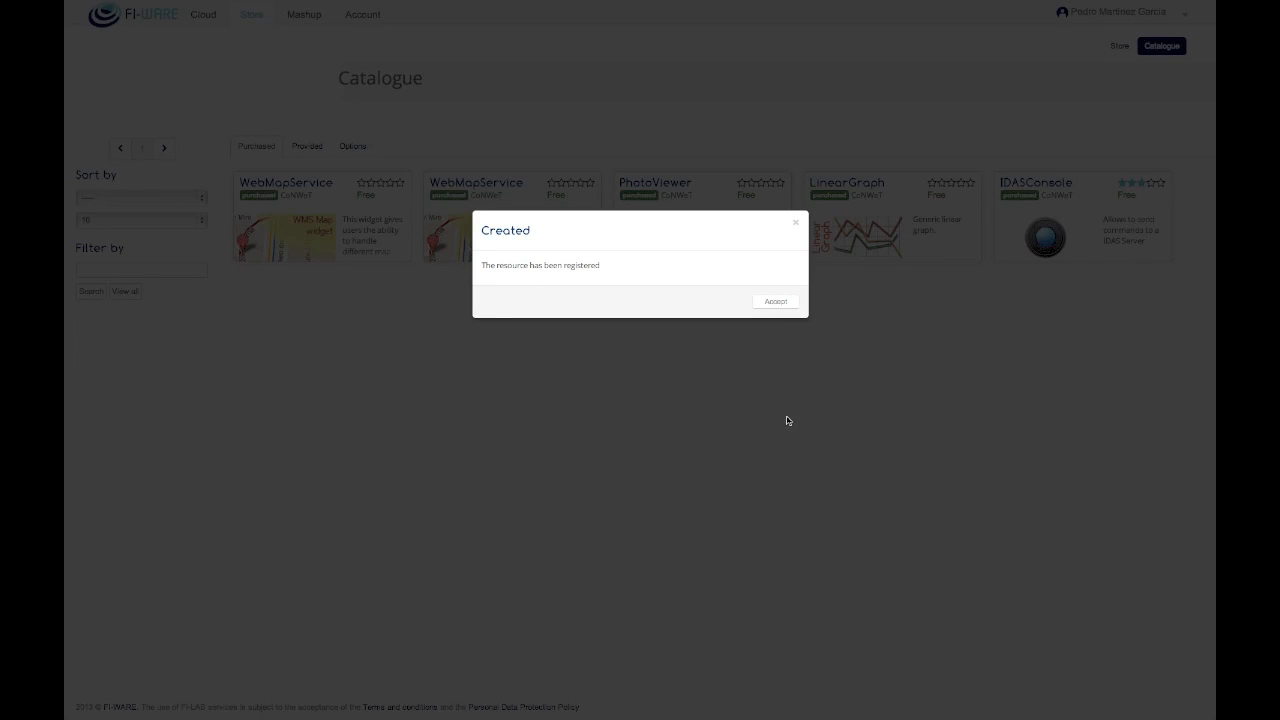
Step: Dismiss the confirmation and verify Youtube Browser Widget 2.99.0 in the resources list
click(775, 301)
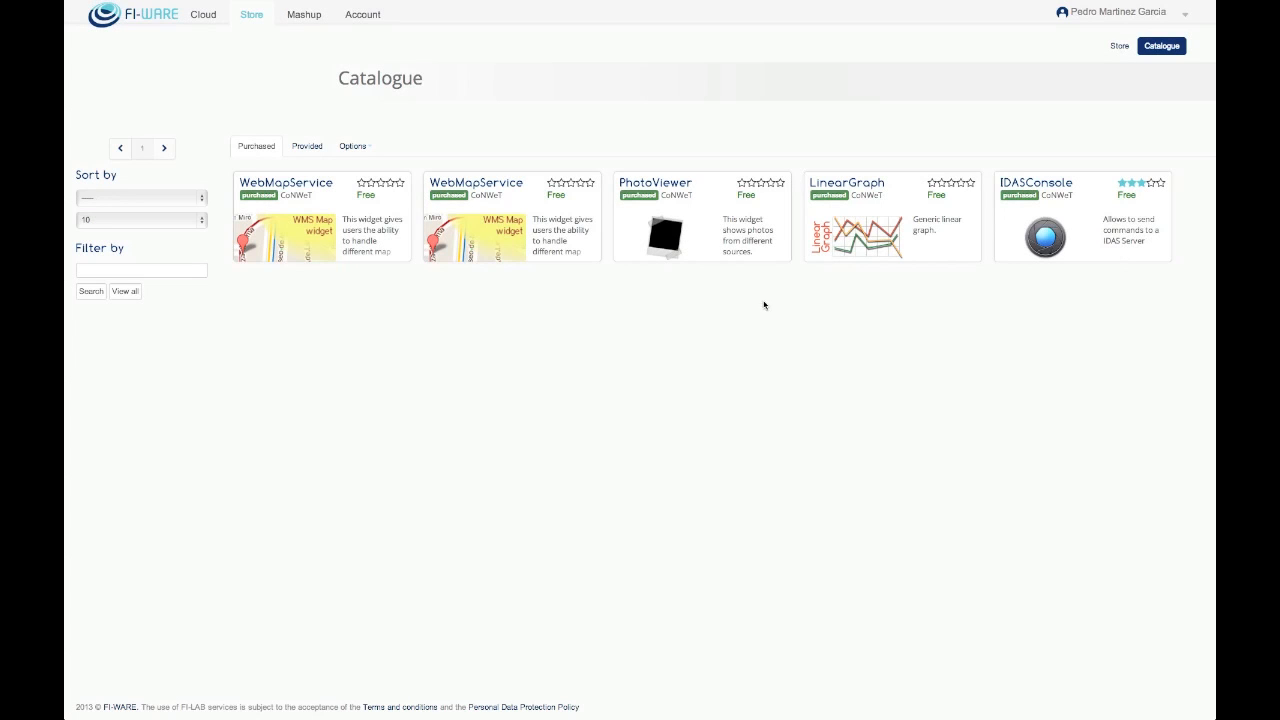
click(353, 145)
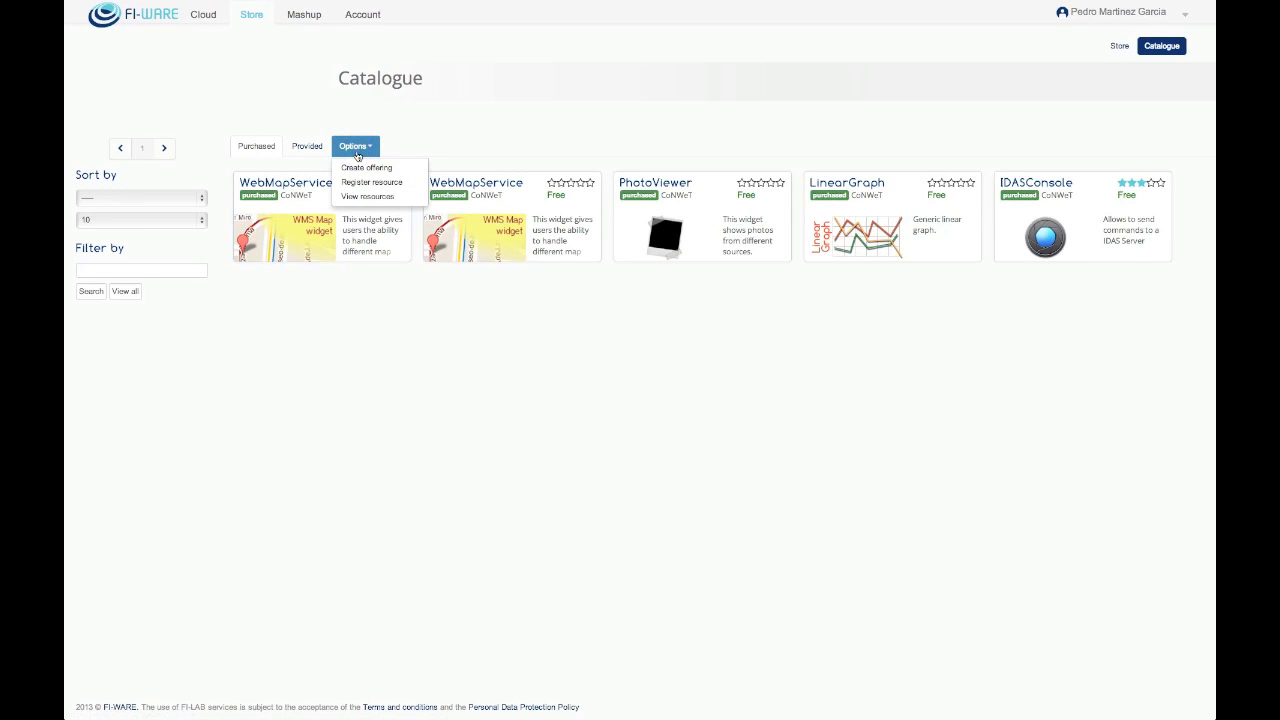
click(368, 195)
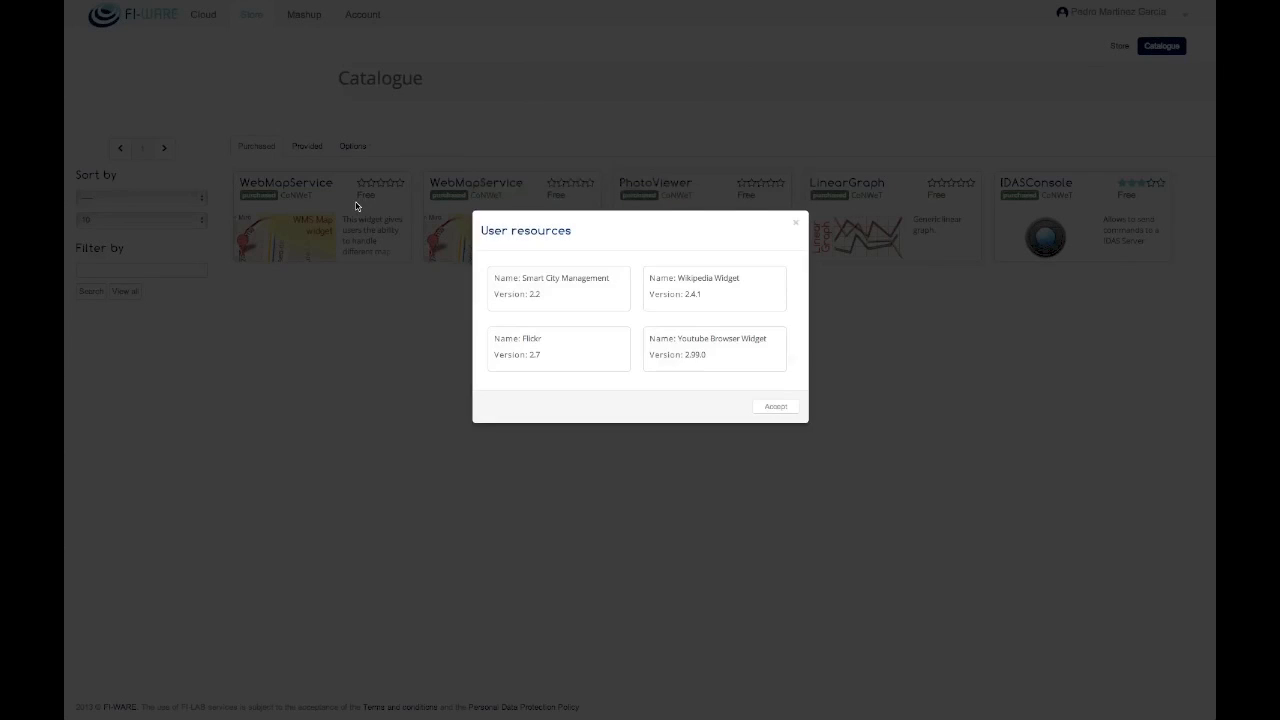
mouse_move(679, 389)
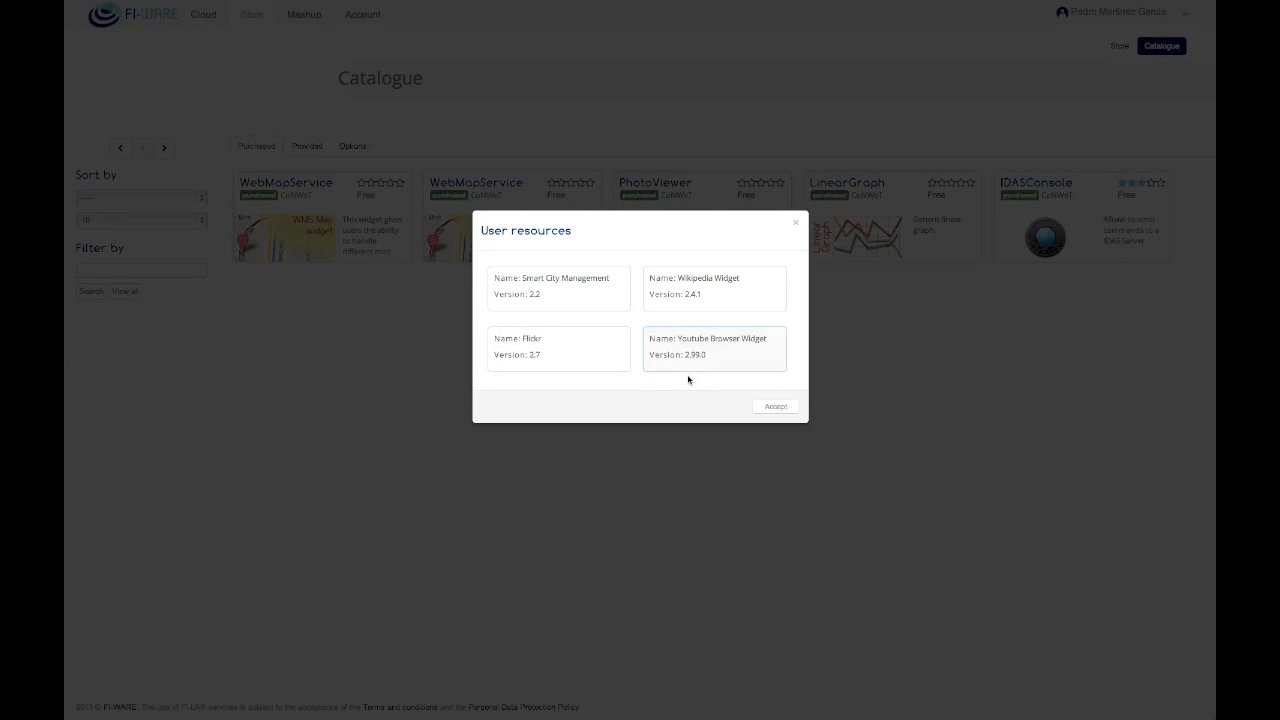
click(775, 406)
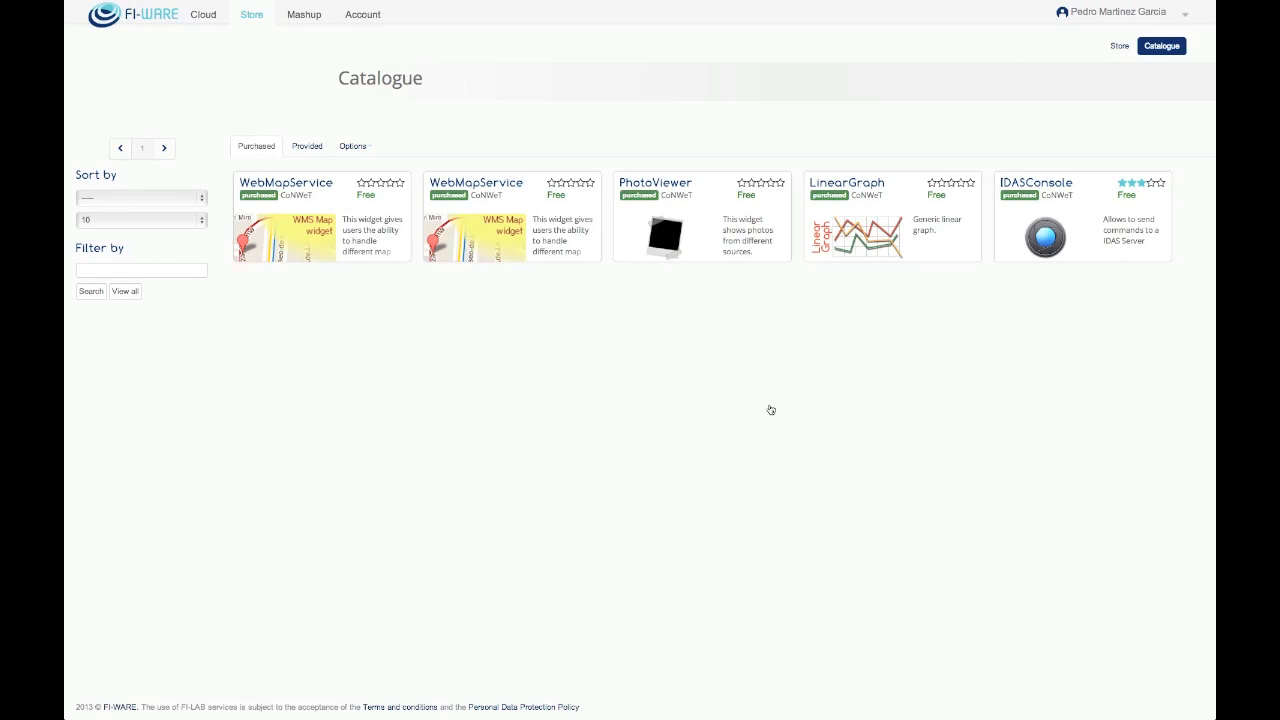
mouse_move(976, 308)
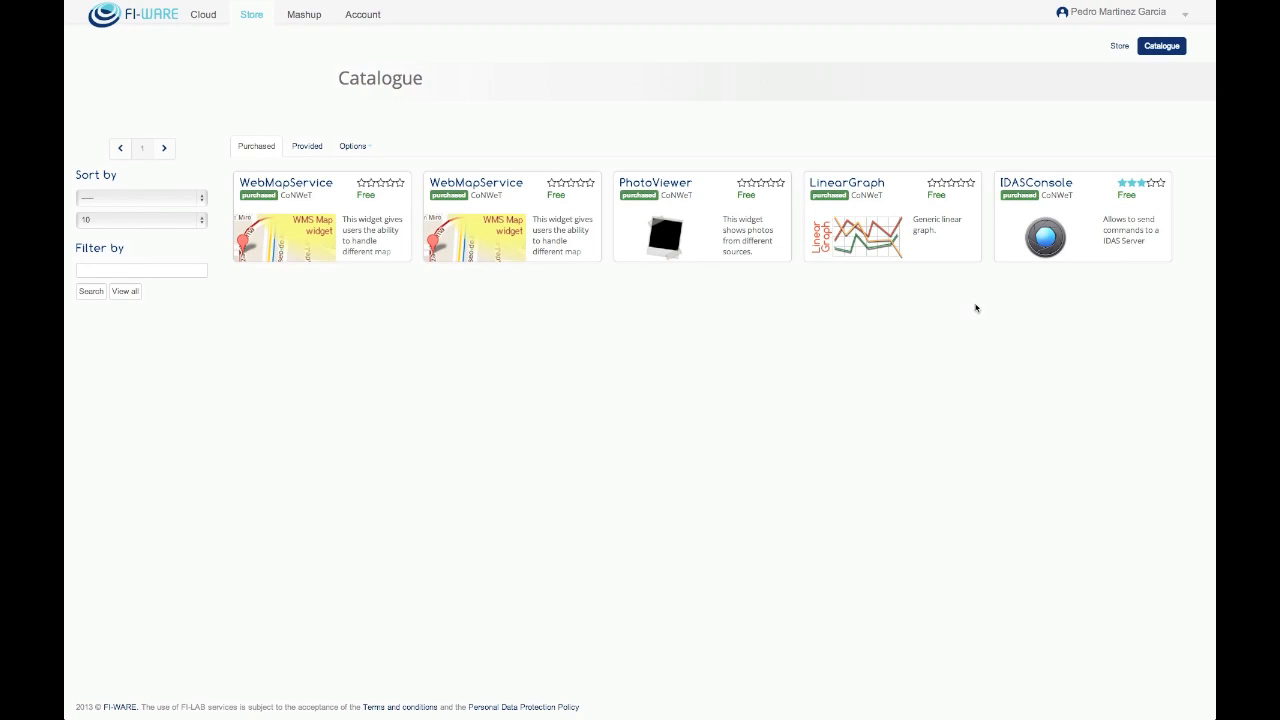
Step: Switch the session to the CoNWeT organization and start a new offering
click(1185, 15)
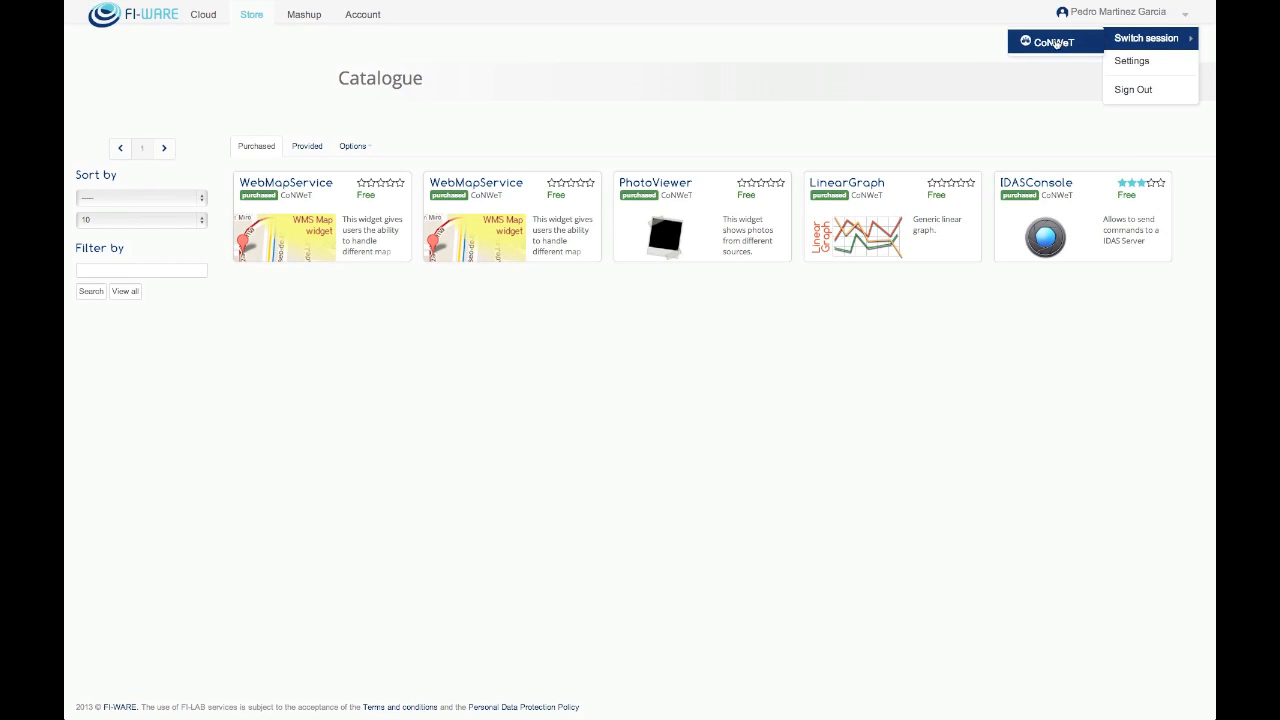
click(1146, 38)
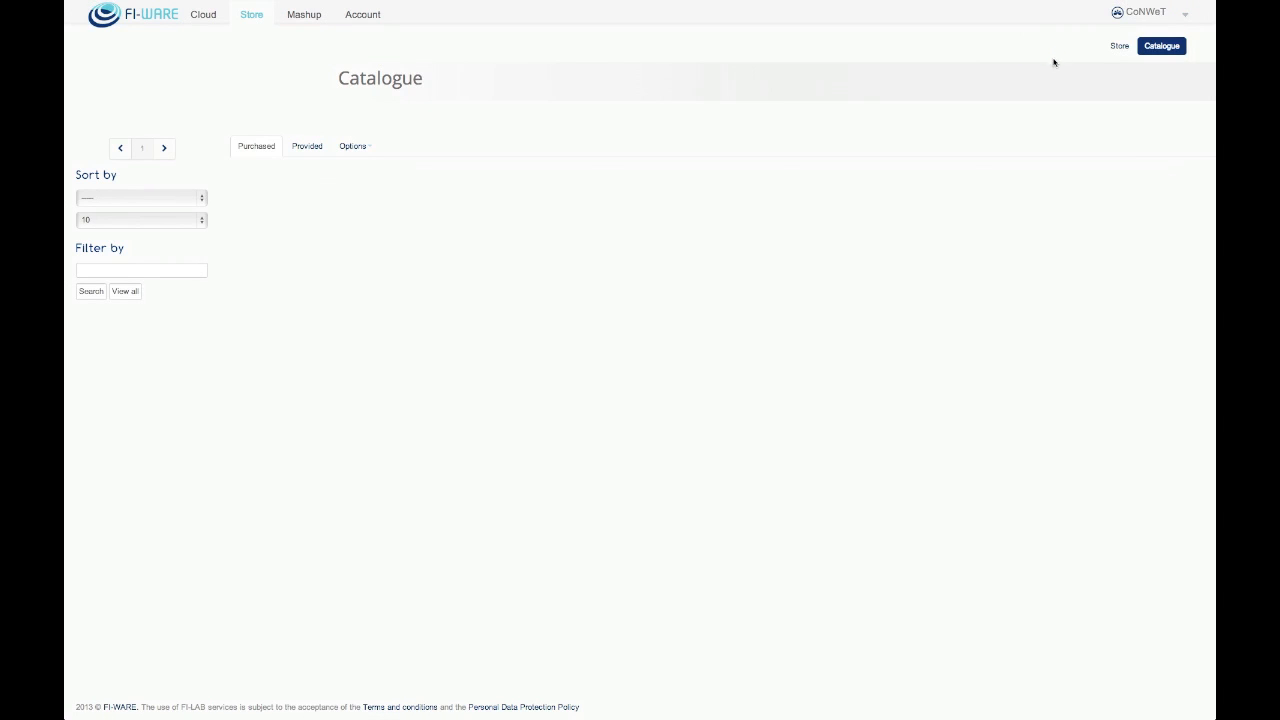
mouse_move(553, 149)
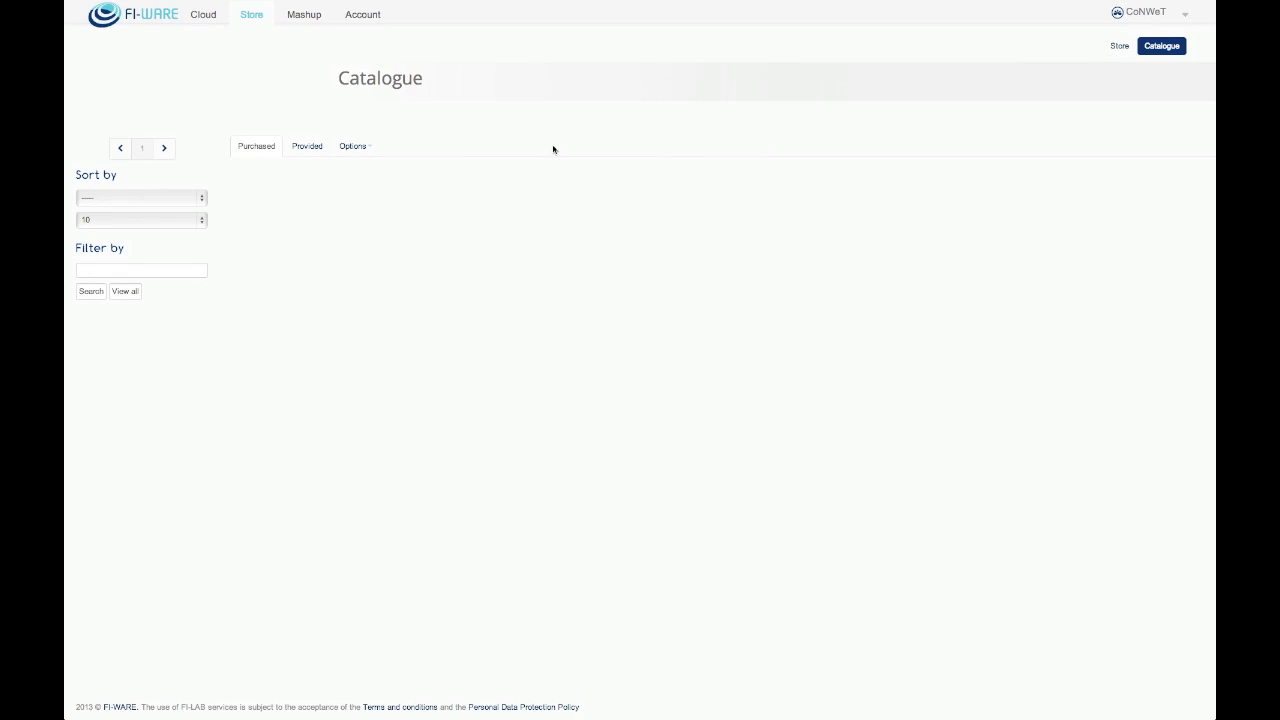
mouse_move(520, 150)
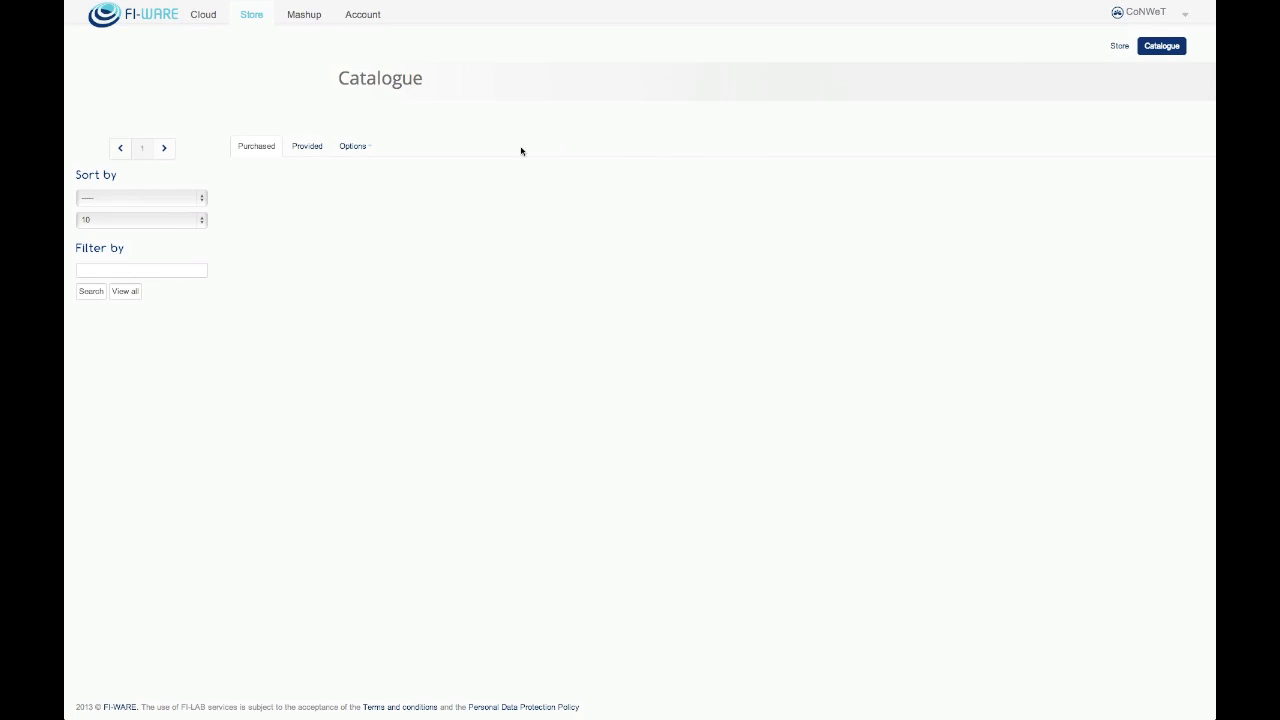
click(353, 146)
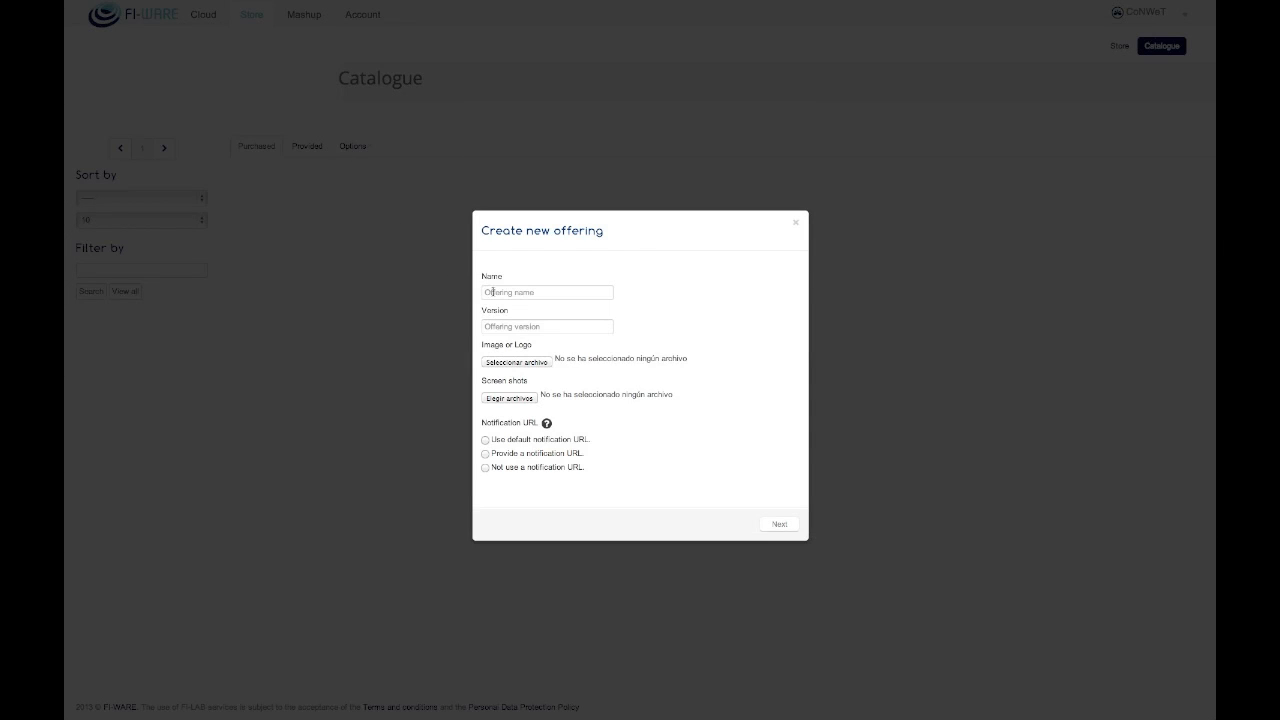
Step: Name the offering MultimediaPack, version 1.0, with multimedia.jpg as its logo
text(Mi)
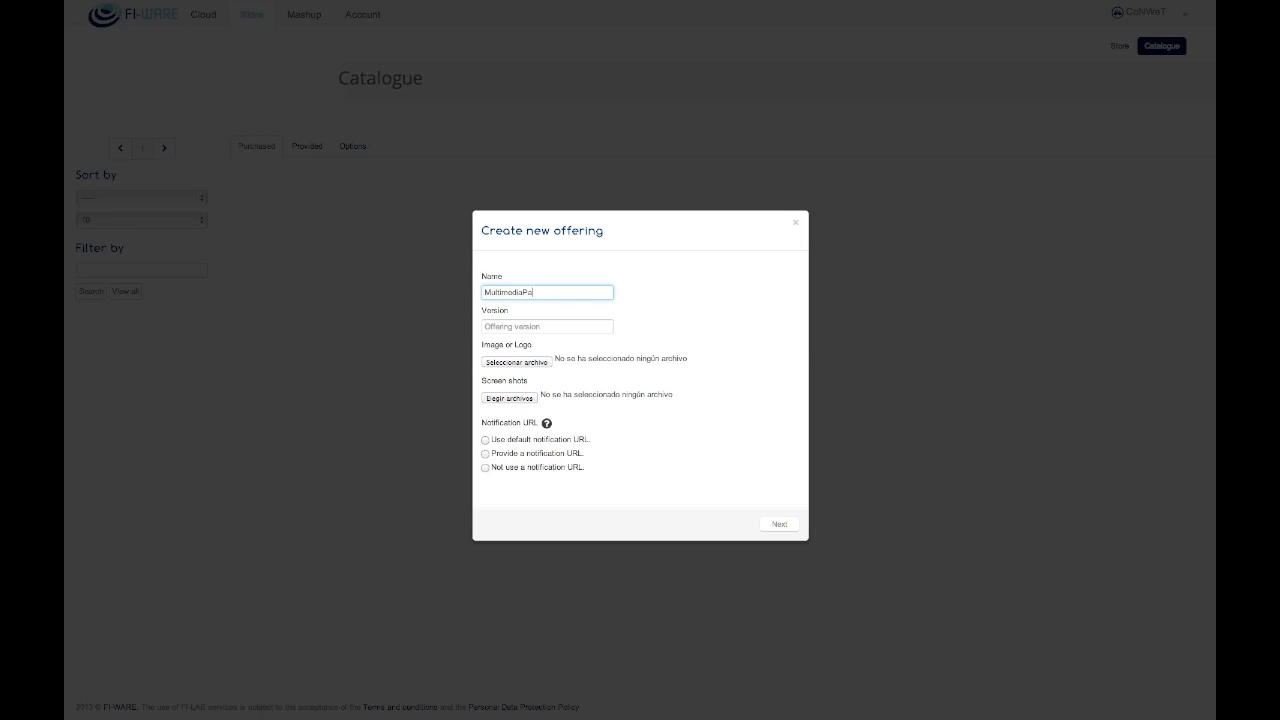
click(546, 326)
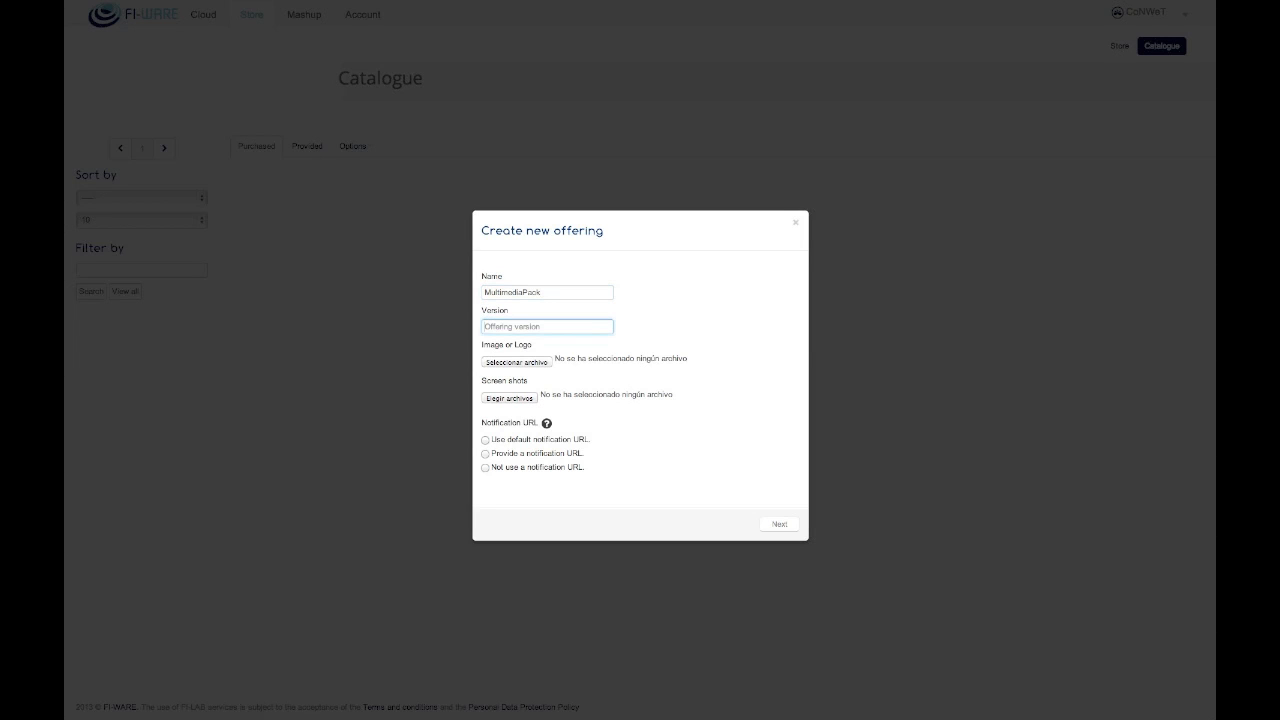
text(1.0)
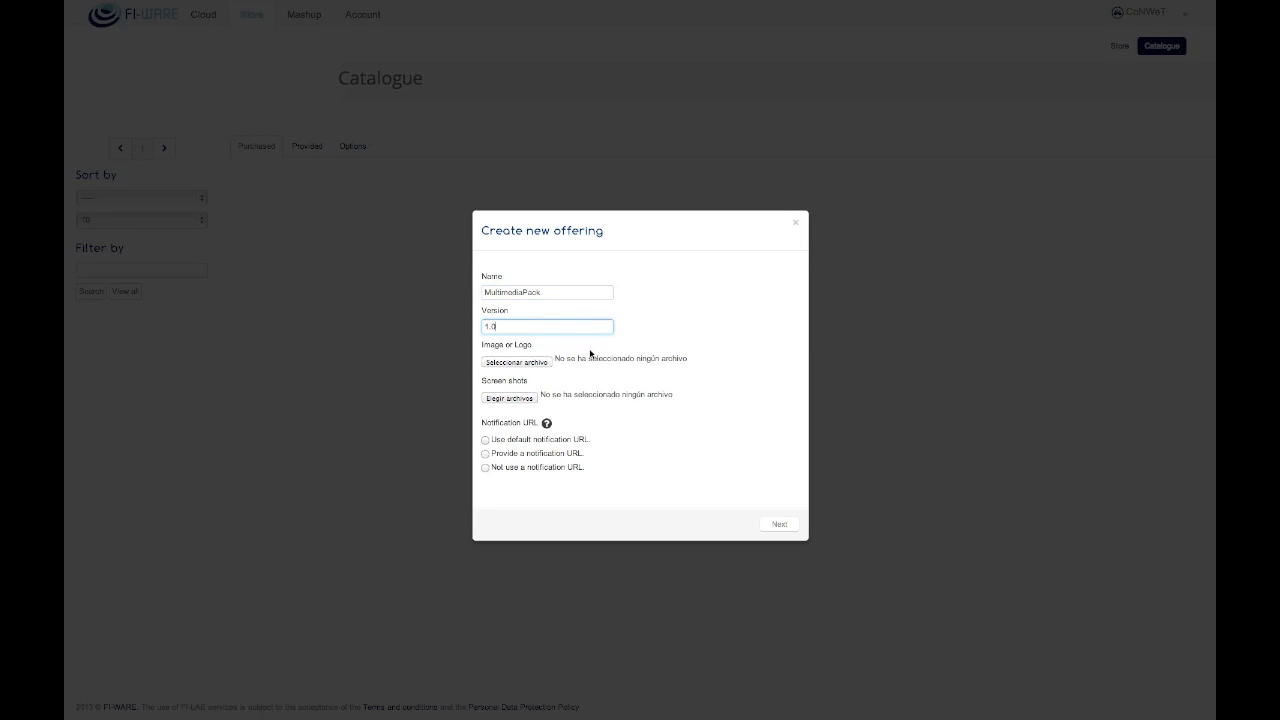
click(517, 361)
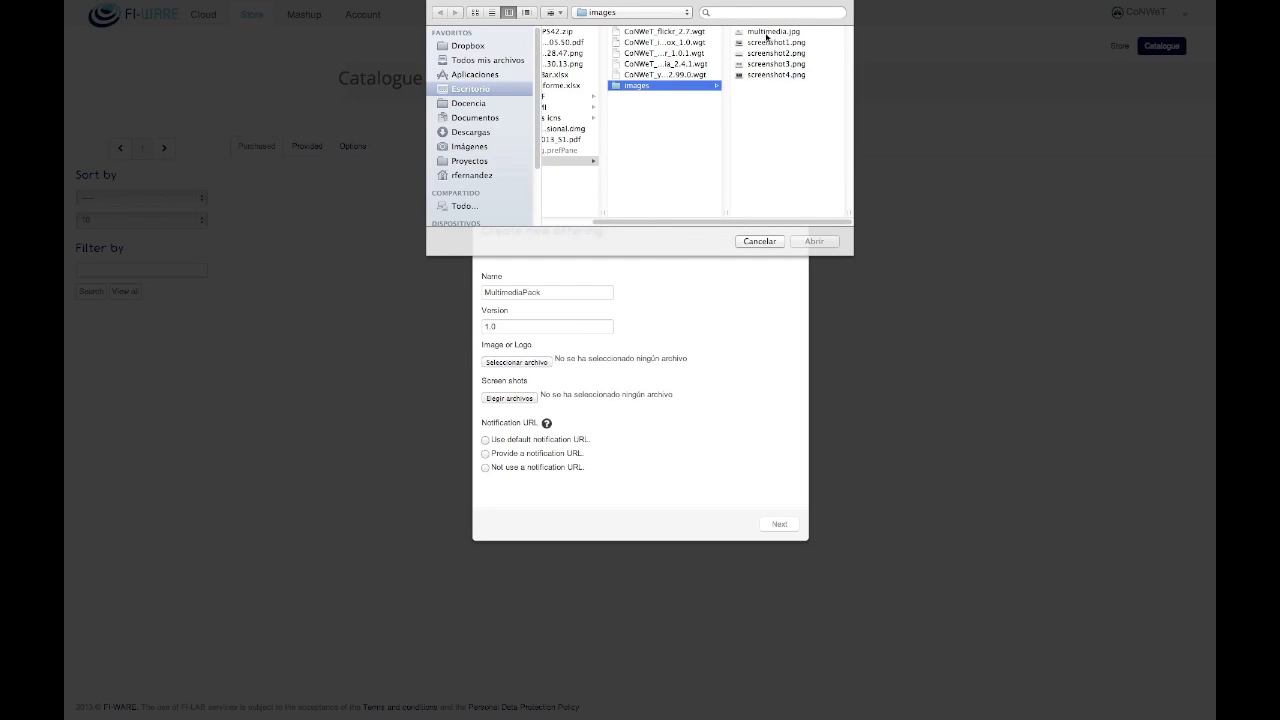
click(752, 24)
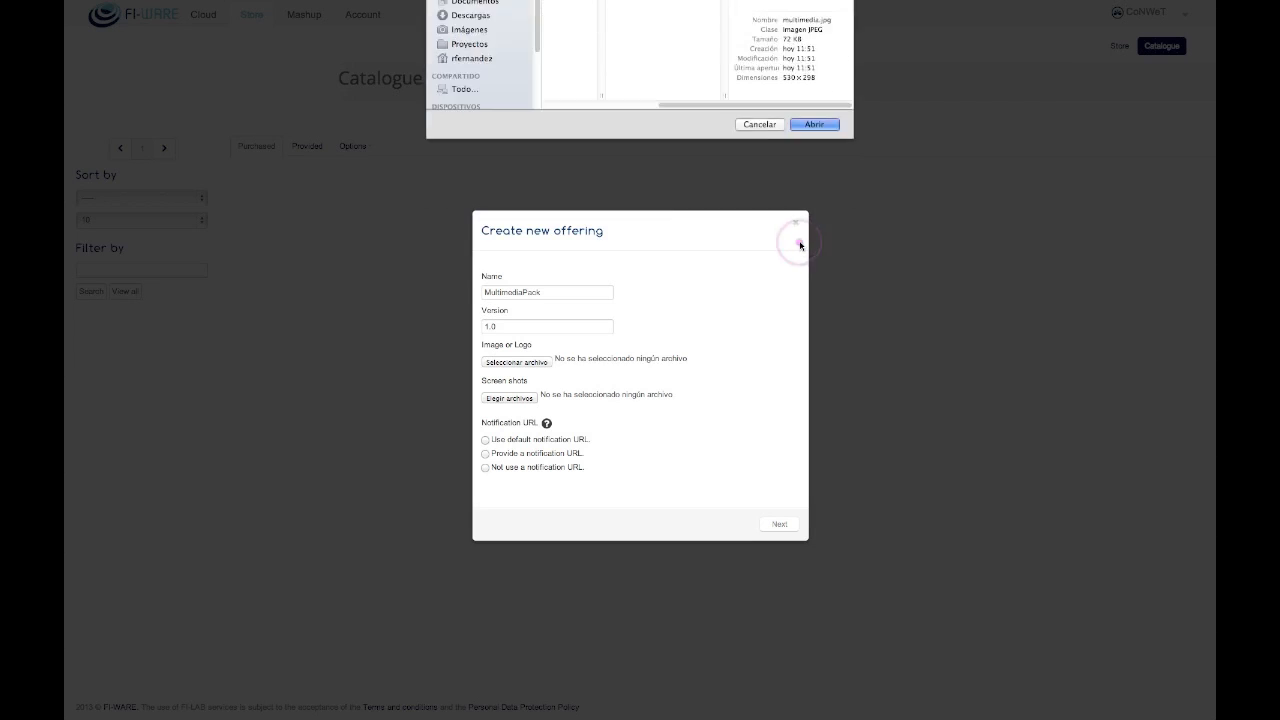
click(813, 124)
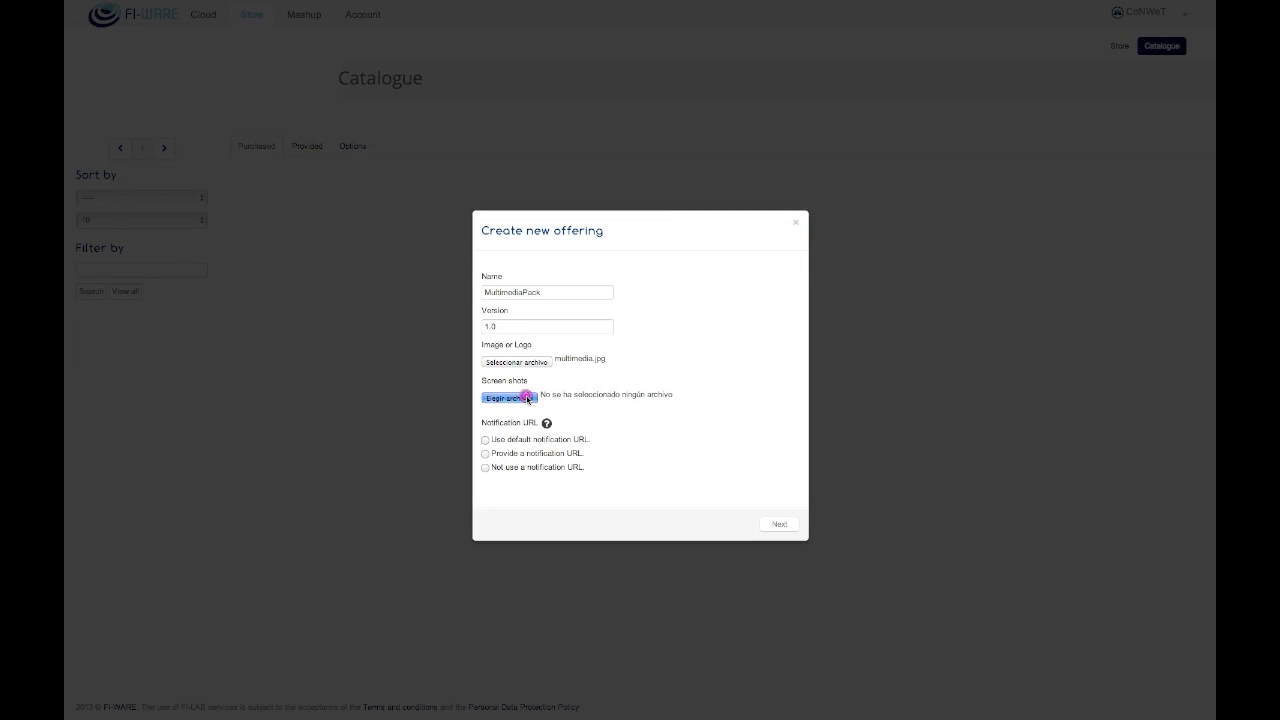
Step: Attach four screenshots, opt out of a notification URL, and continue
click(508, 397)
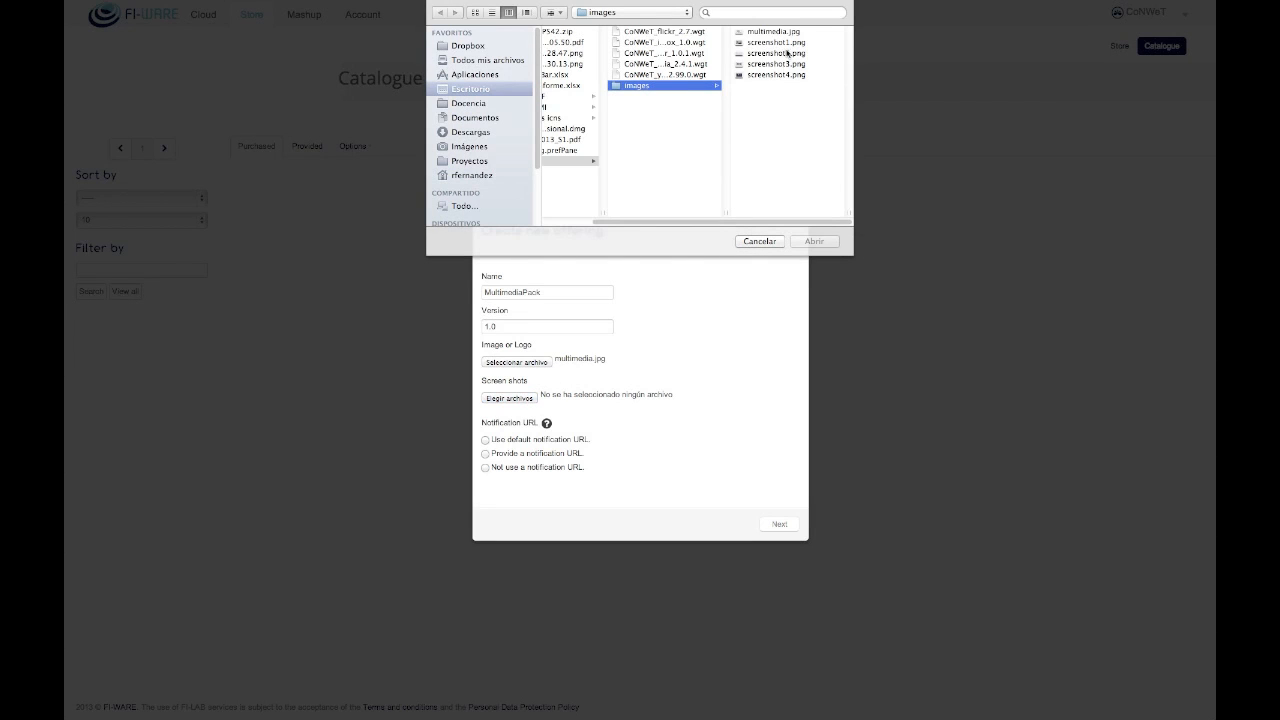
click(650, 42)
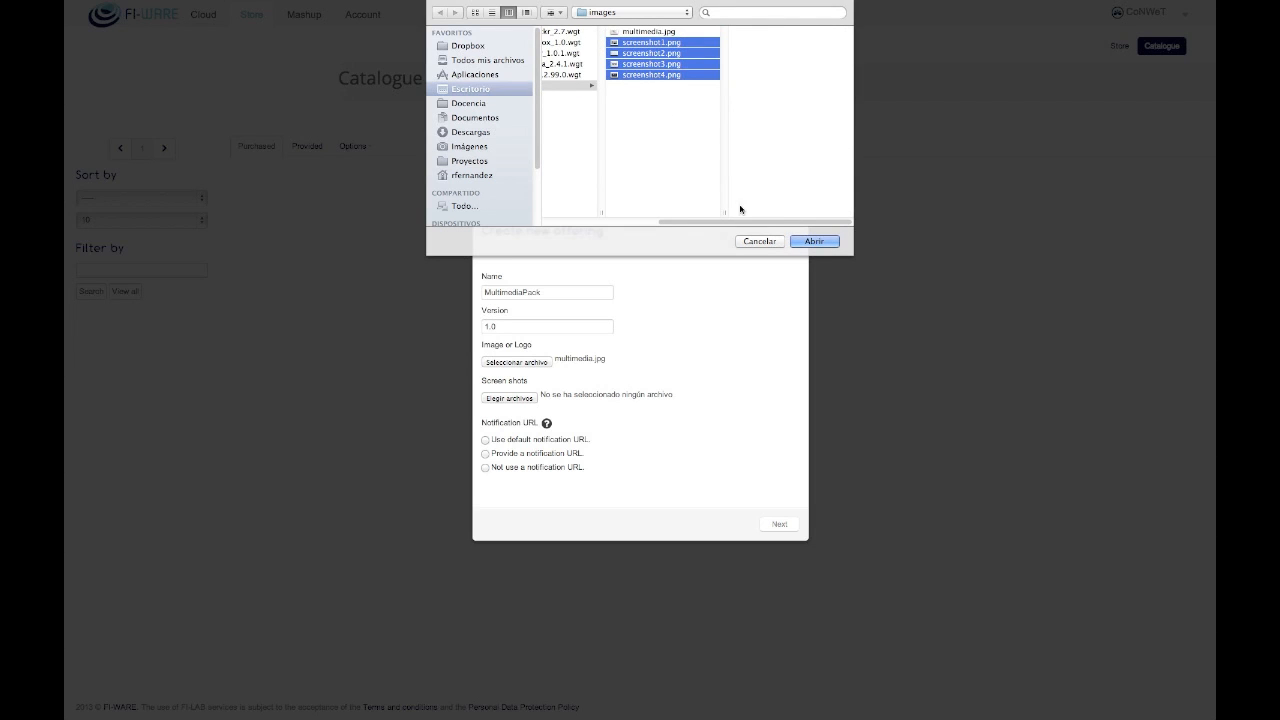
click(814, 241)
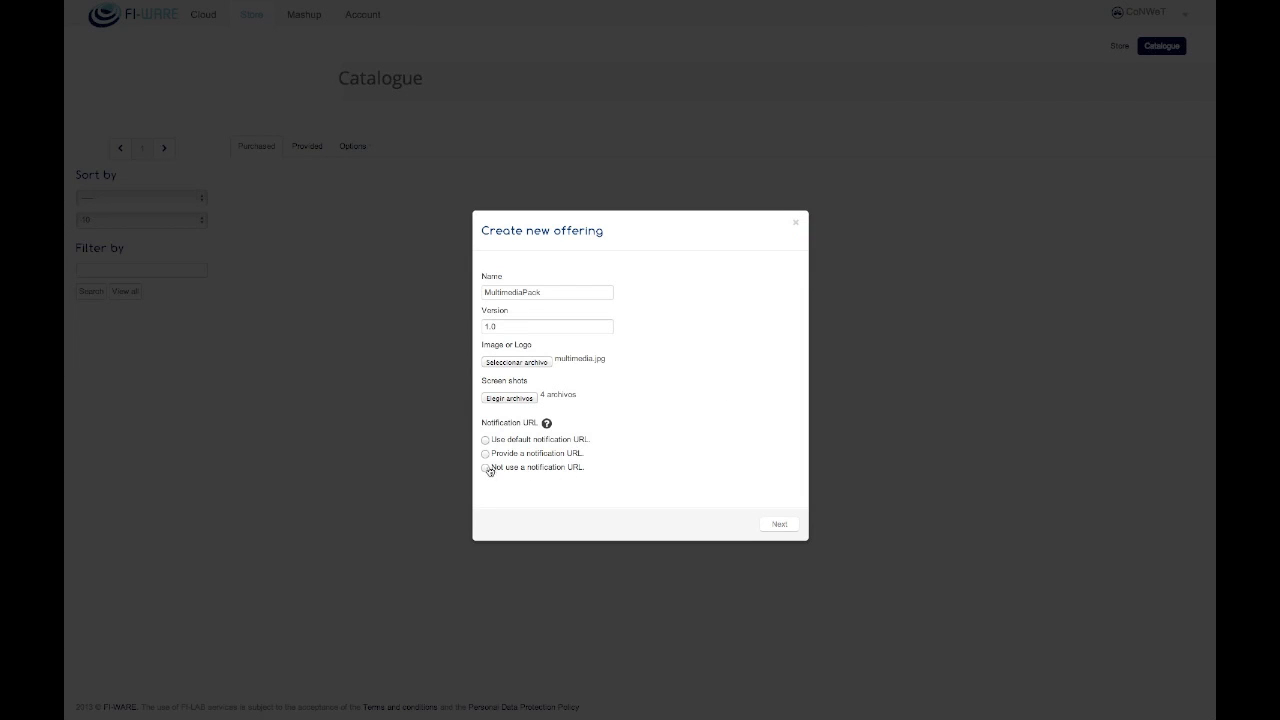
click(485, 469)
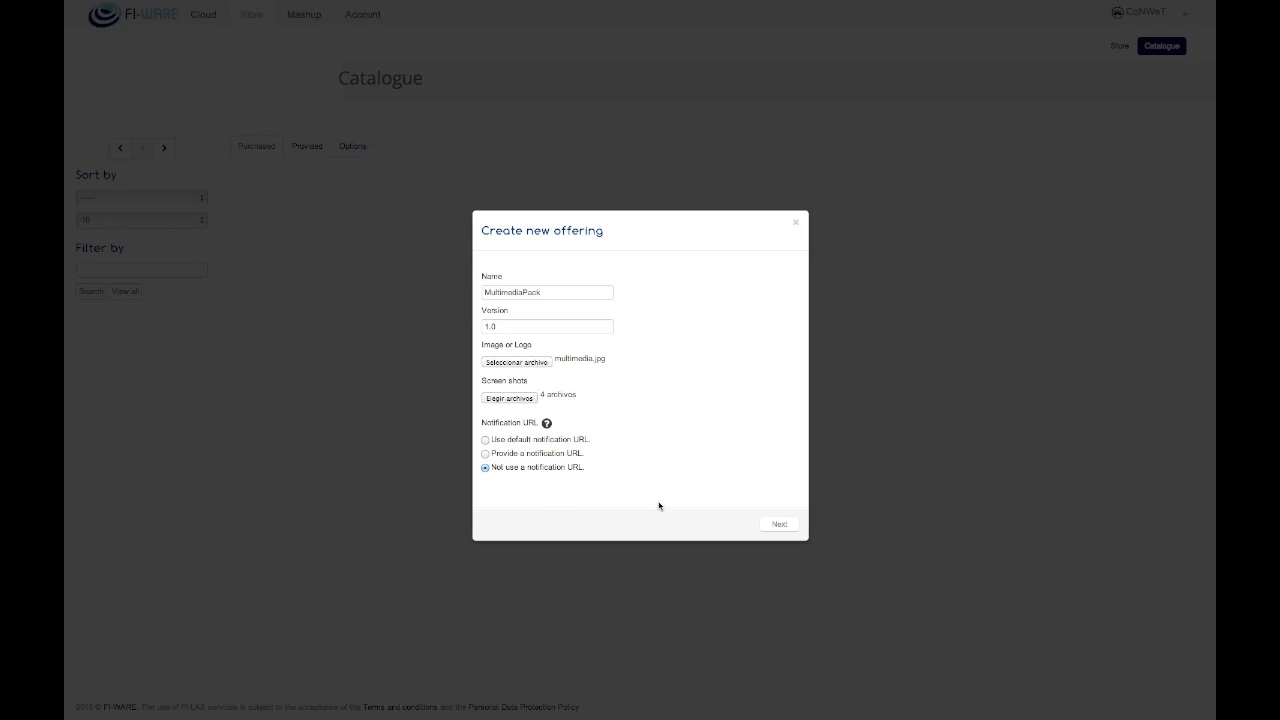
click(778, 523)
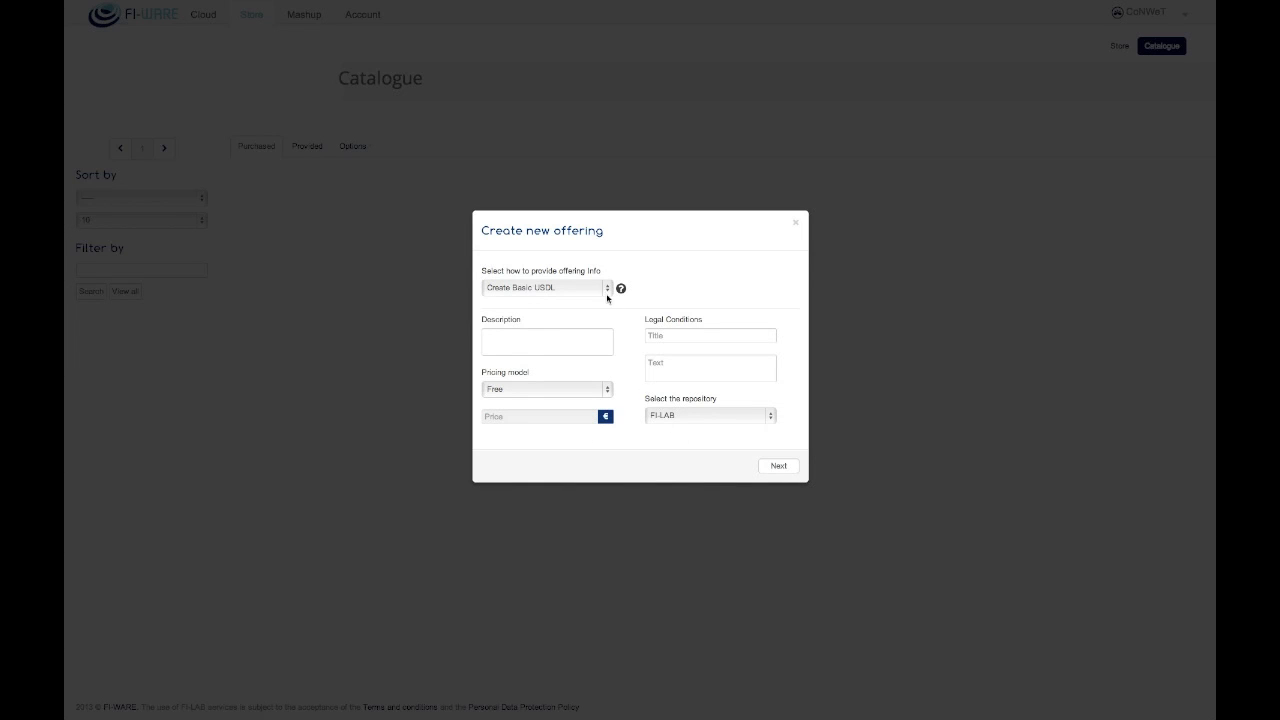
Step: Try the upload and URL options, then settle on Create Basic USDL for offering info
click(545, 288)
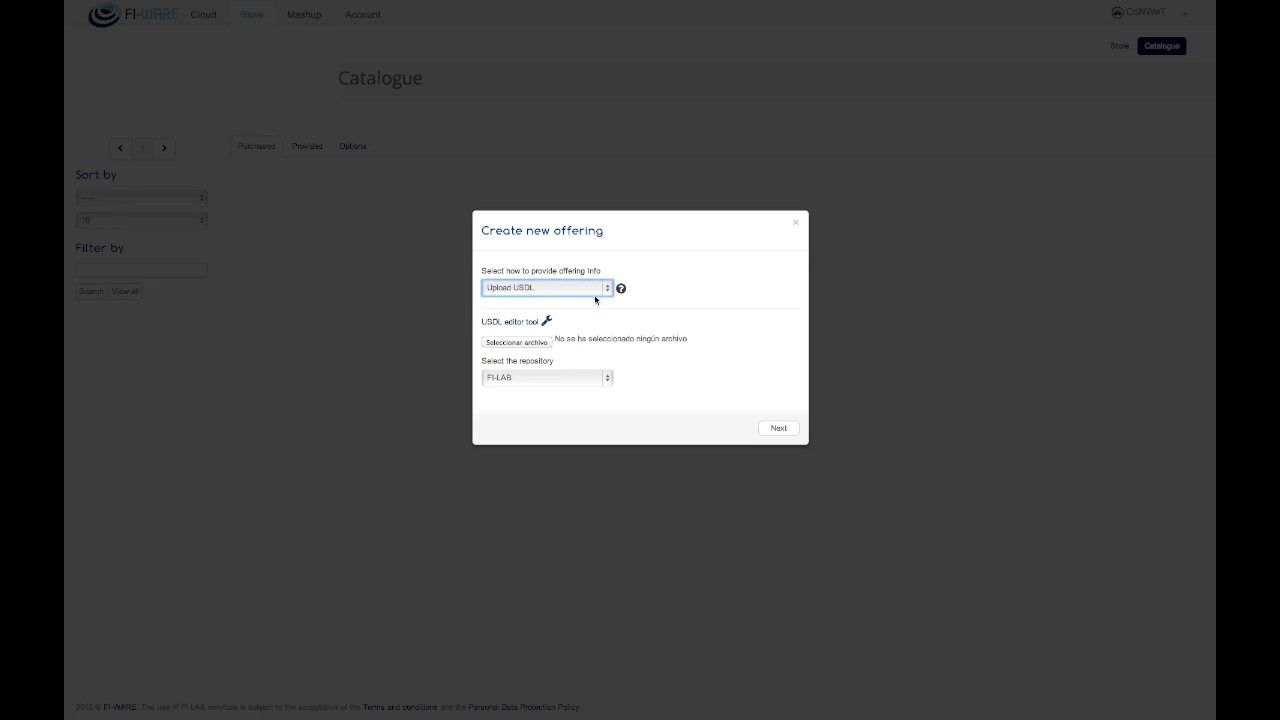
mouse_move(646, 291)
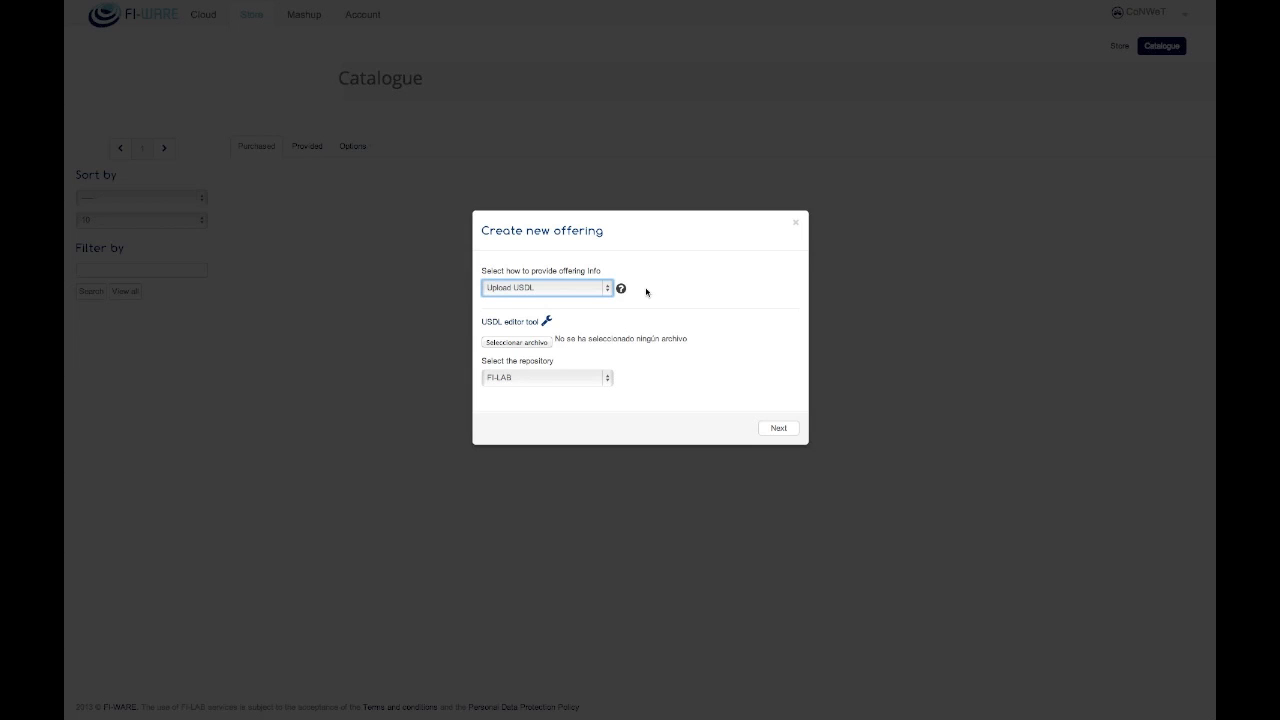
click(544, 288)
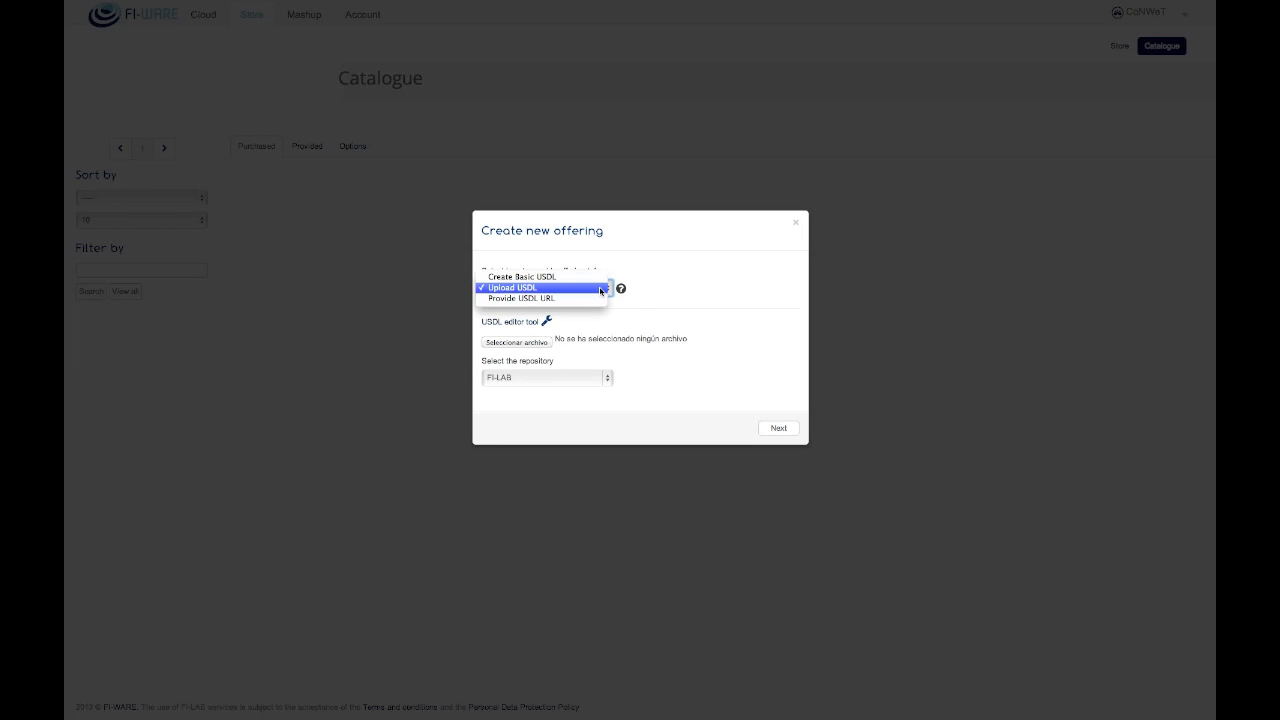
click(520, 298)
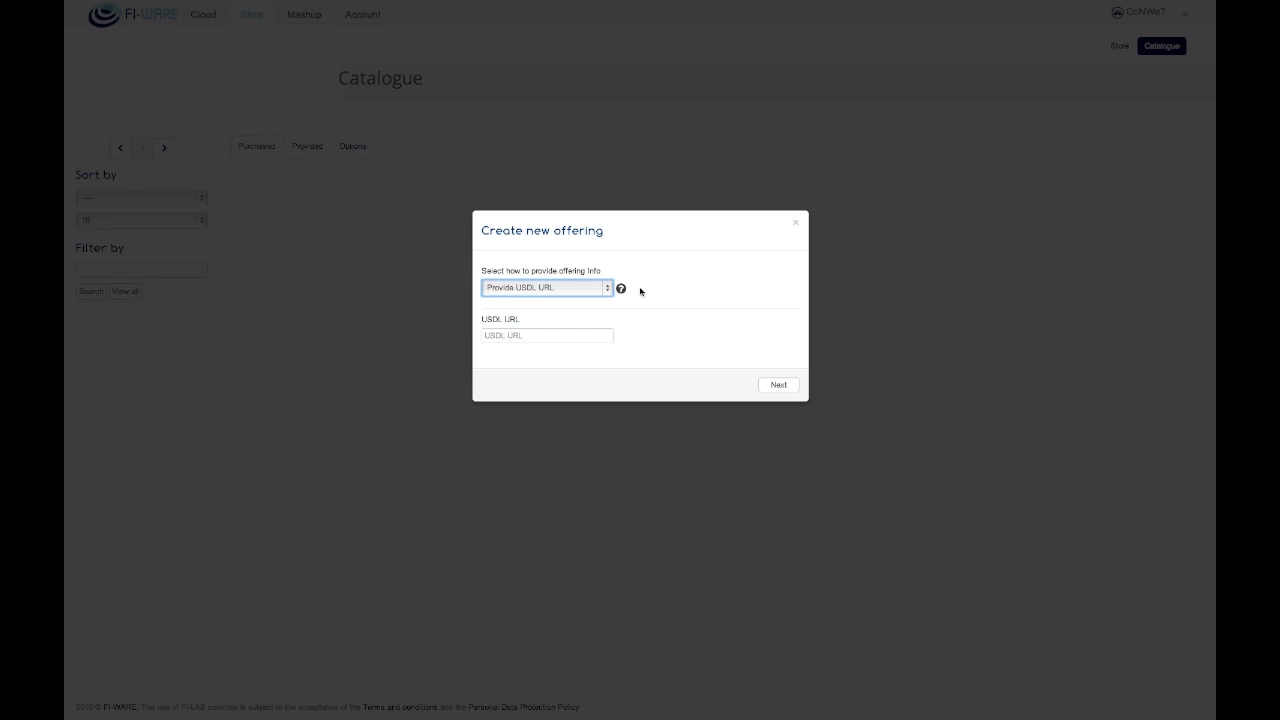
click(545, 288)
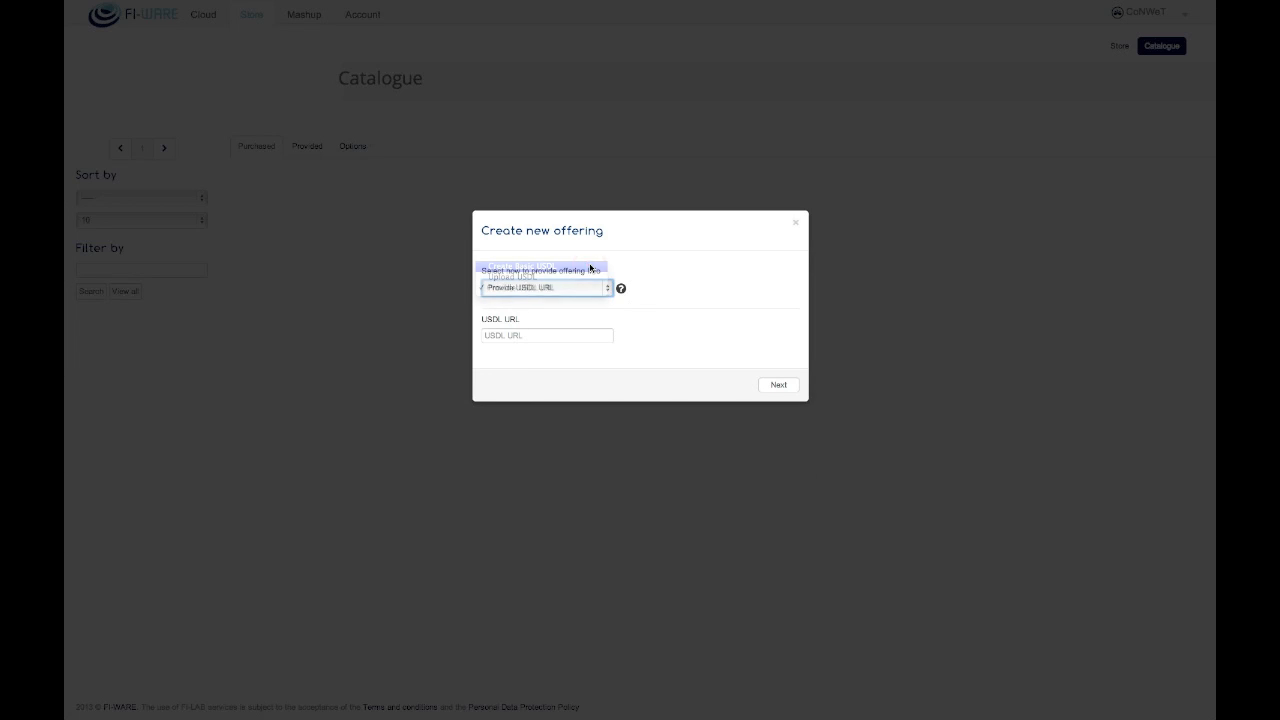
click(545, 287)
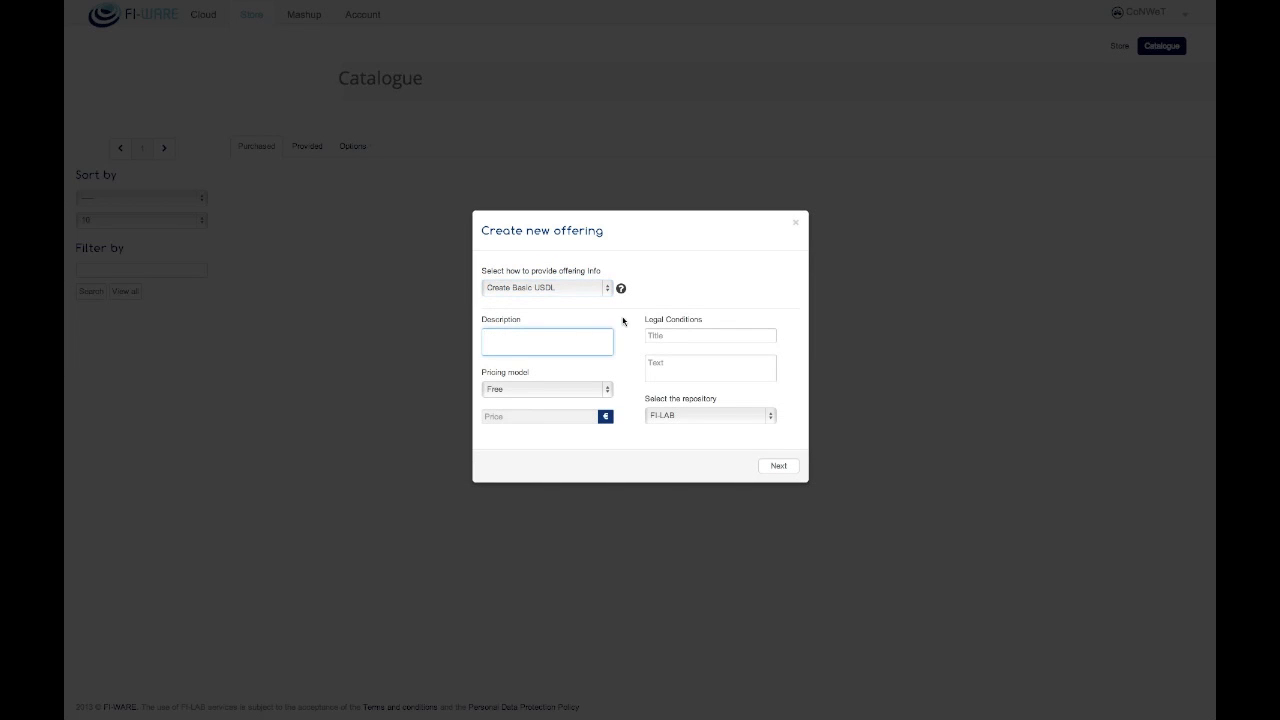
Step: Describe the offering as a pack of multimedia Wirecloud widgets, keep pricing Free, and continue
text(A pai)
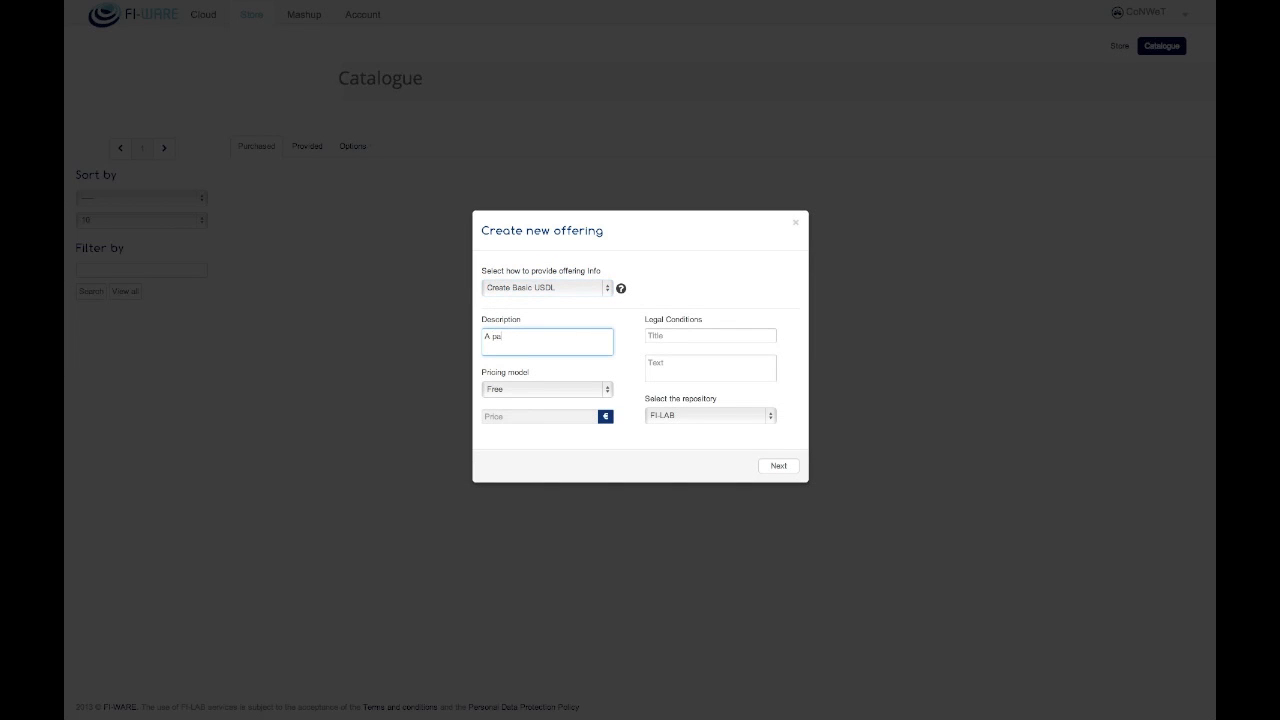
text(ck of multimedia Wirecloud widgets)
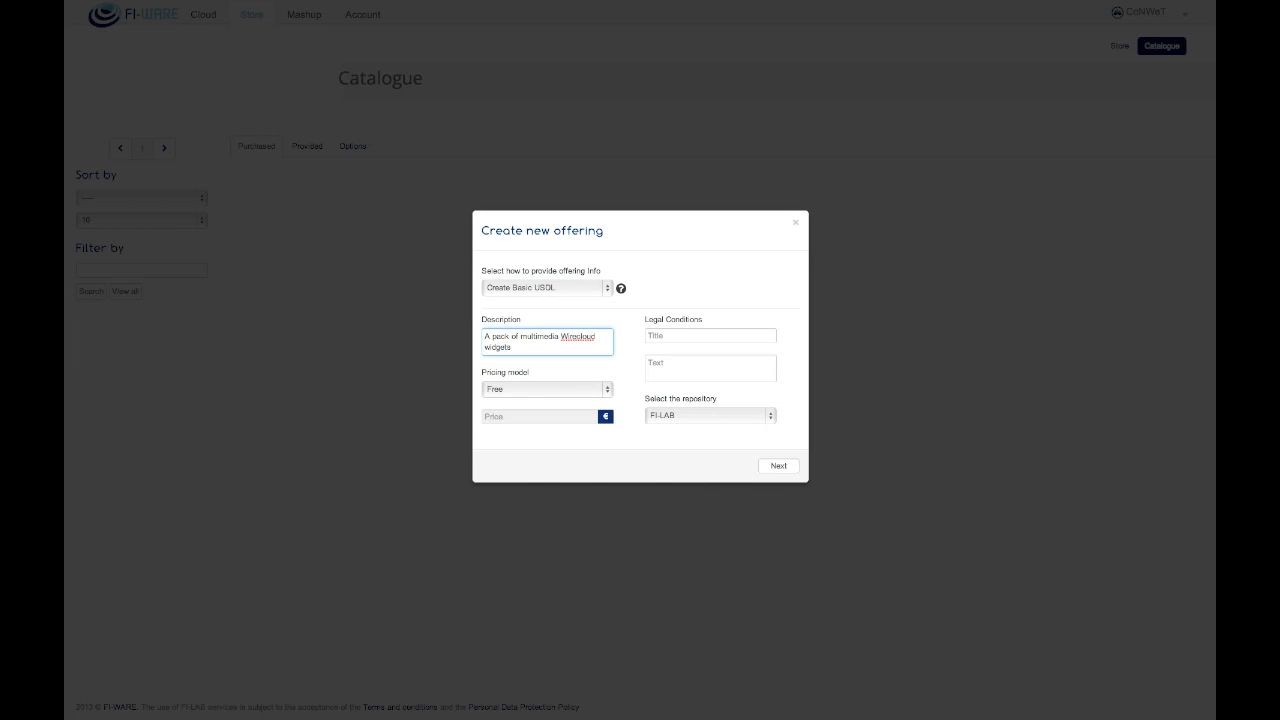
mouse_move(640, 318)
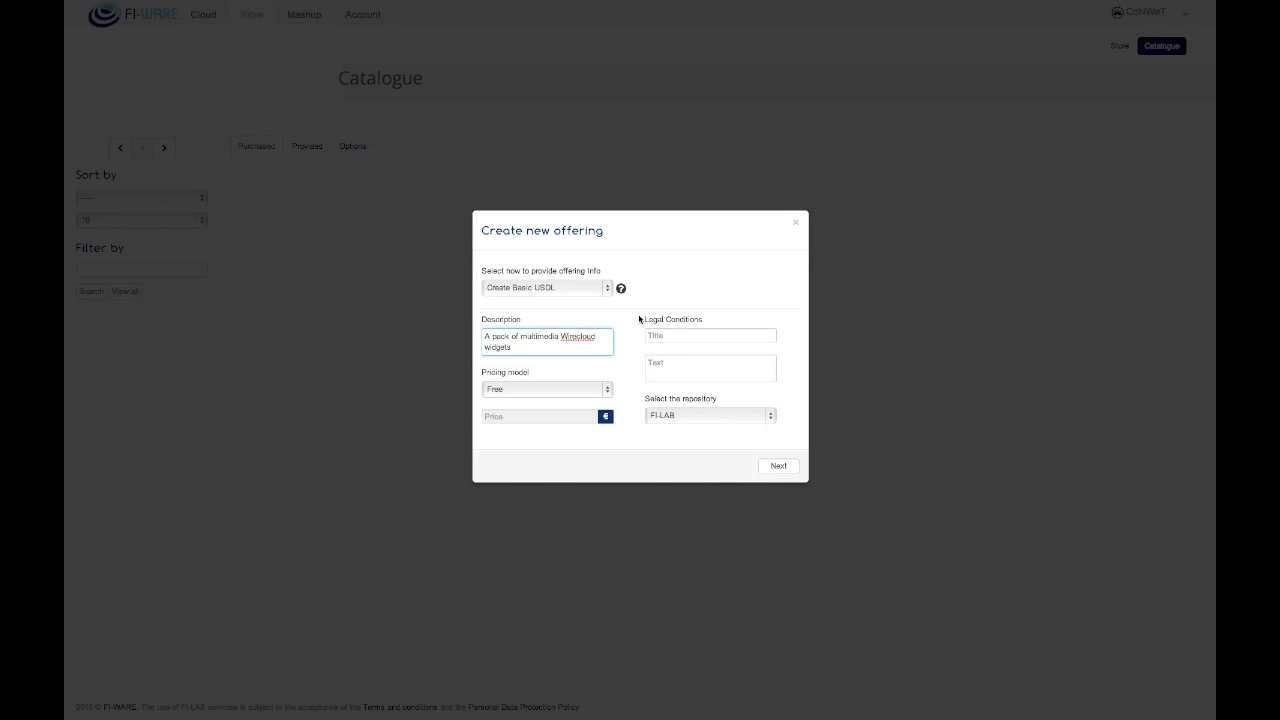
click(546, 388)
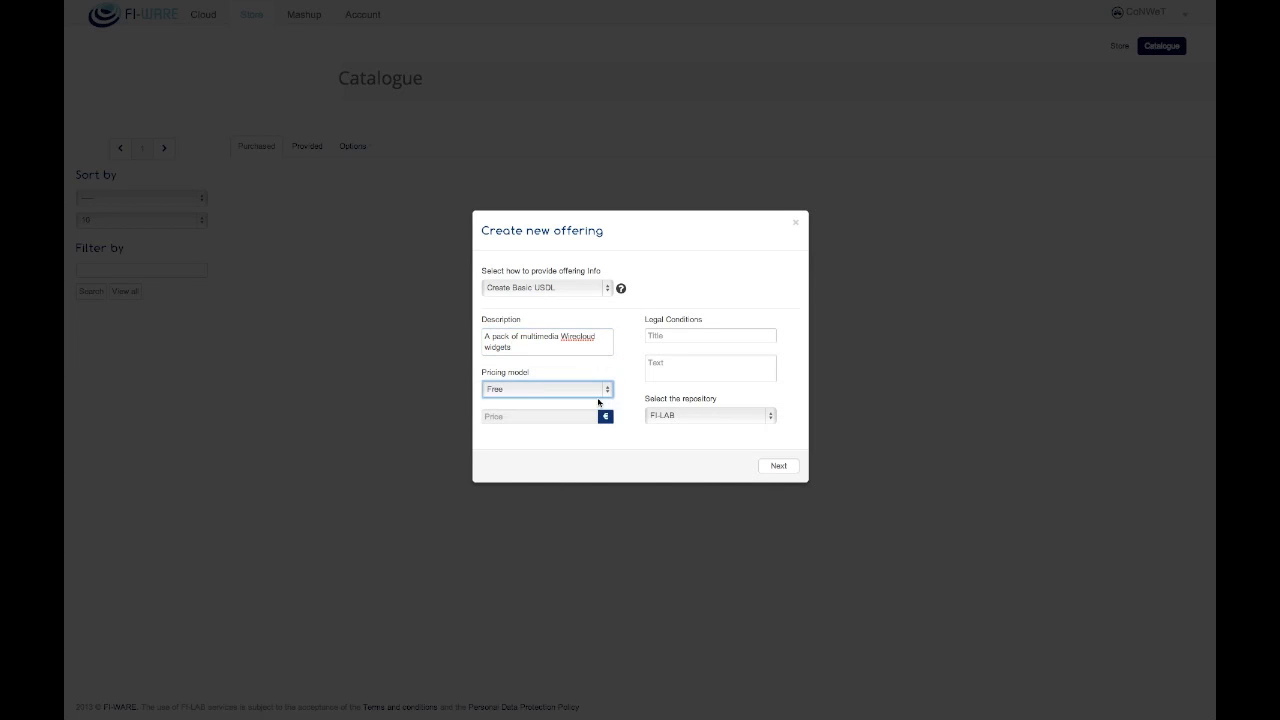
click(546, 388)
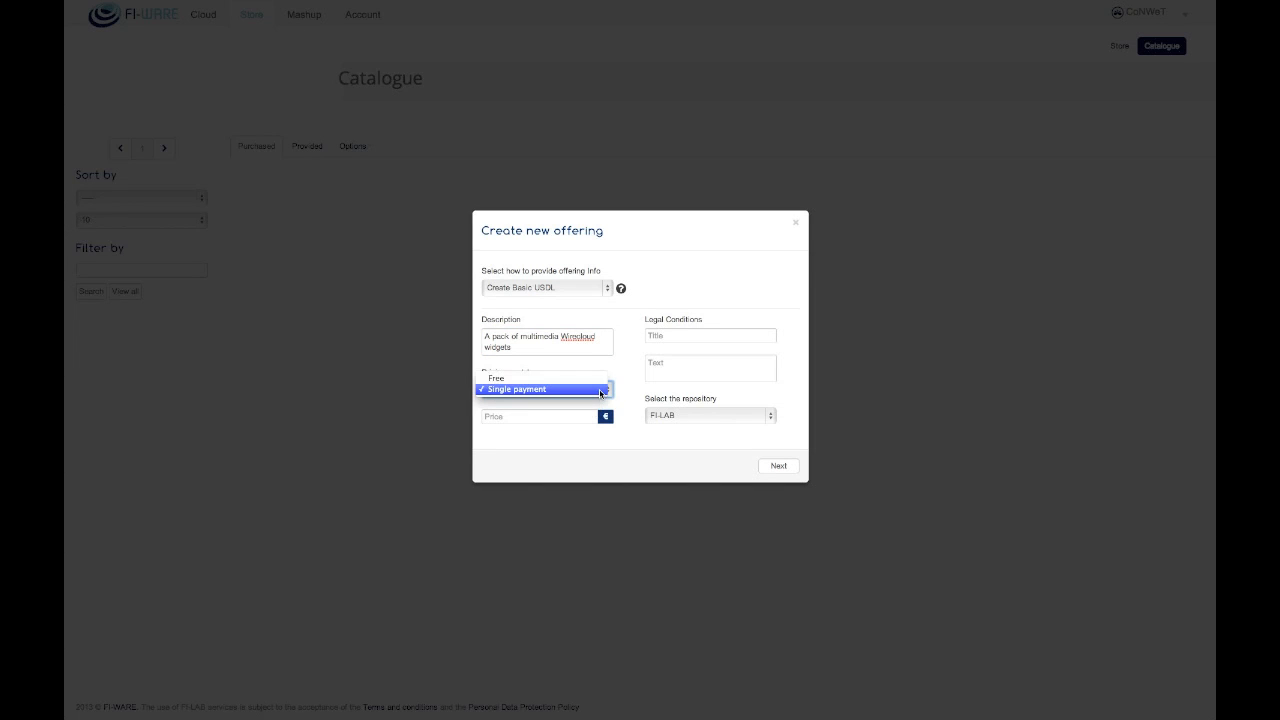
click(494, 389)
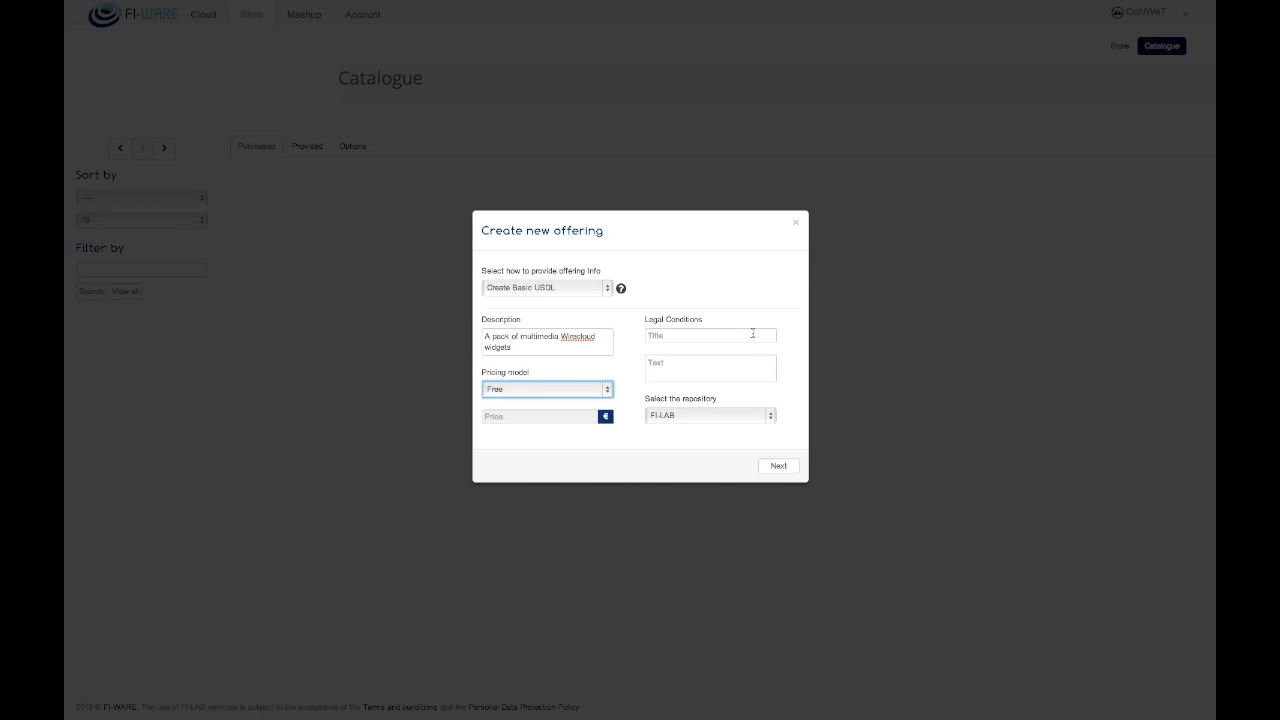
mouse_move(730, 460)
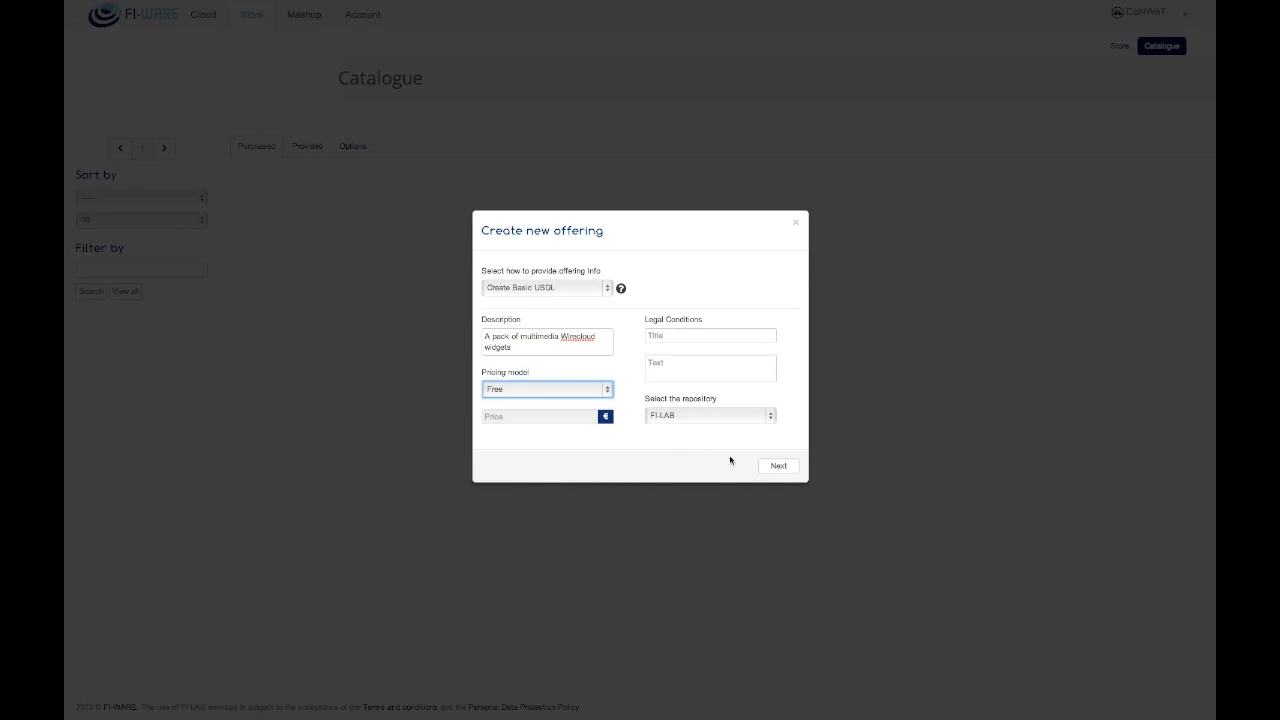
click(778, 466)
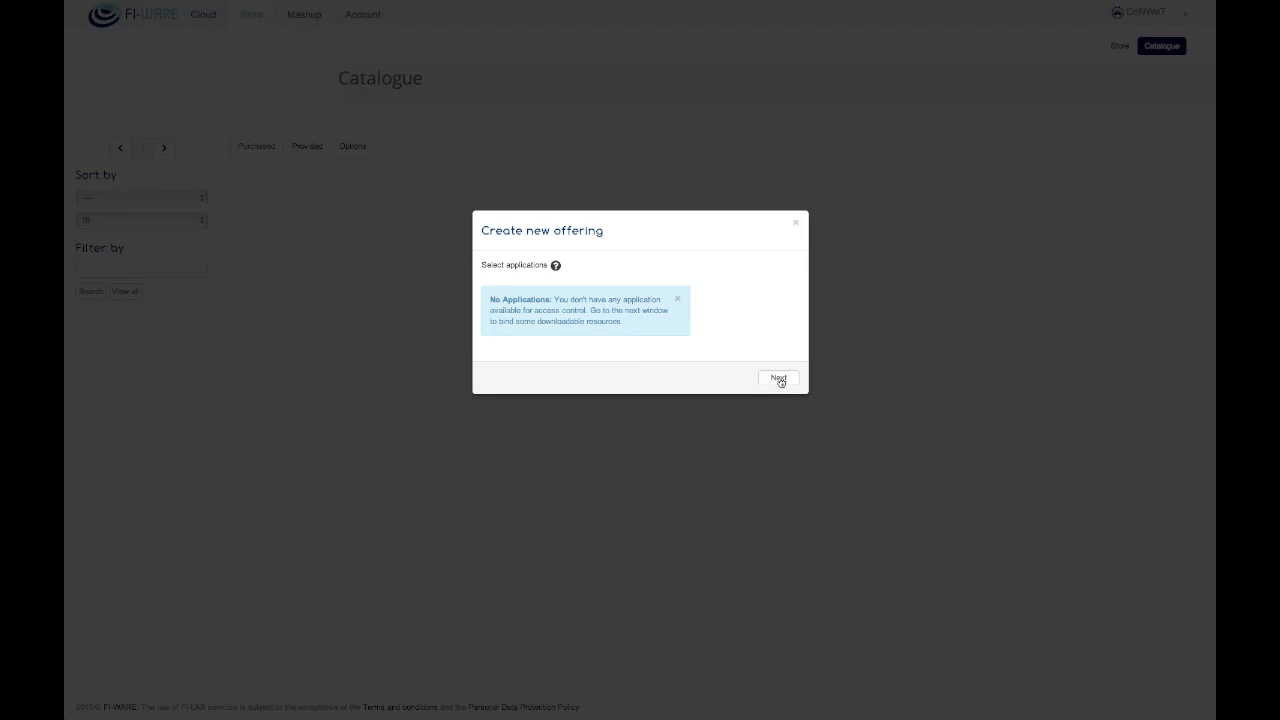
Step: Bundle the Youtube Browser, Wikipedia, Flickr and Multimedia Viewer widgets and create the offering
click(778, 378)
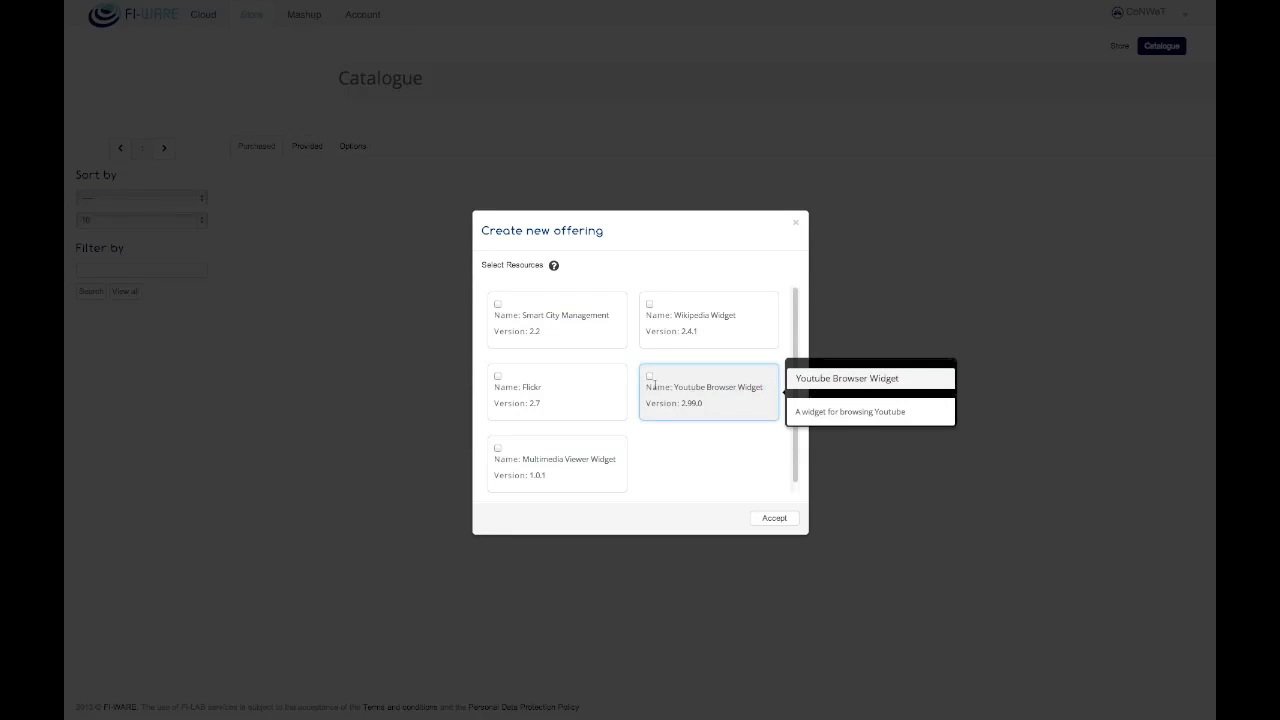
click(650, 375)
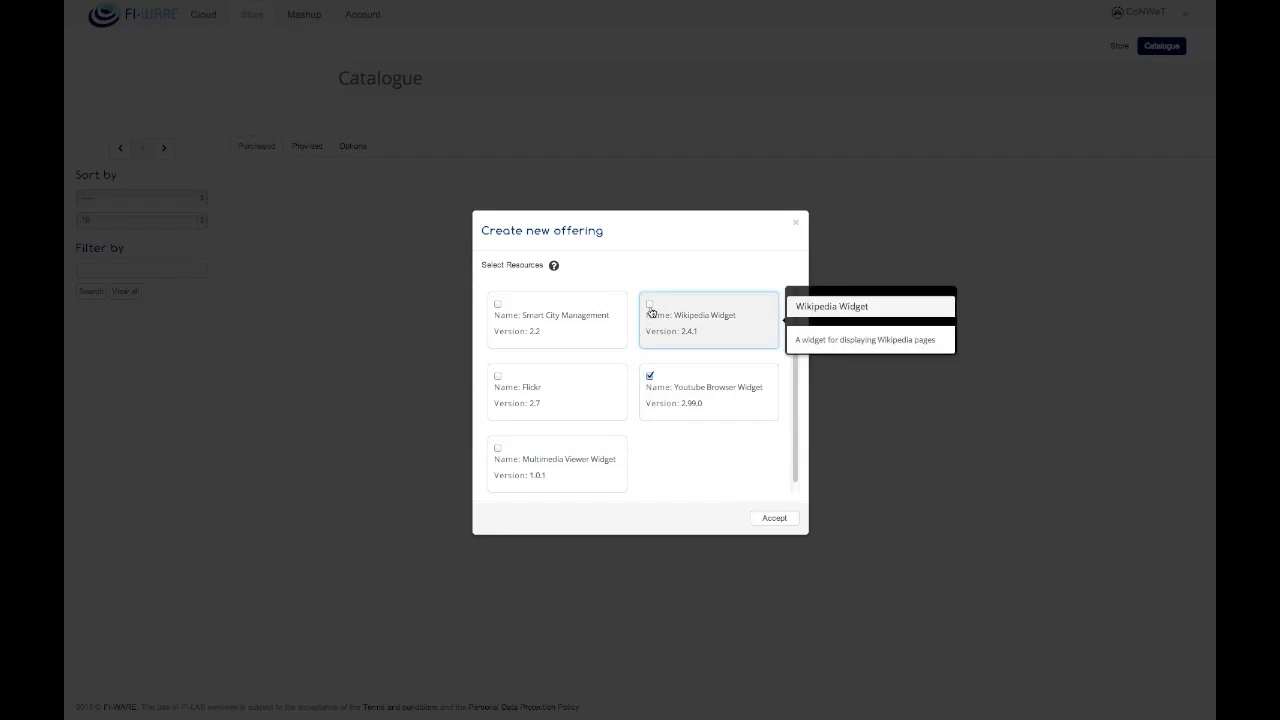
click(650, 303)
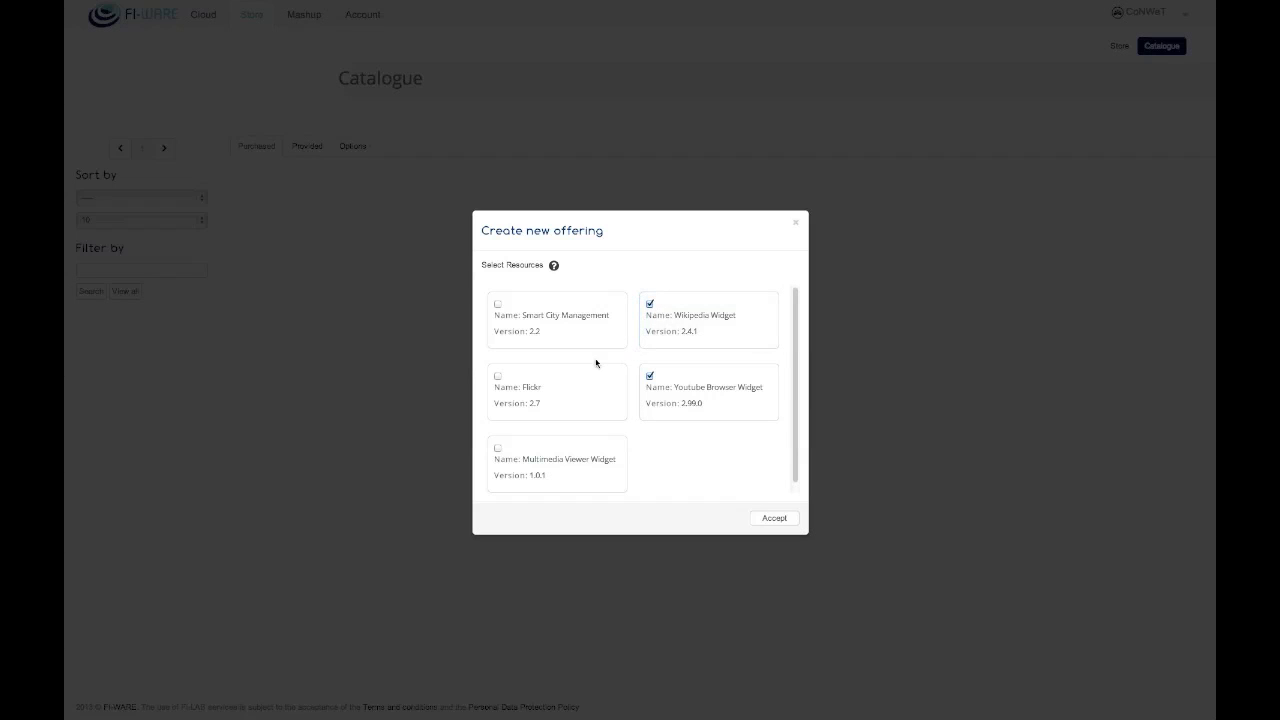
click(498, 375)
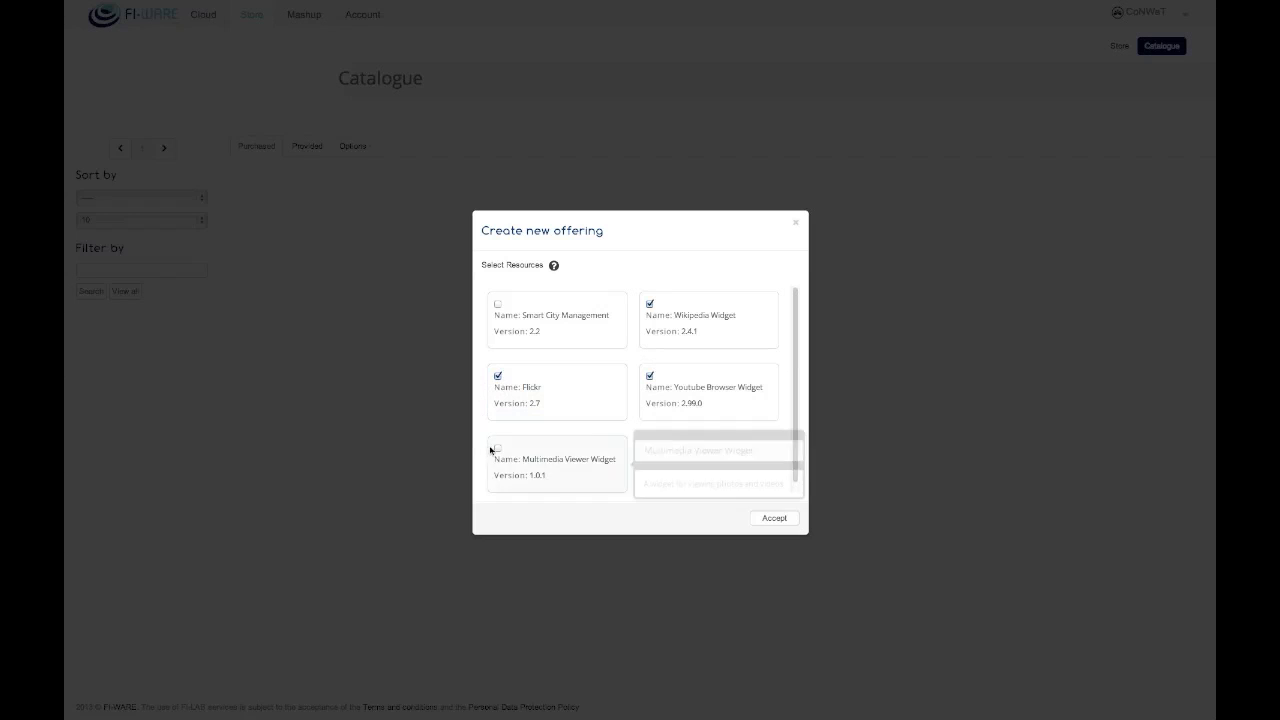
click(498, 446)
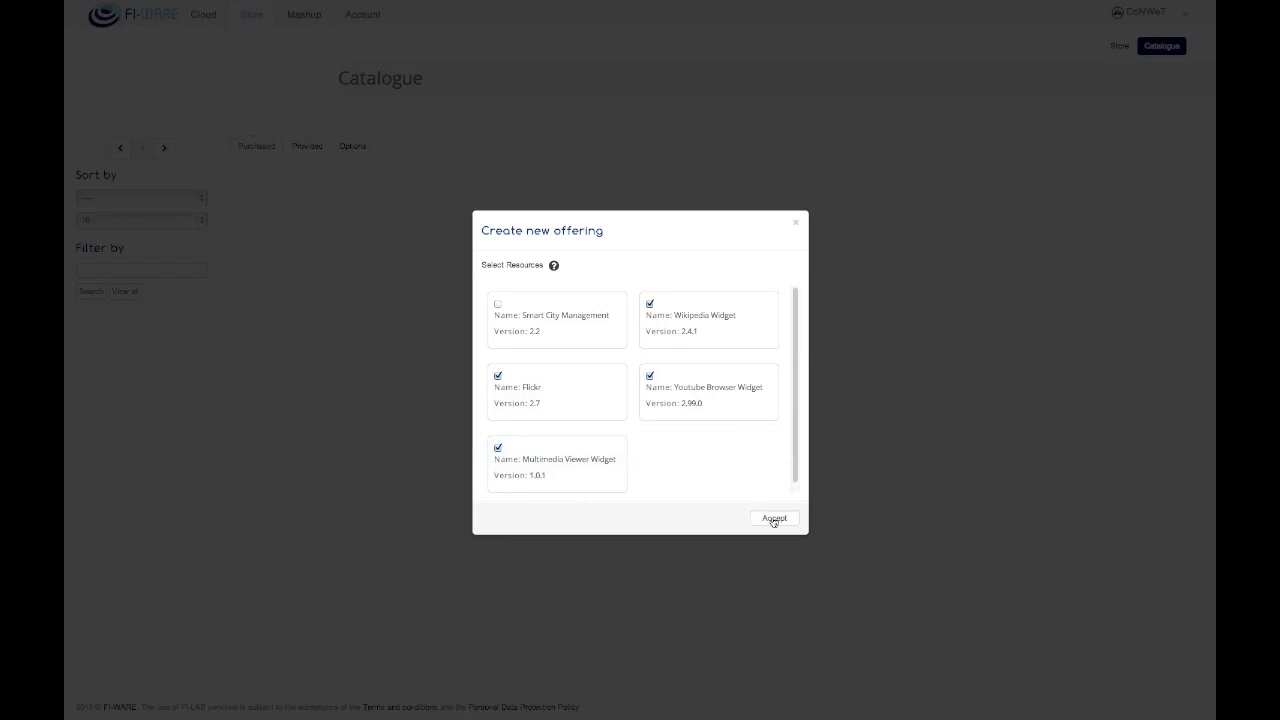
click(773, 518)
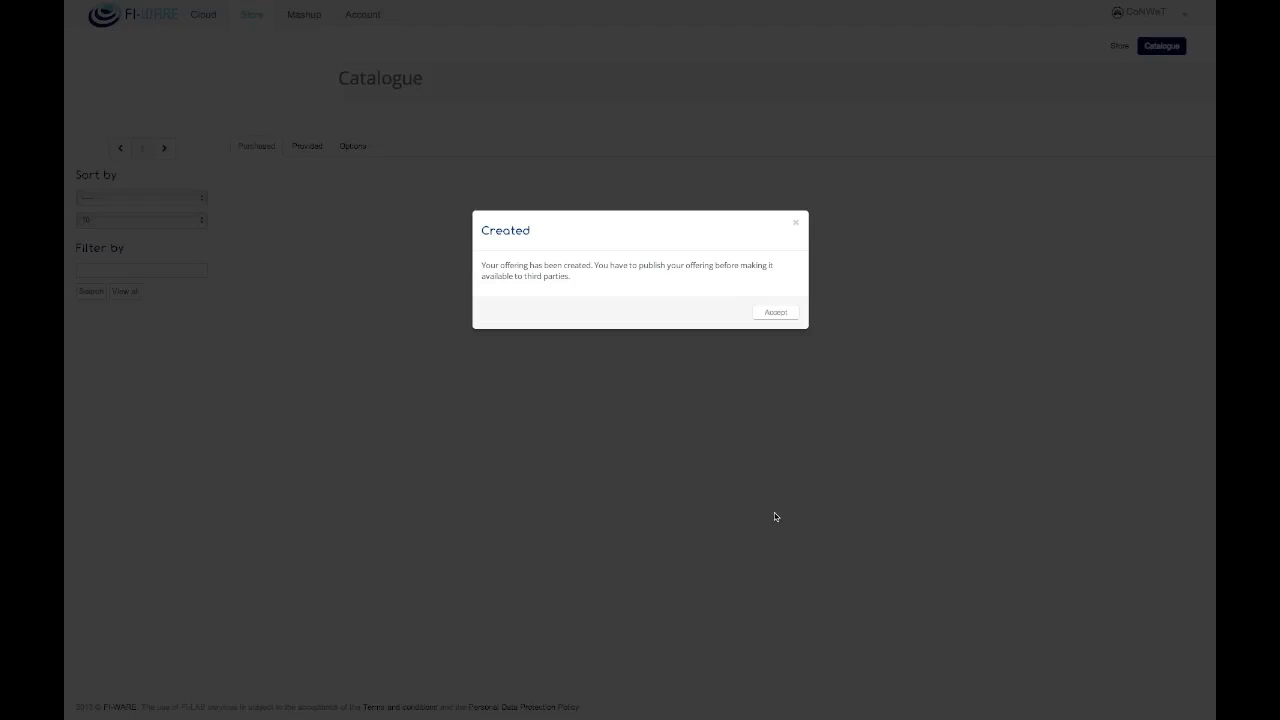
Step: Open MultimediaPack under Provided and review its Pricing and Offering Resources tabs
click(775, 312)
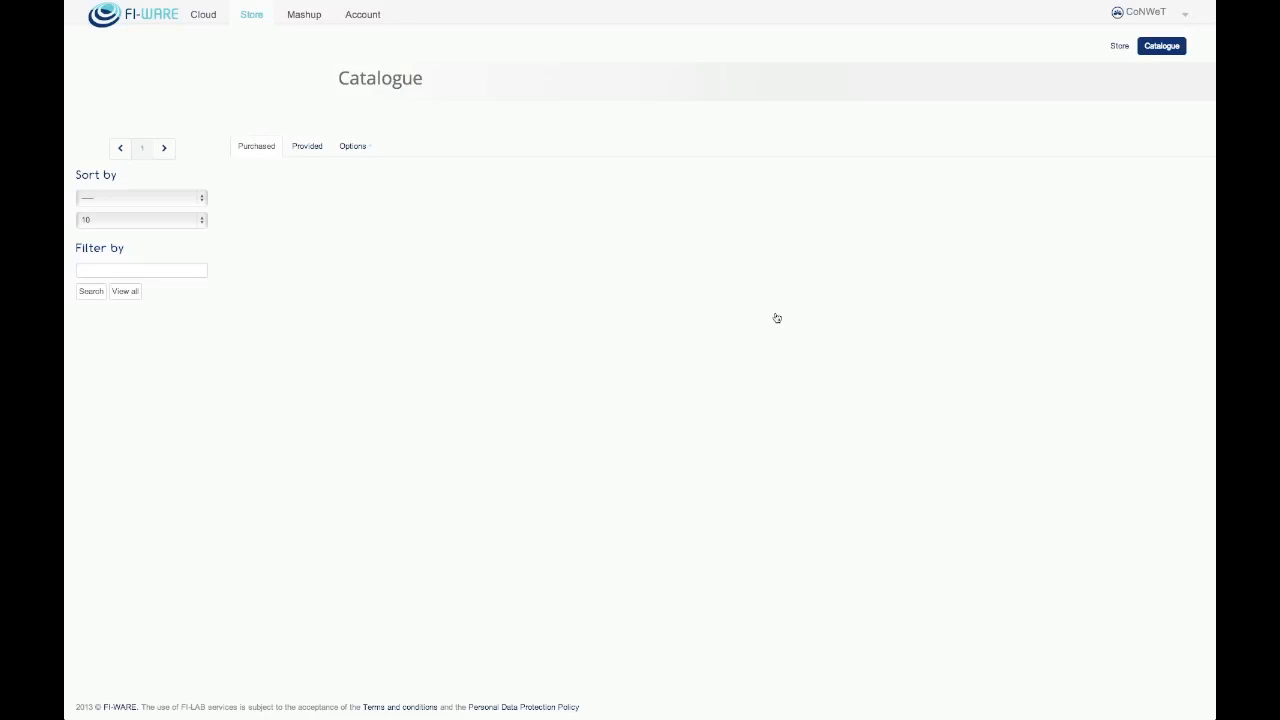
mouse_move(656, 310)
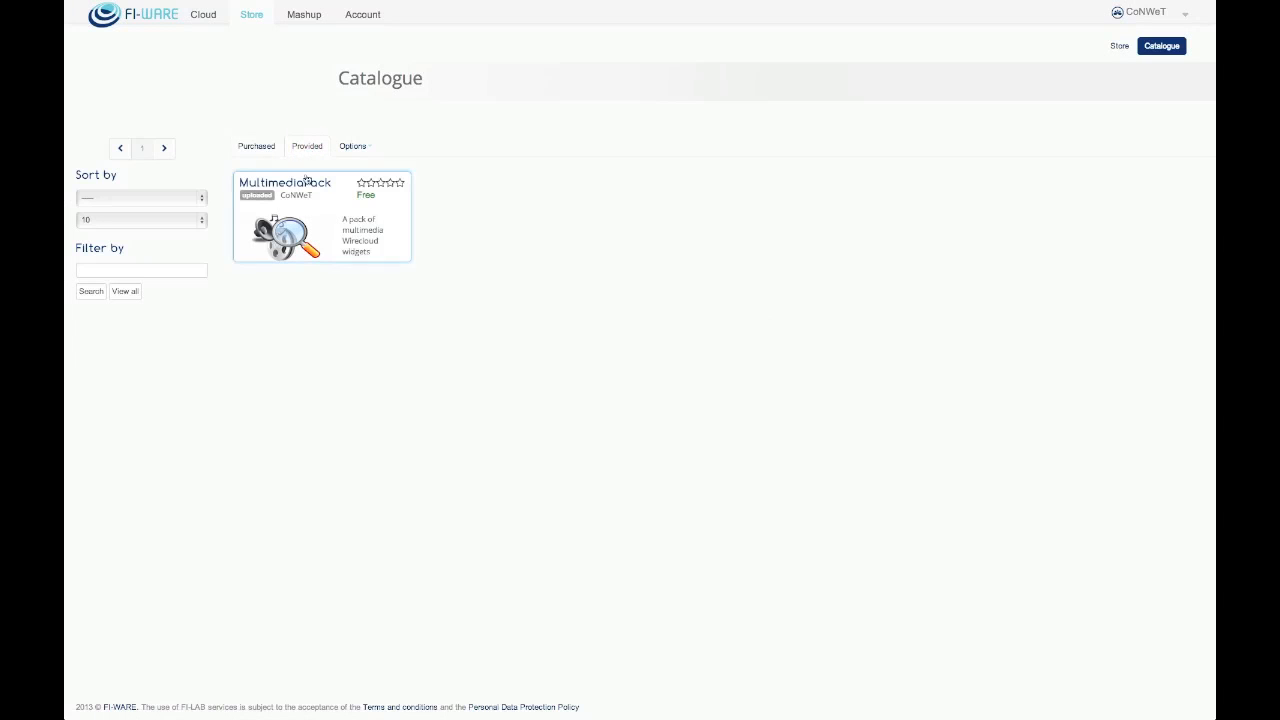
mouse_move(314, 222)
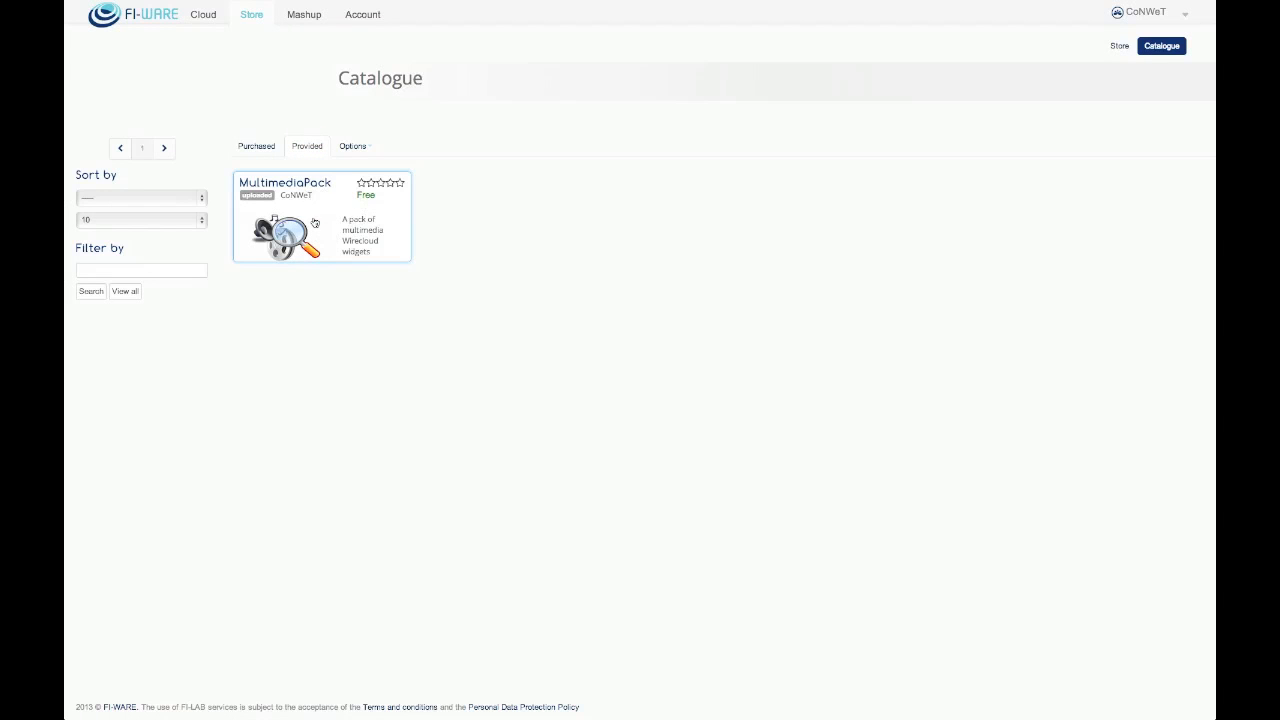
click(322, 217)
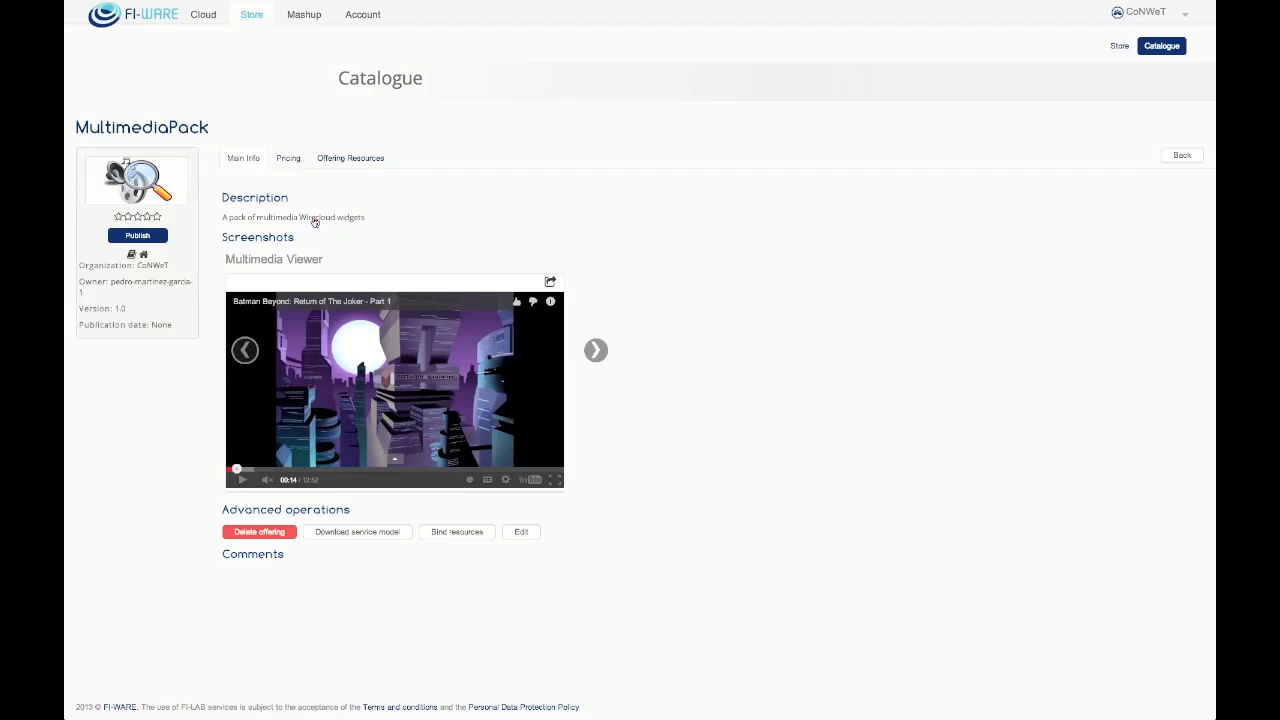
click(287, 158)
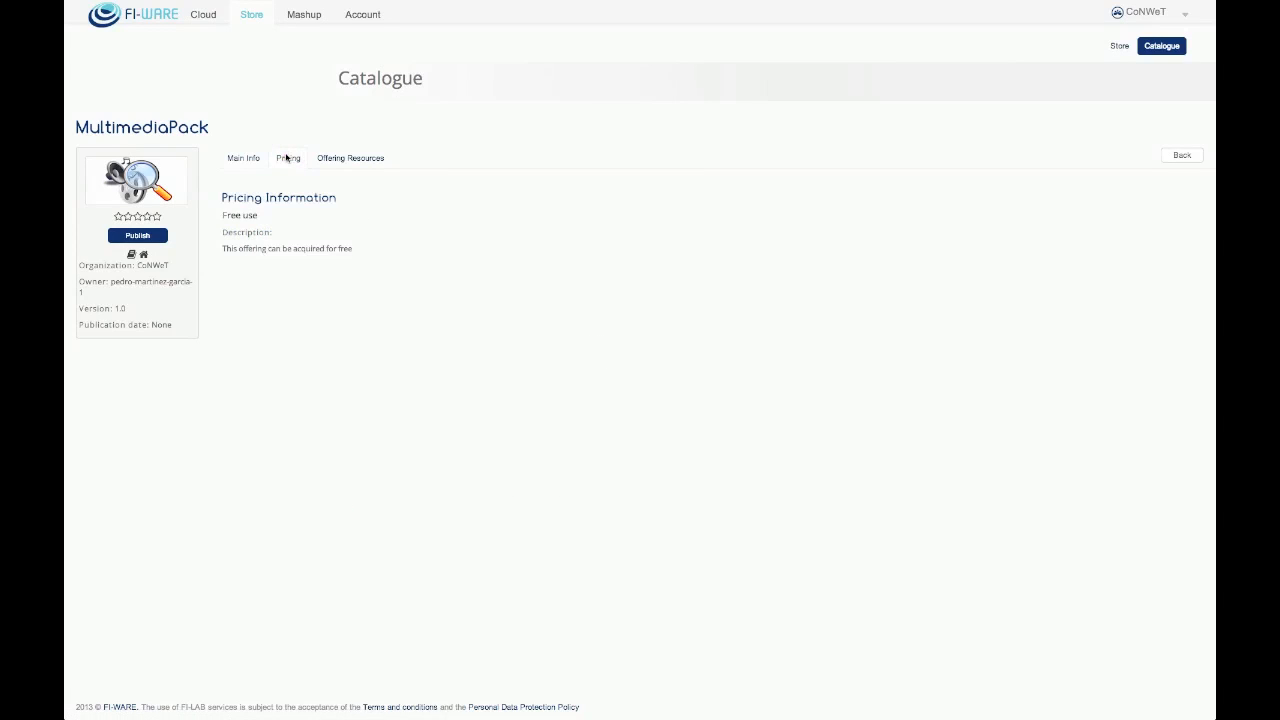
click(349, 158)
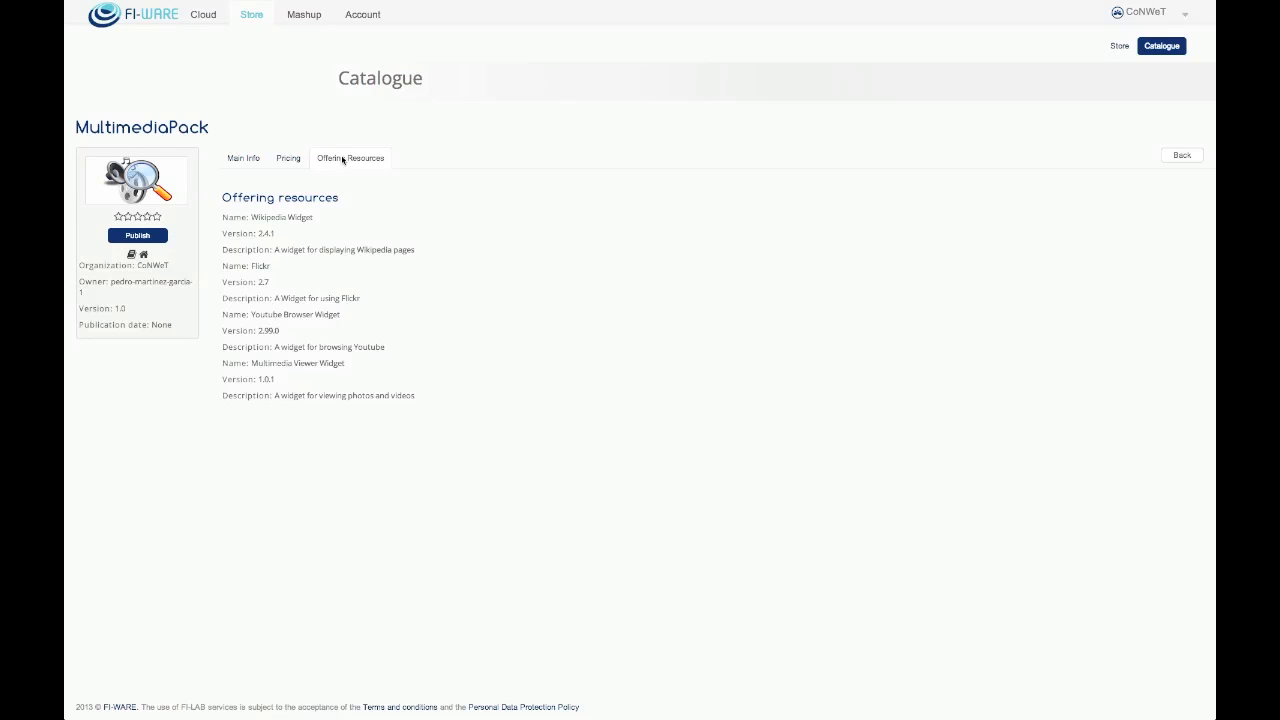
click(243, 158)
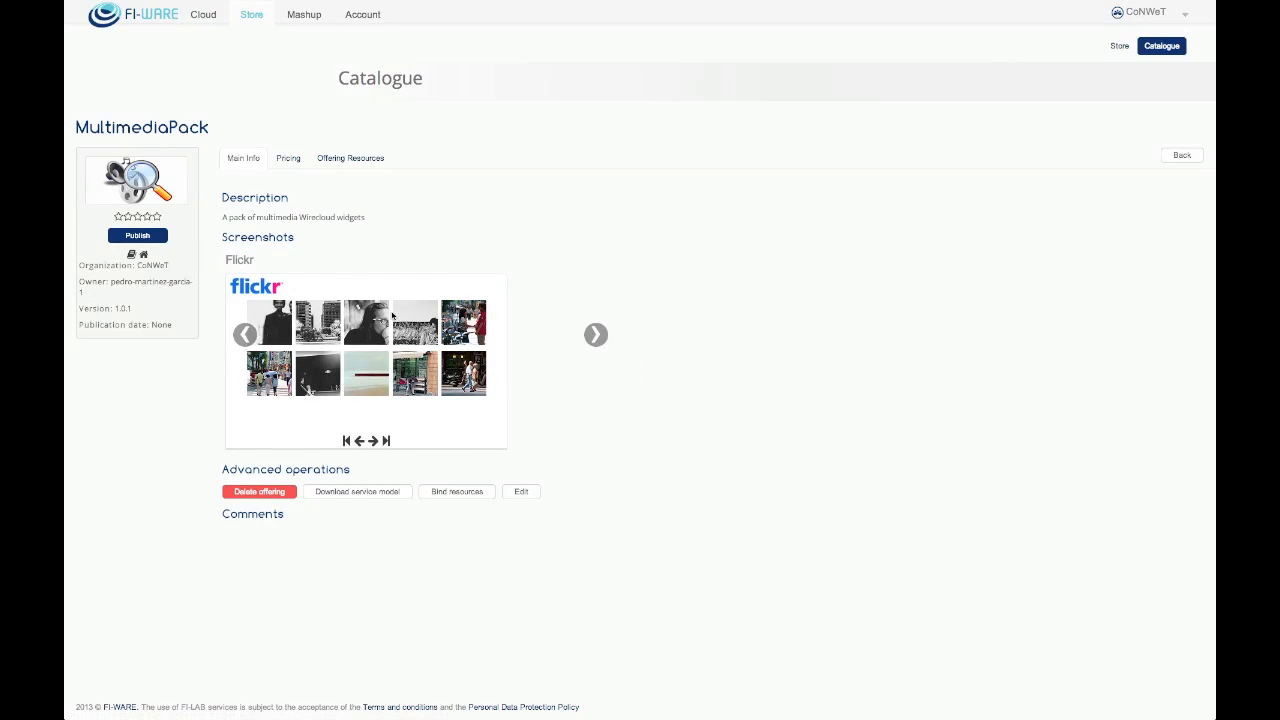
Step: Publish MultimediaPack with FI-LAB ticked as the destination marketplace
click(137, 235)
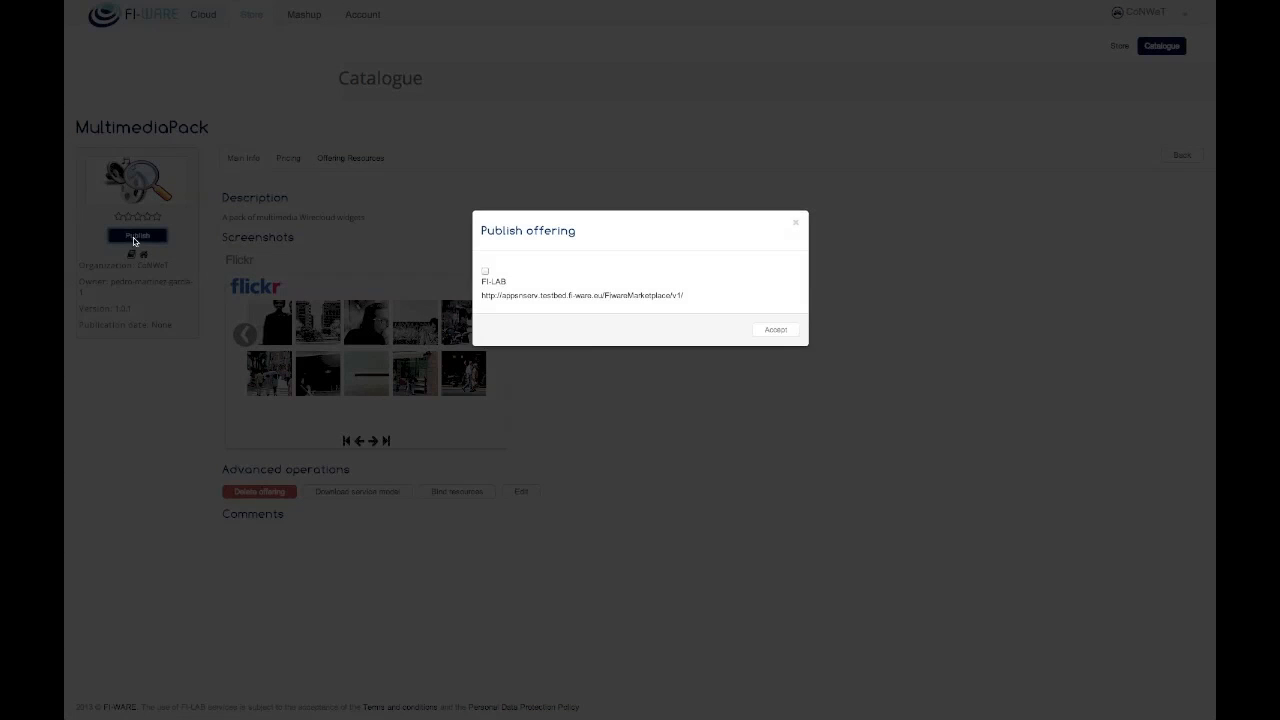
click(485, 271)
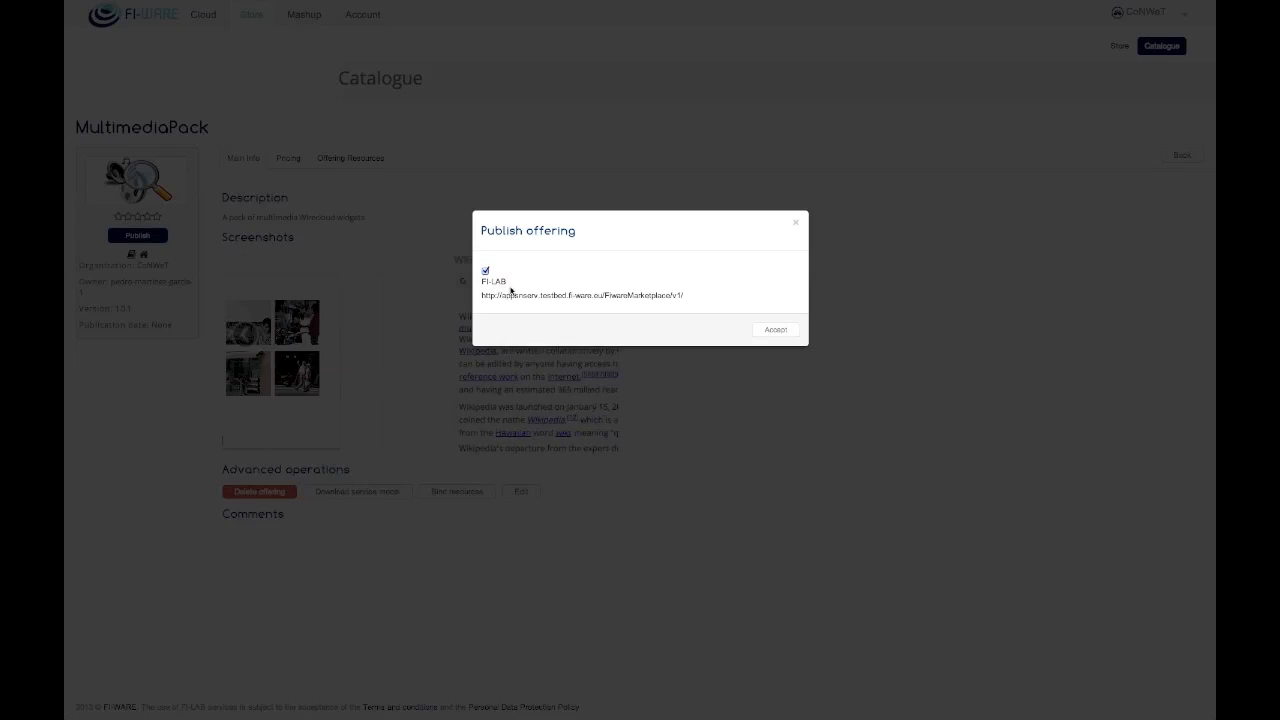
click(776, 329)
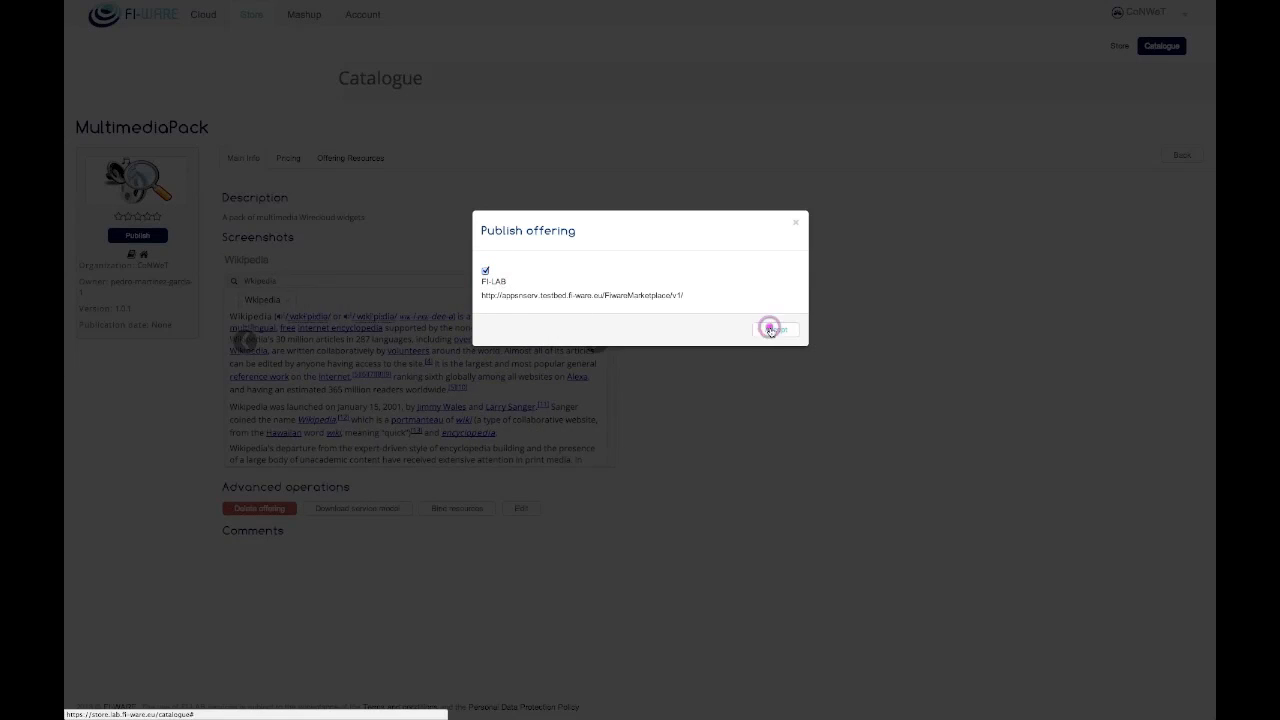
click(776, 329)
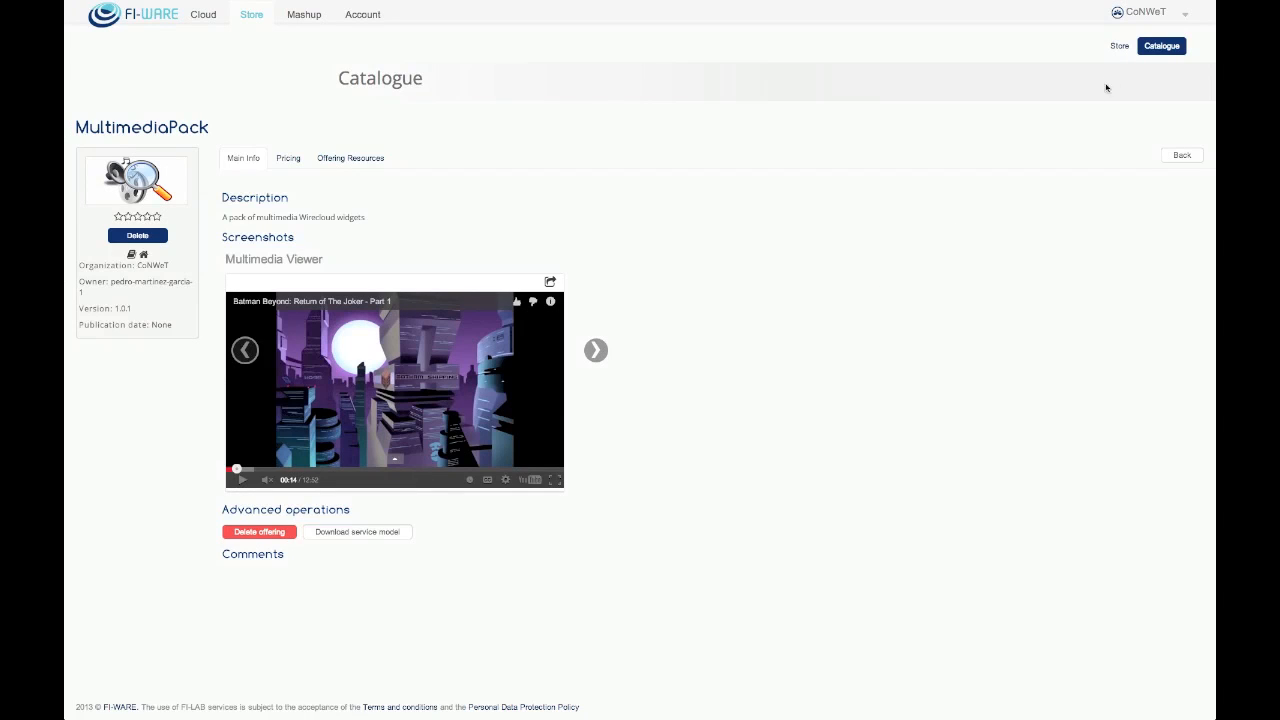
Step: Sign out and sign back in with the customer account's email and password
click(1118, 45)
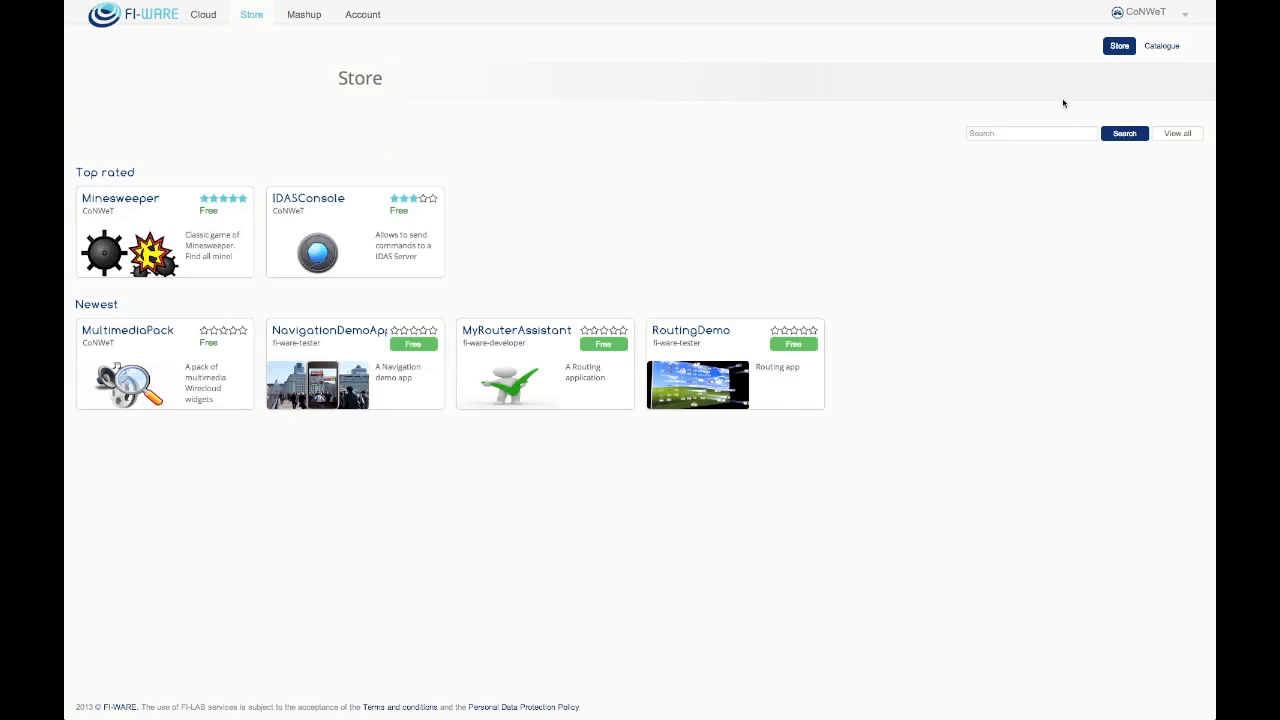
mouse_move(196, 314)
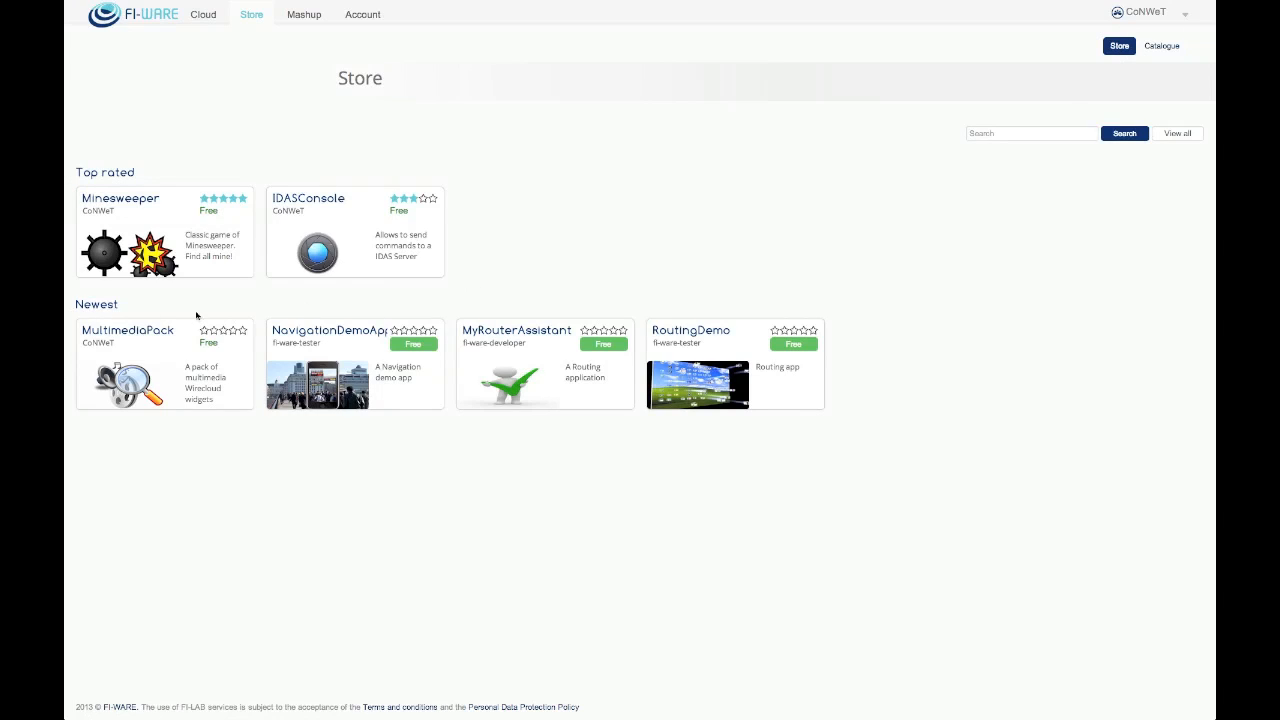
mouse_move(133, 330)
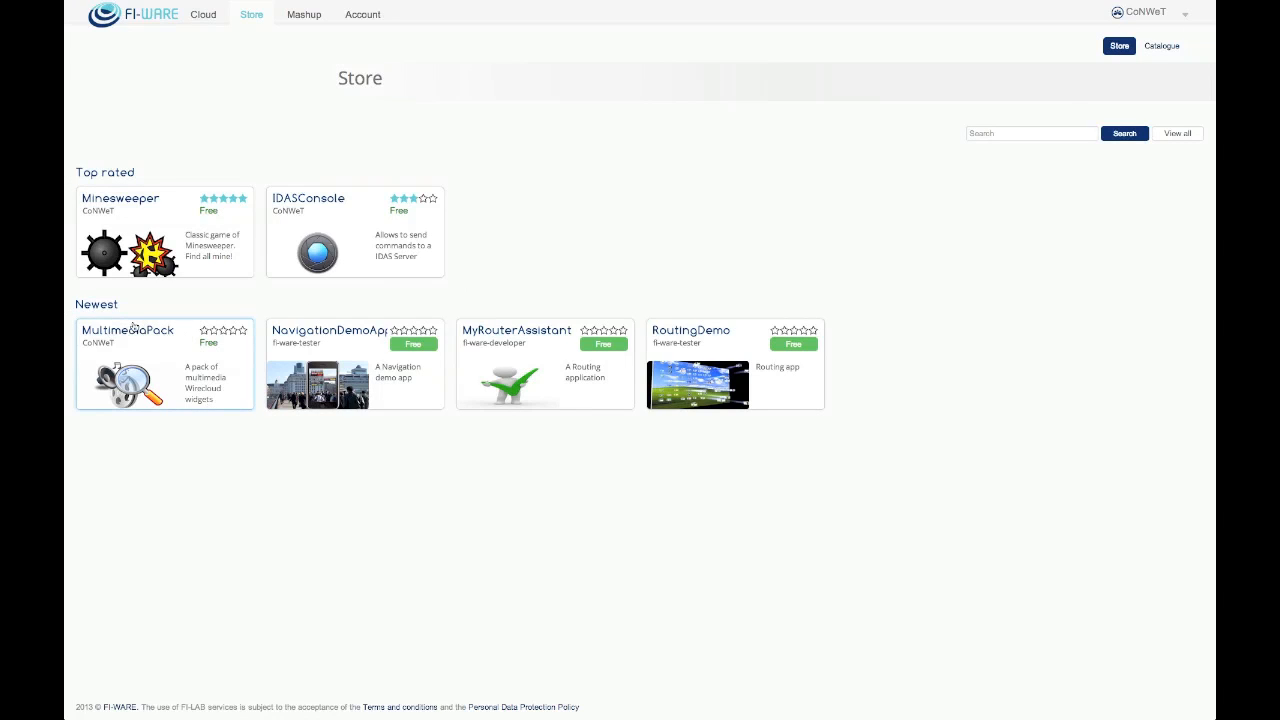
mouse_move(1135, 87)
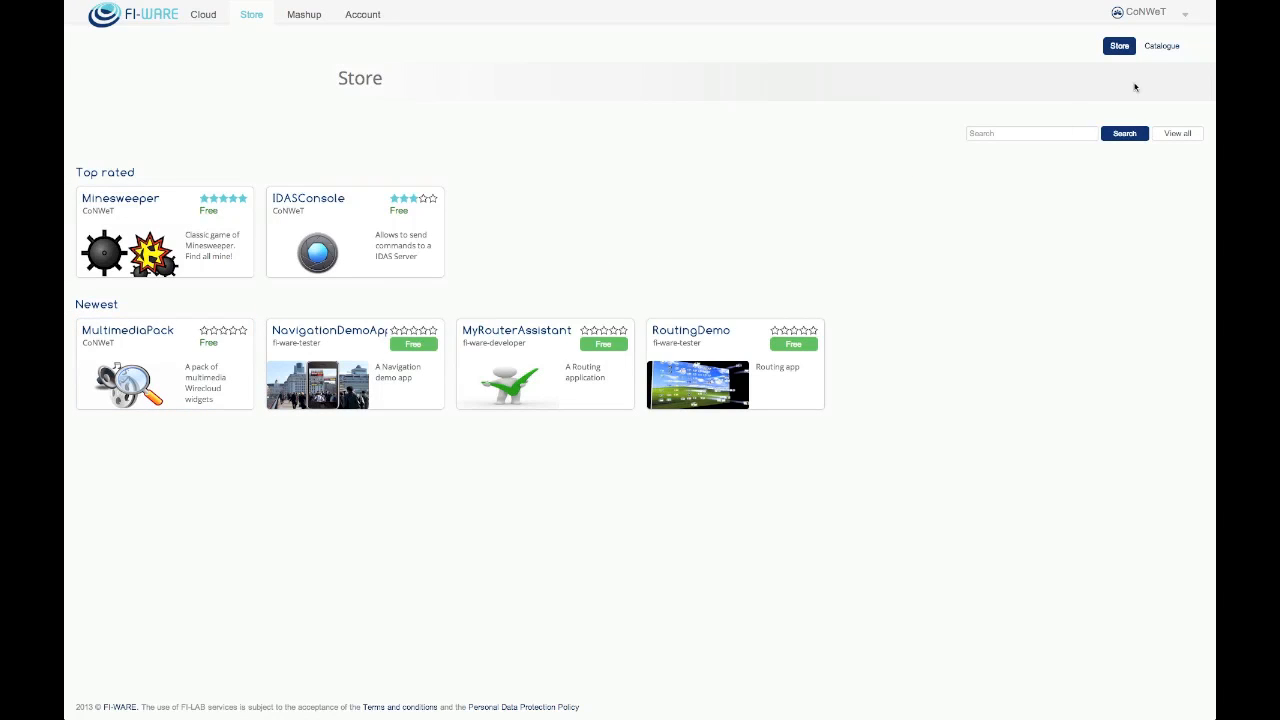
click(1145, 13)
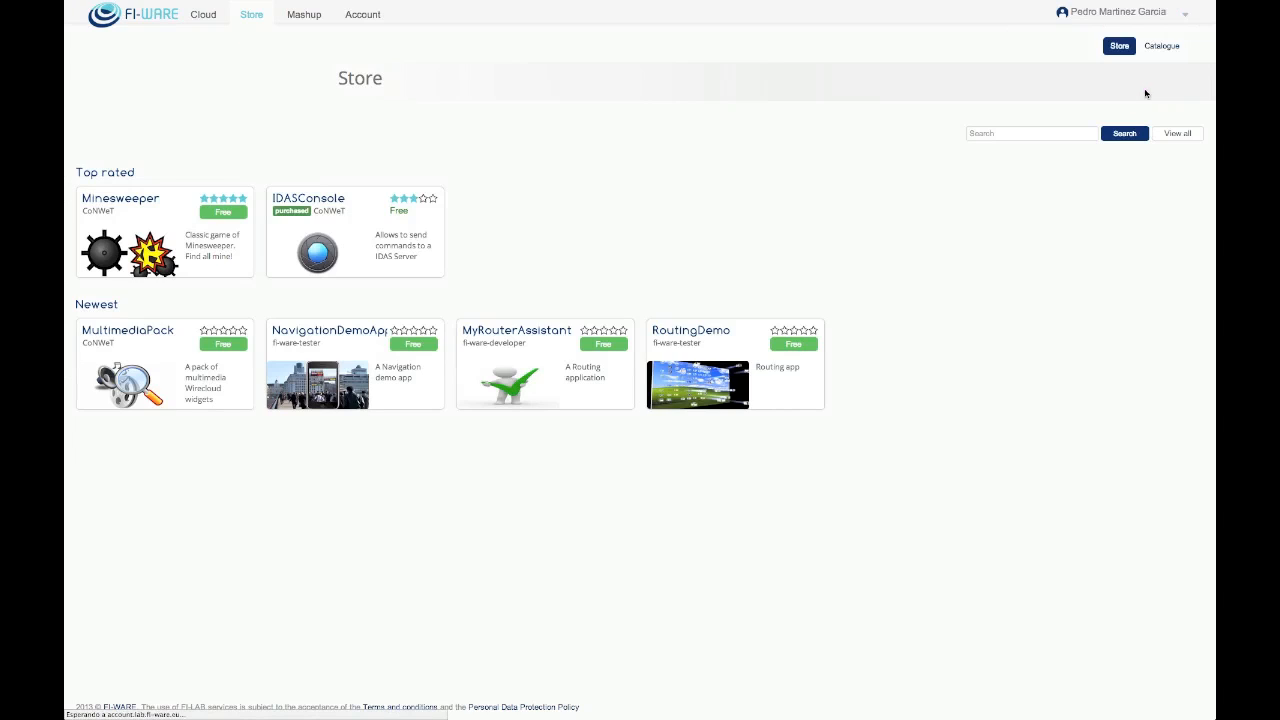
click(362, 14)
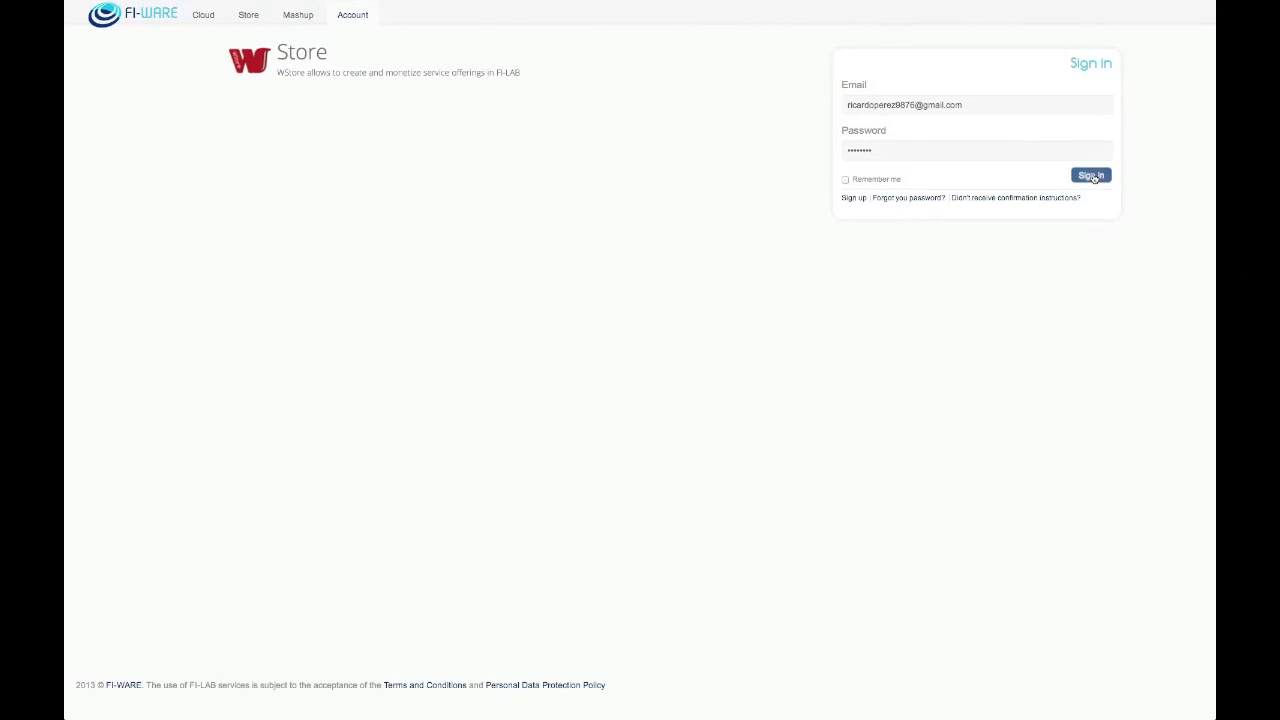
click(1090, 175)
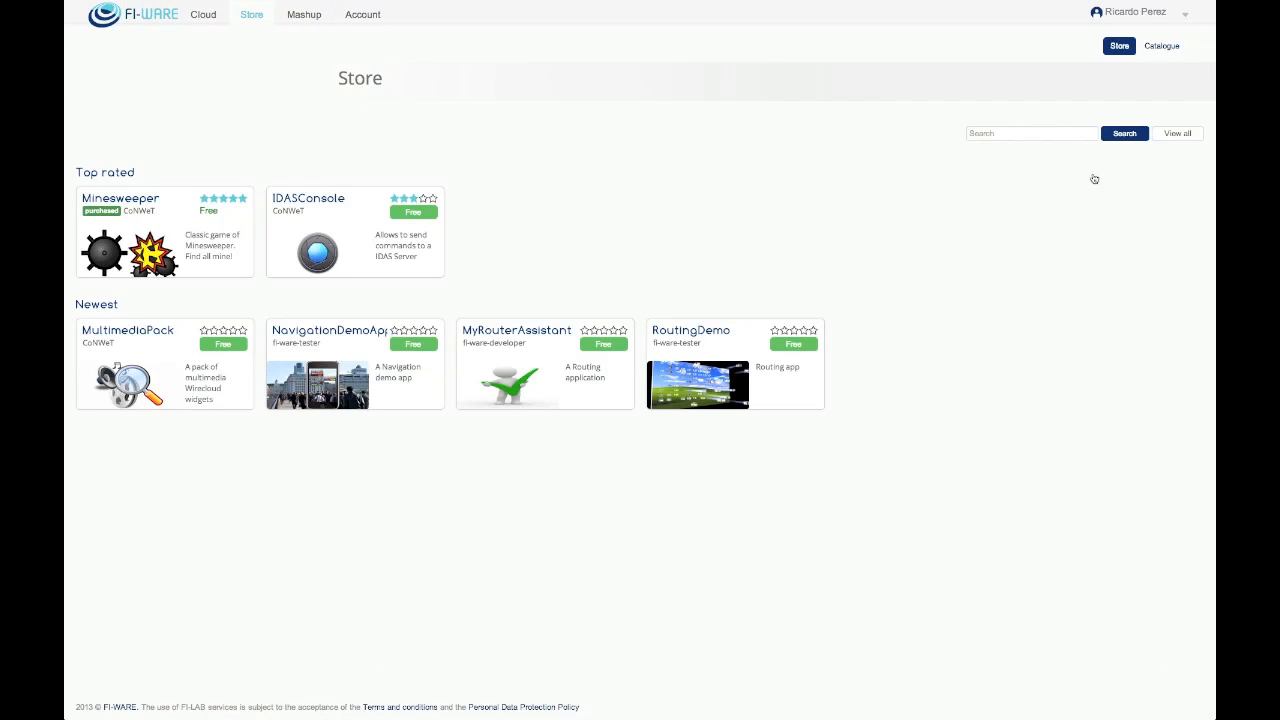
Step: Open account Settings and view the Tax address tab showing no address
click(1185, 18)
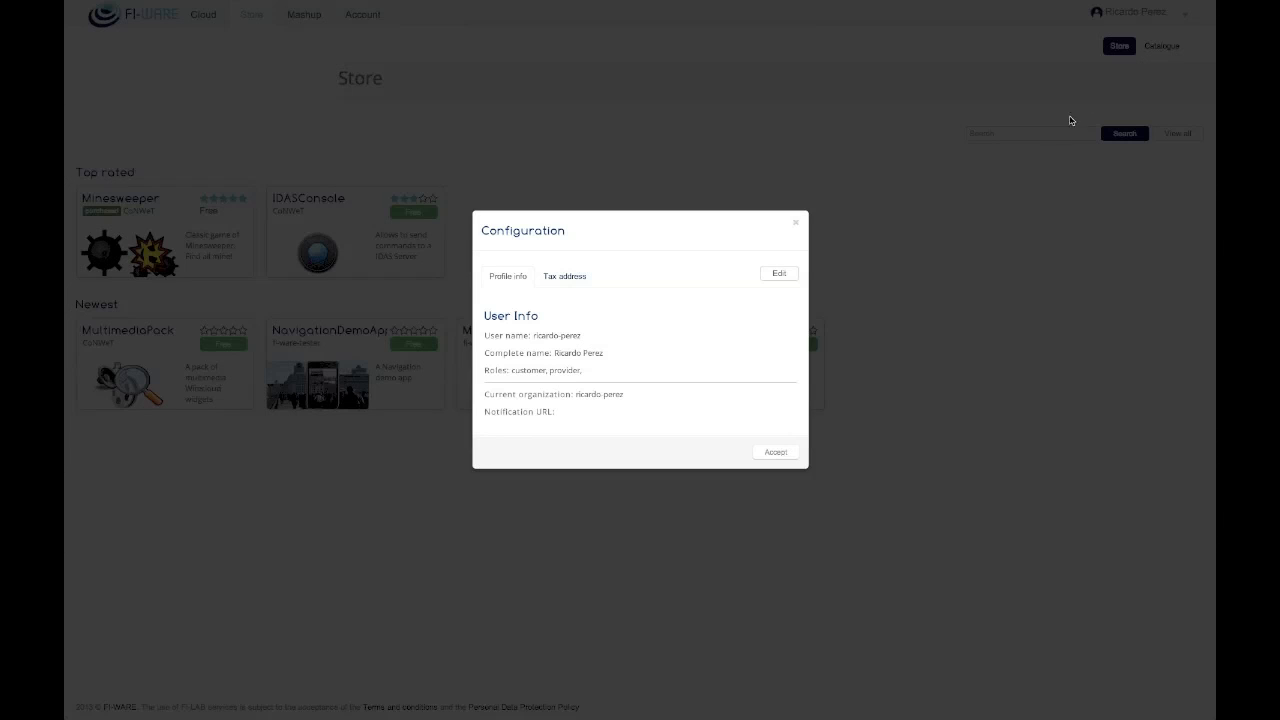
mouse_move(635, 280)
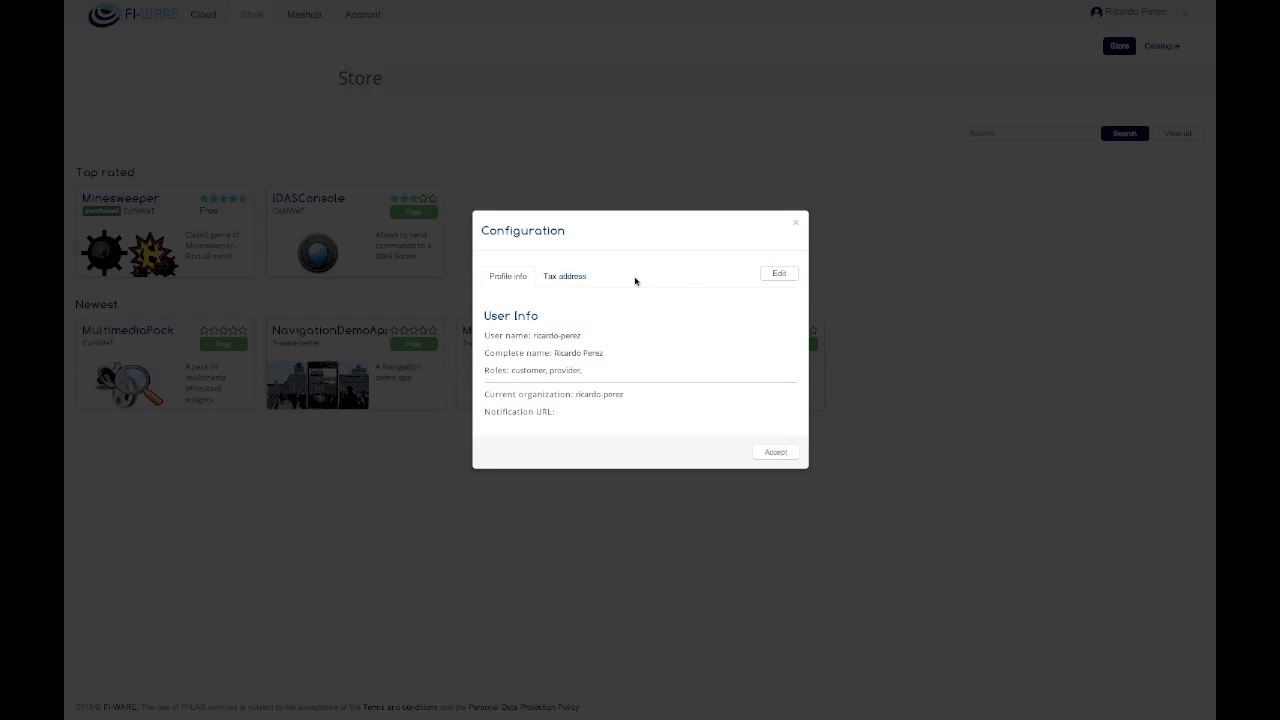
click(564, 276)
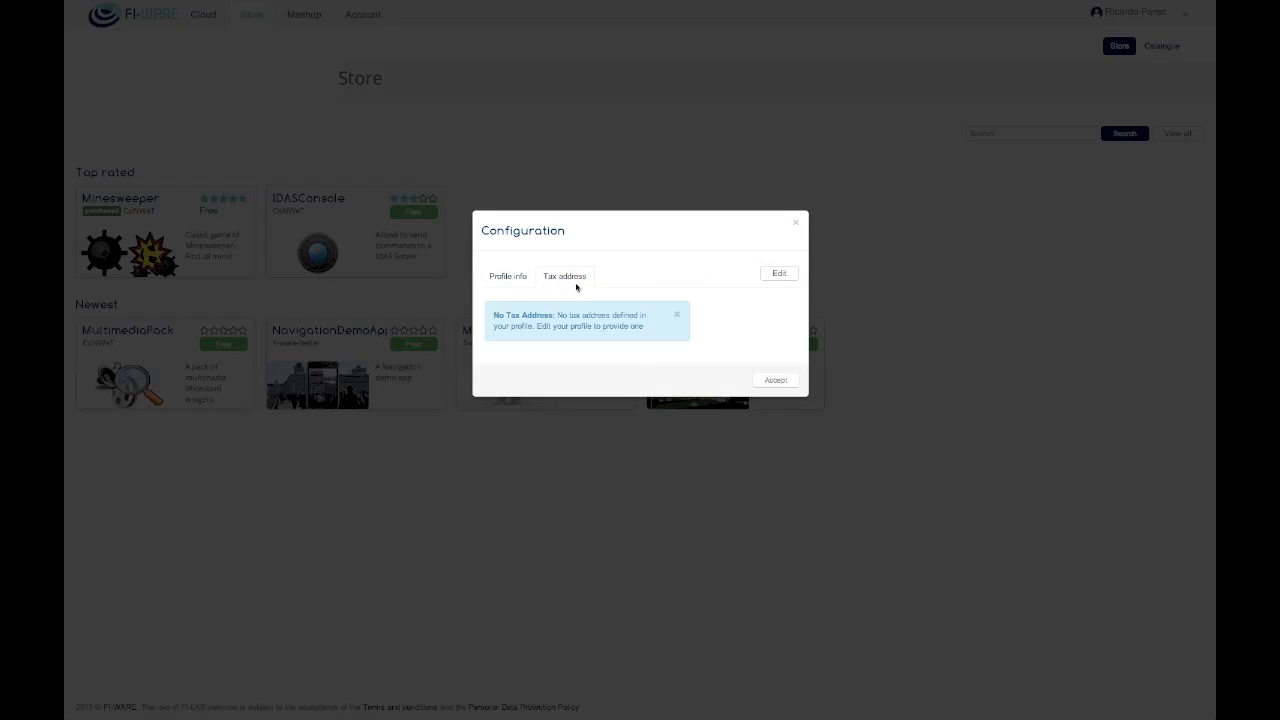
click(778, 273)
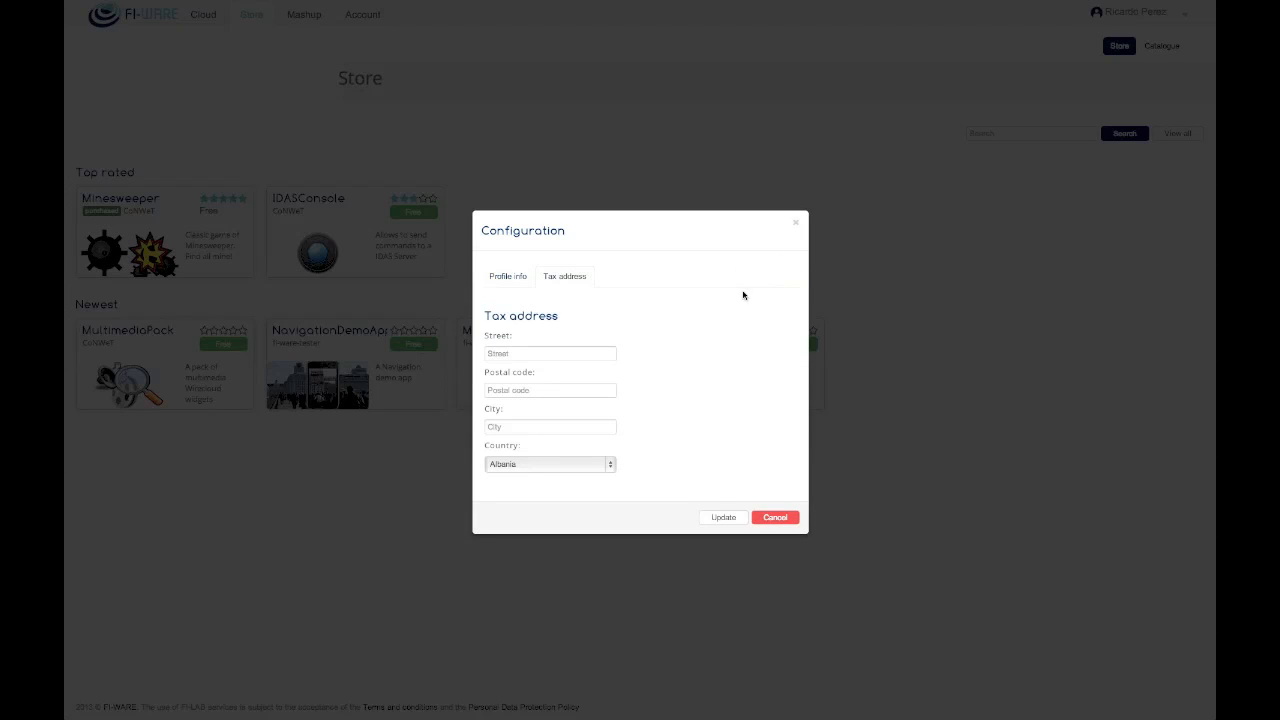
click(549, 353)
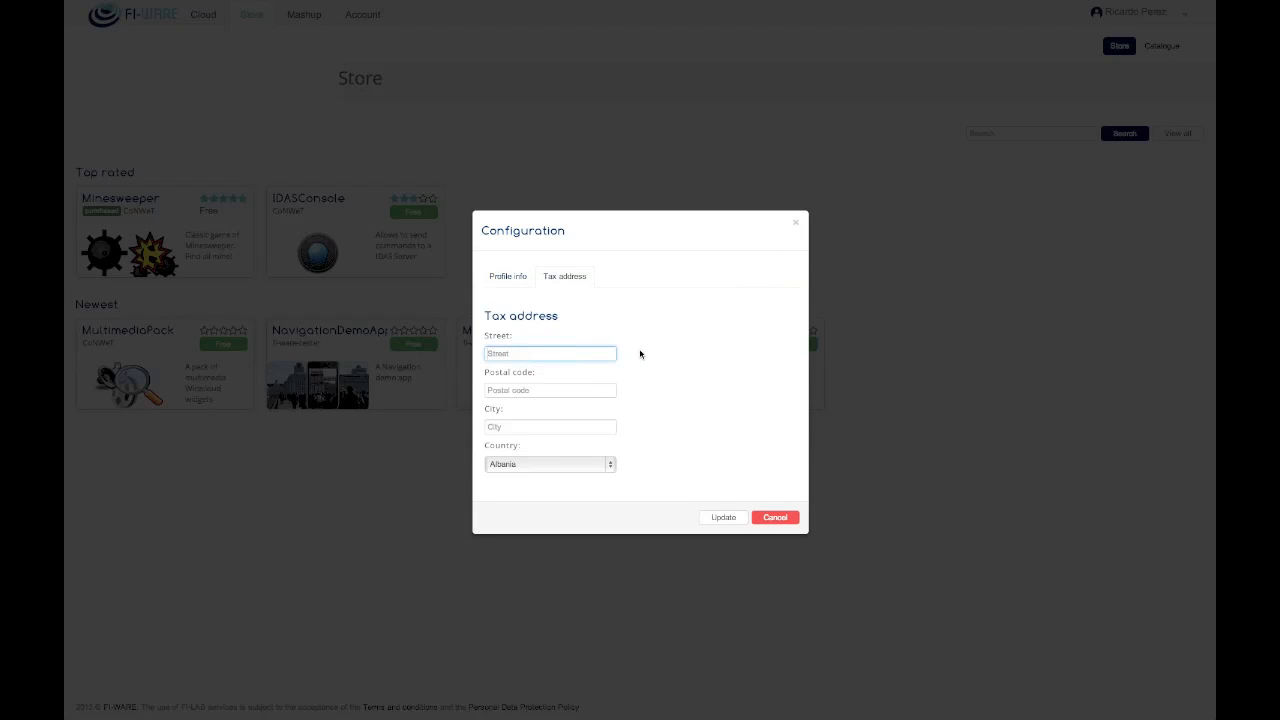
text(Cf)
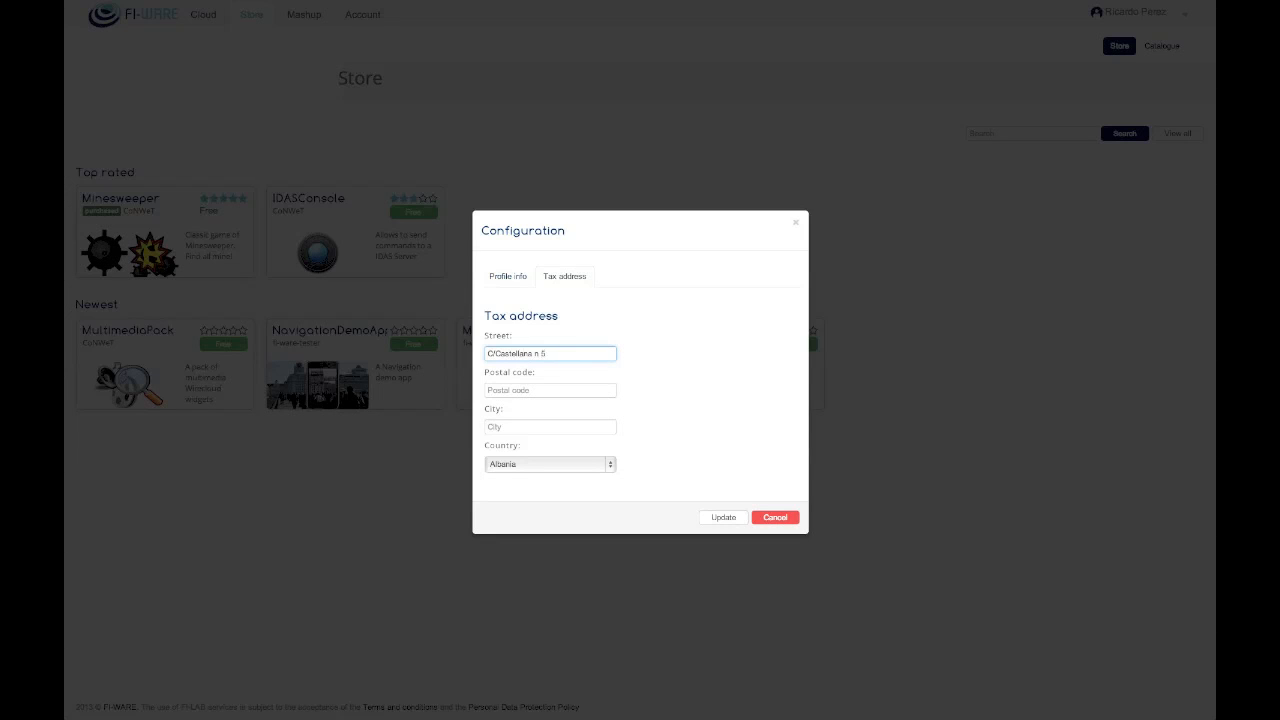
text(28050)
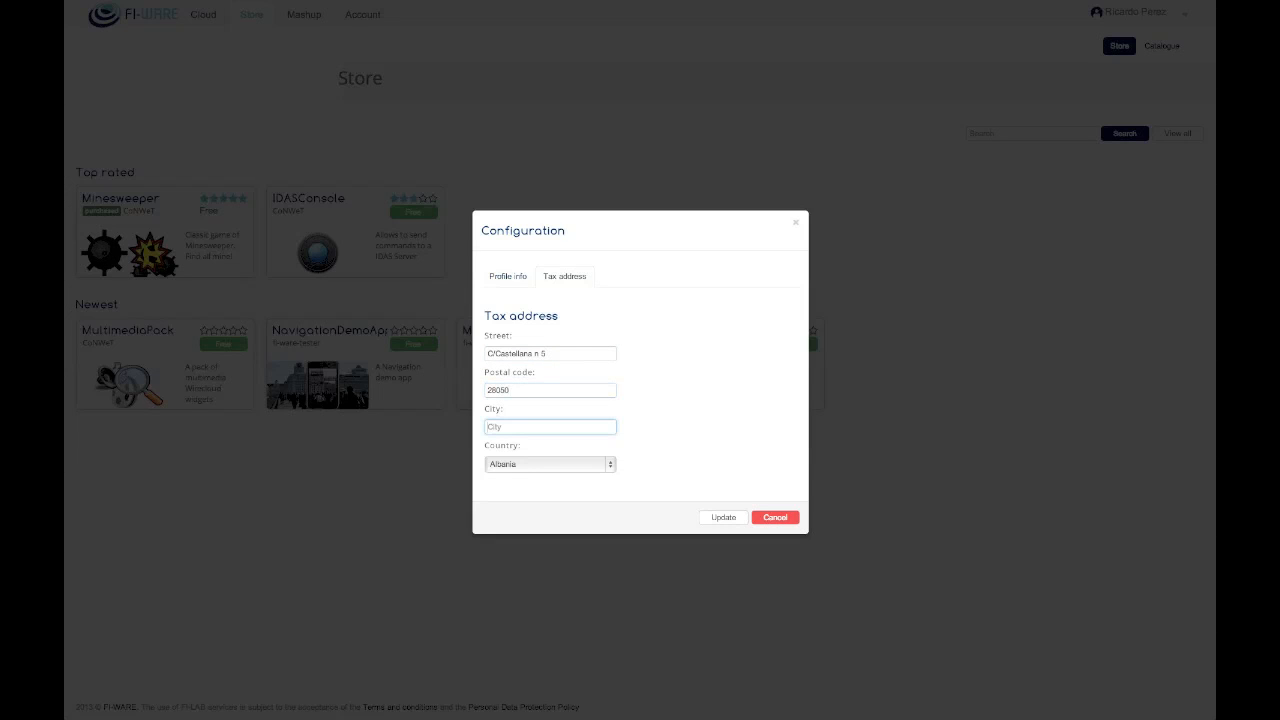
text(Madrid)
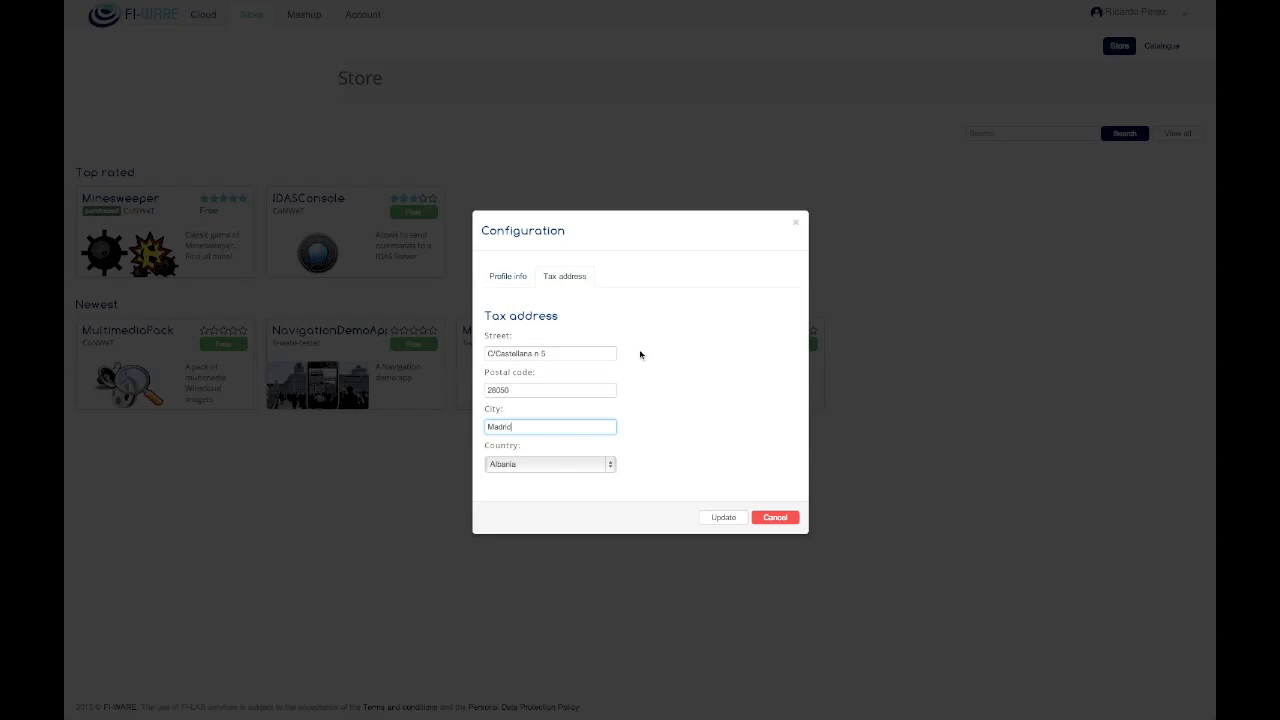
click(549, 463)
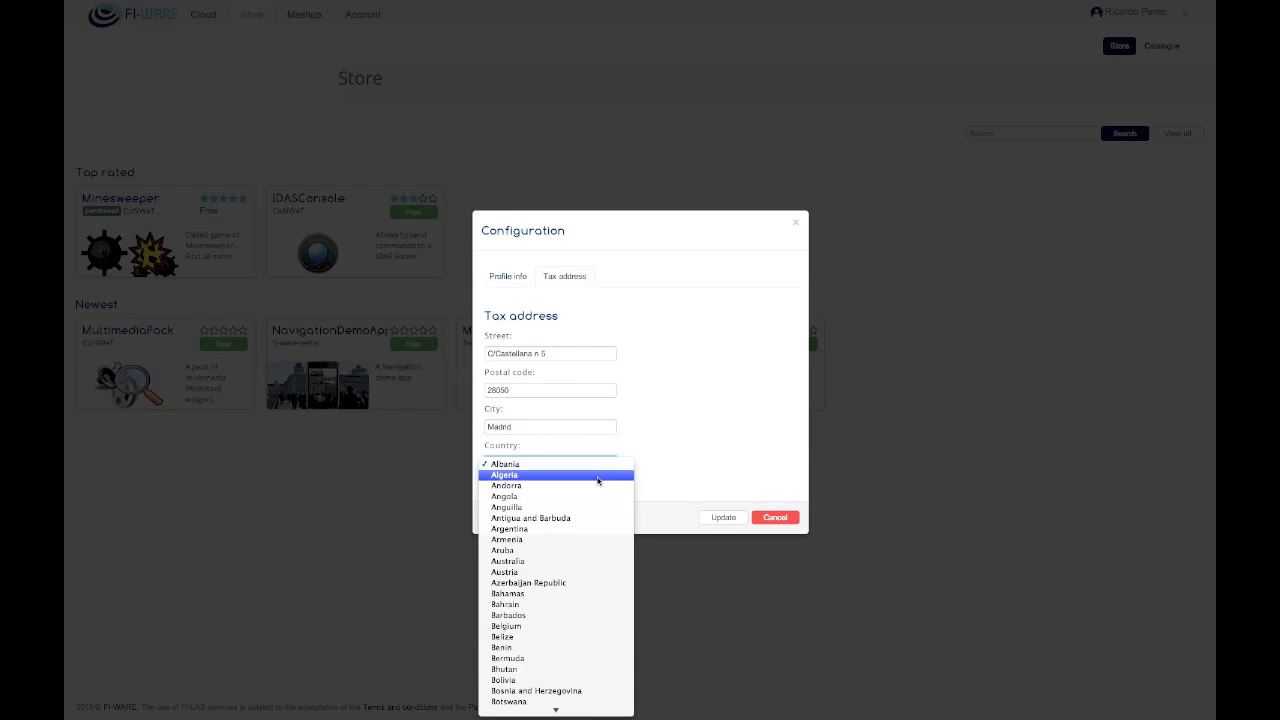
scroll(down, 3)
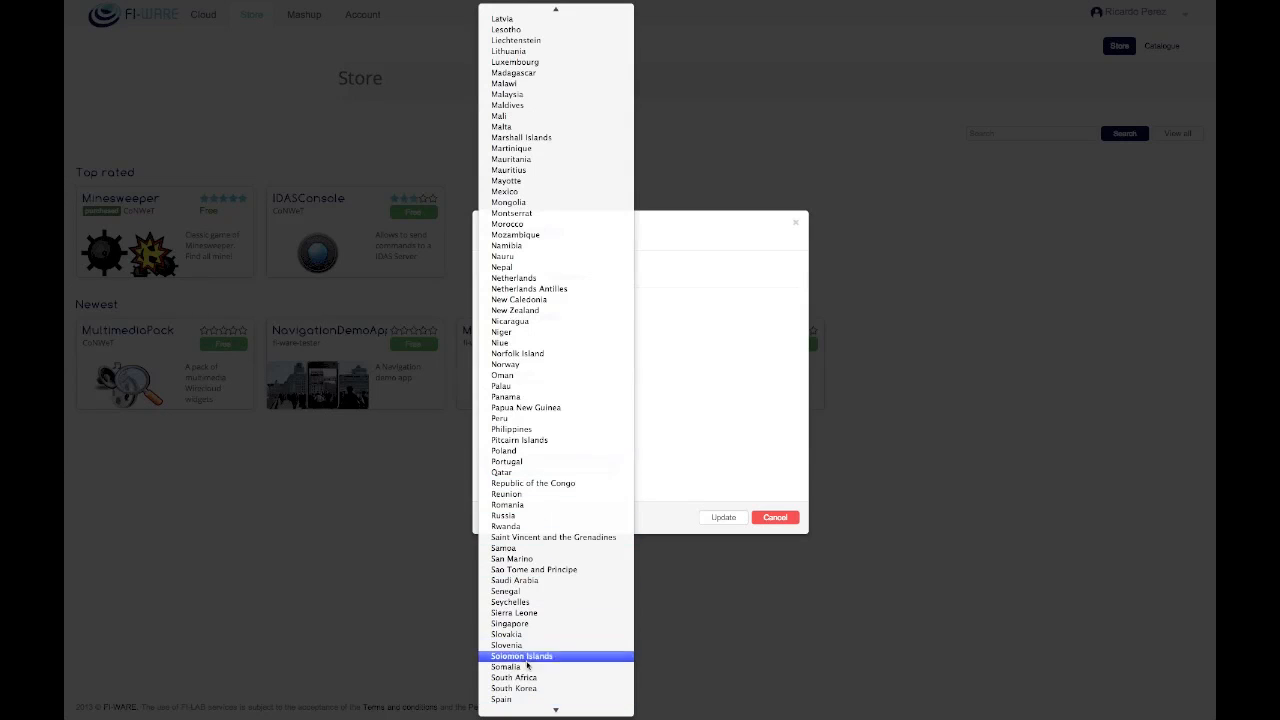
click(500, 699)
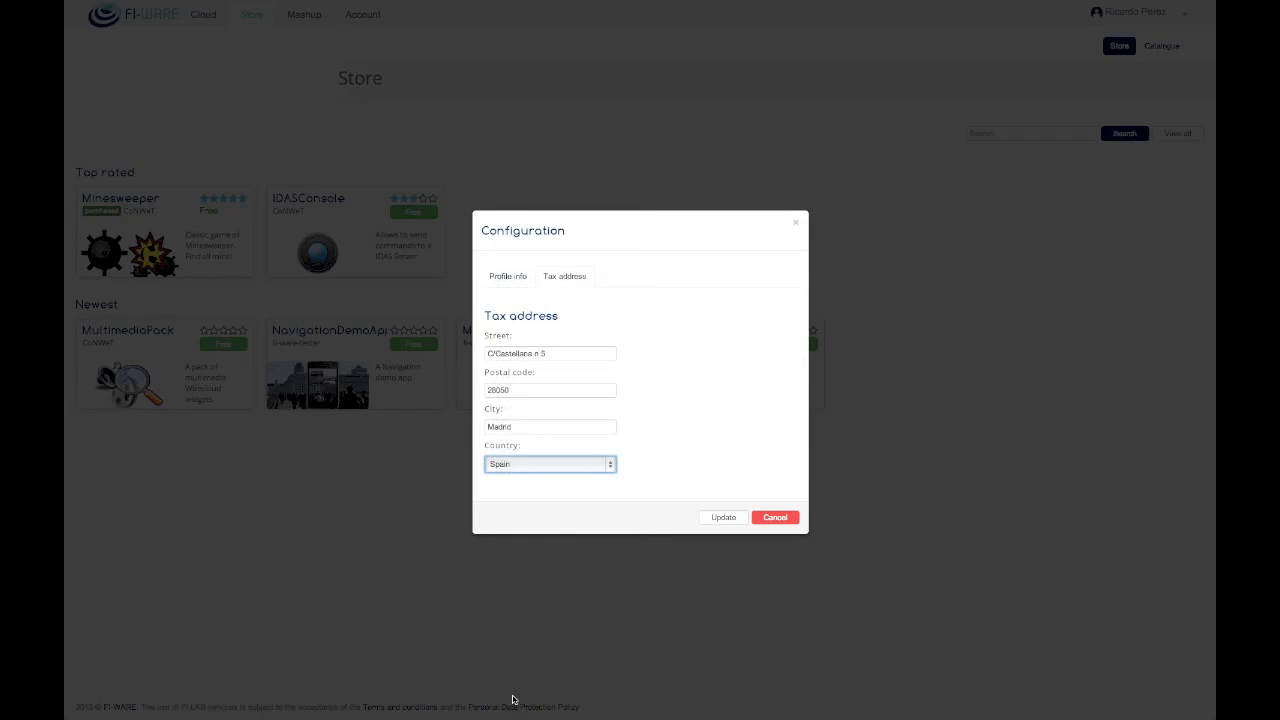
Step: Save the tax address, verify it on the Tax address tab, and close configuration
click(507, 276)
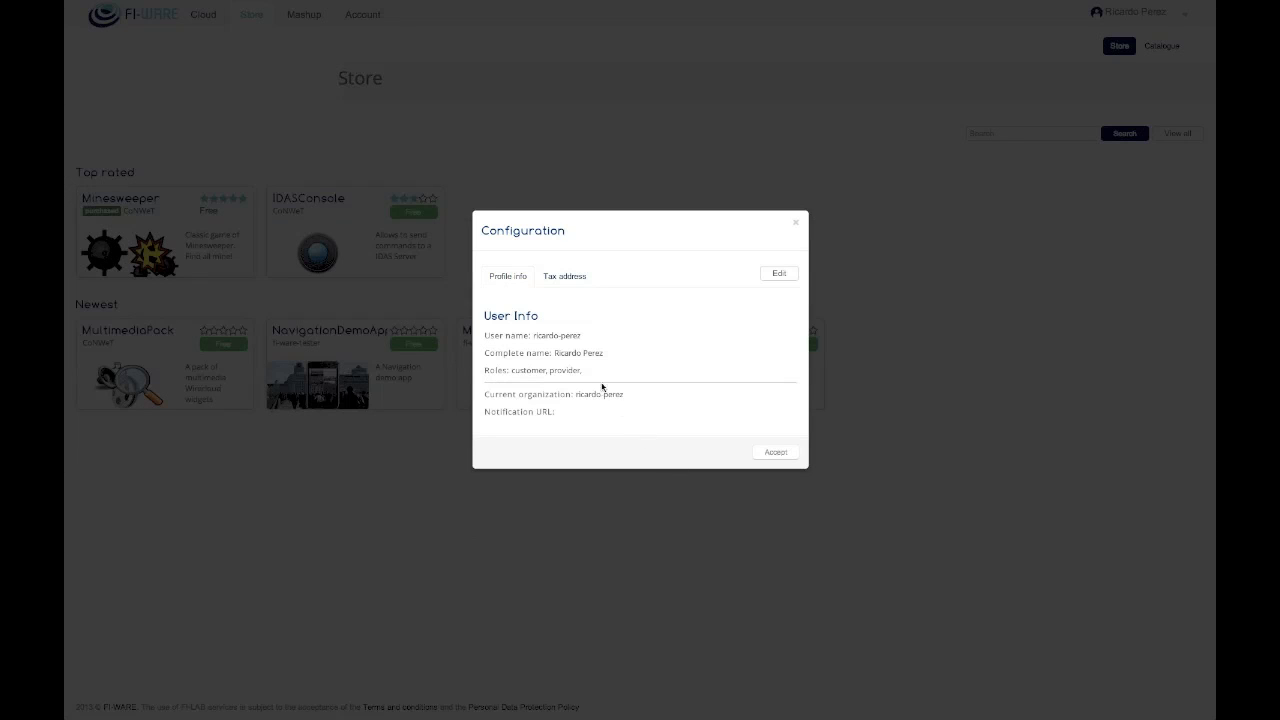
click(564, 276)
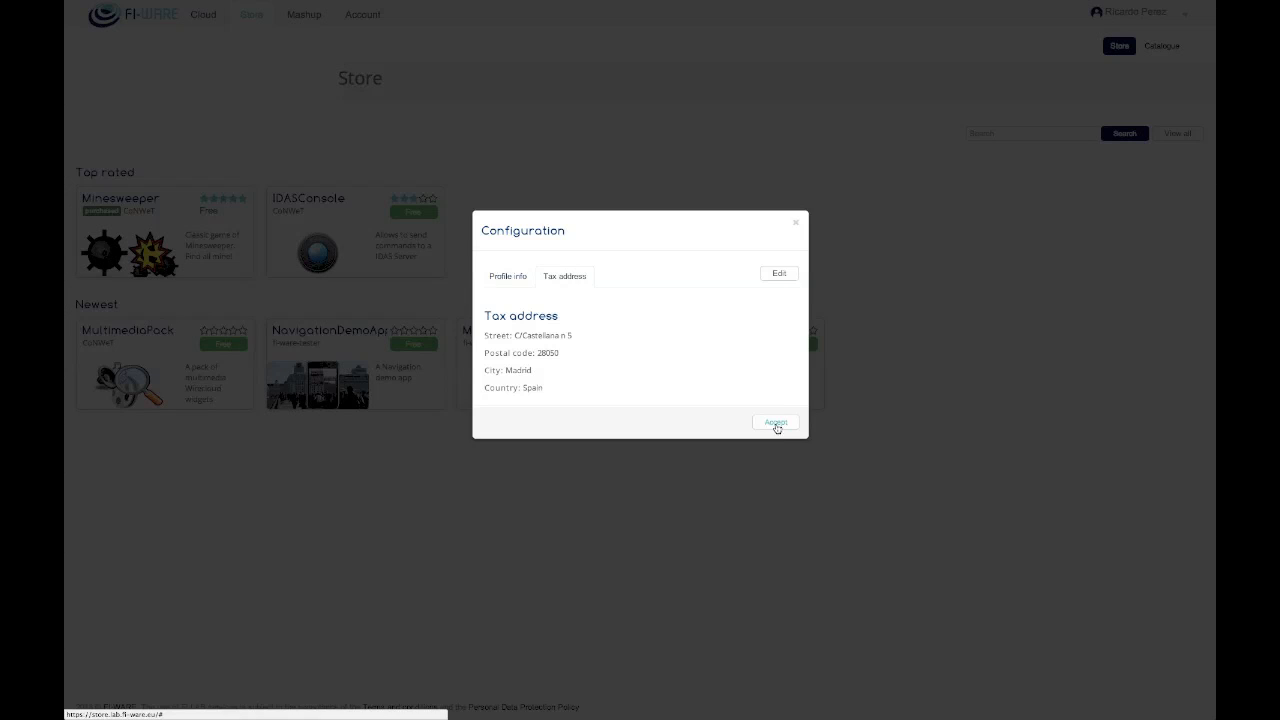
click(775, 421)
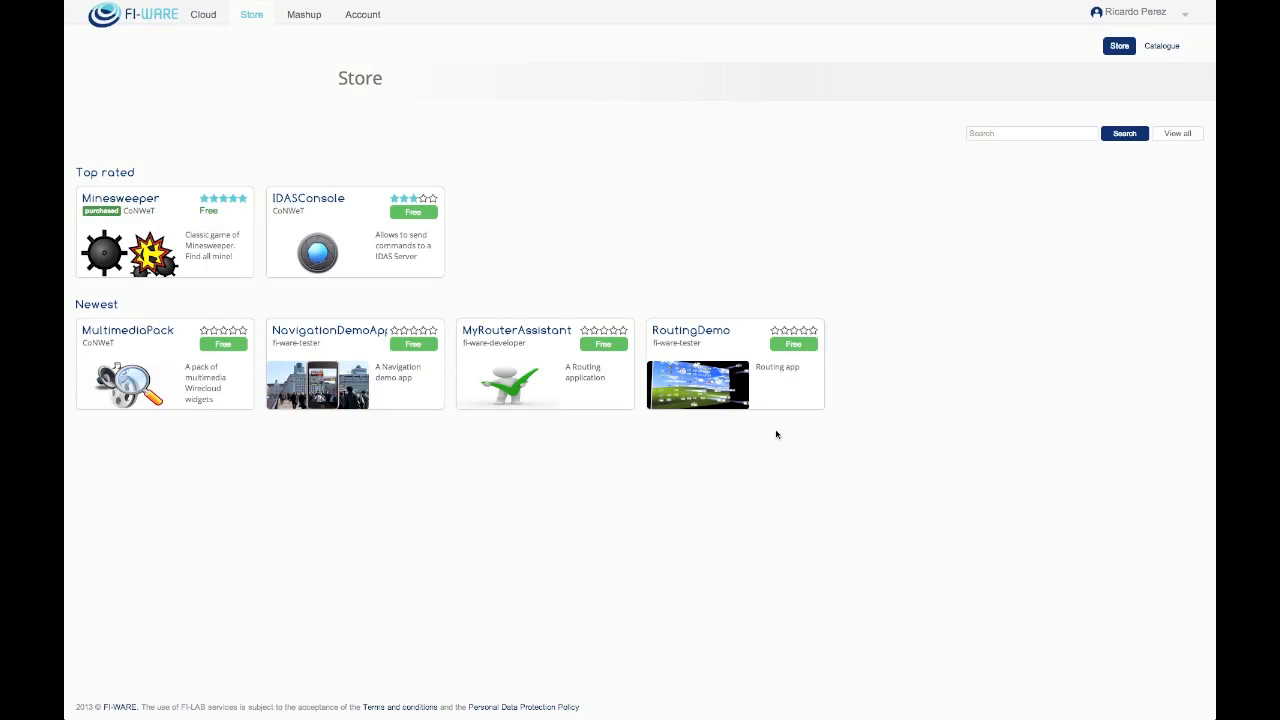
mouse_move(1108, 259)
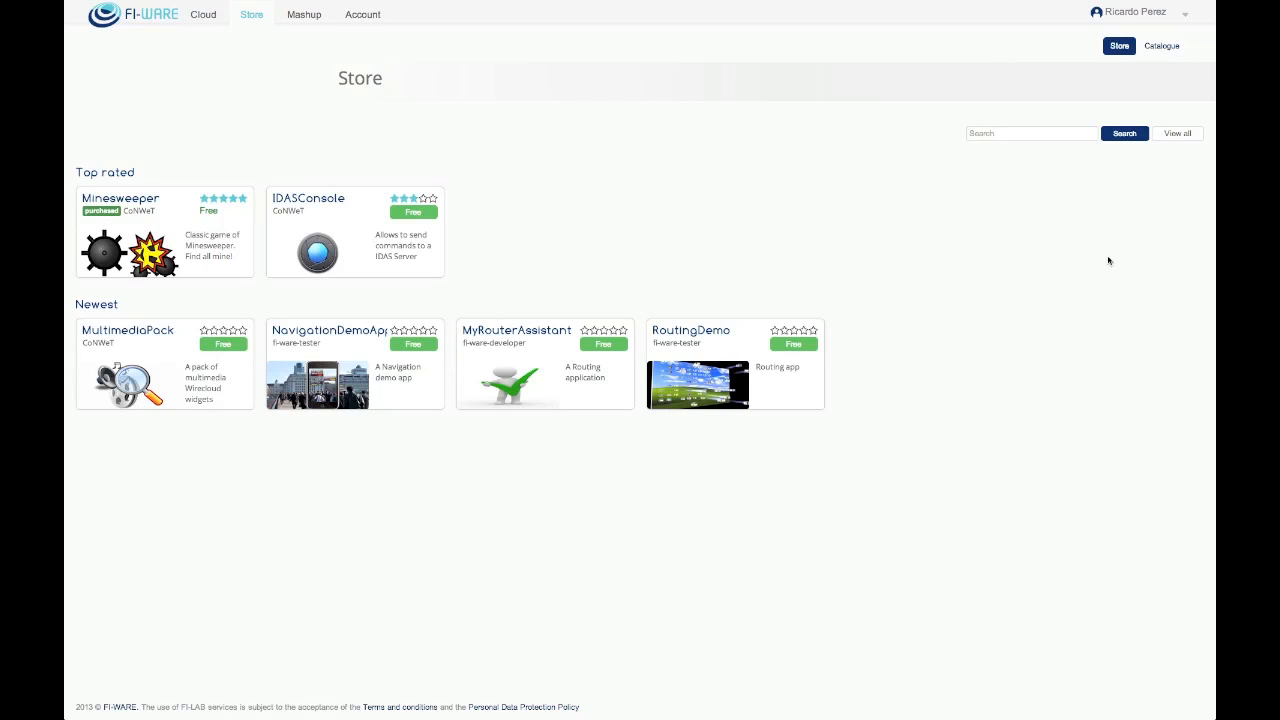
Step: List all store offerings with View all
click(1178, 133)
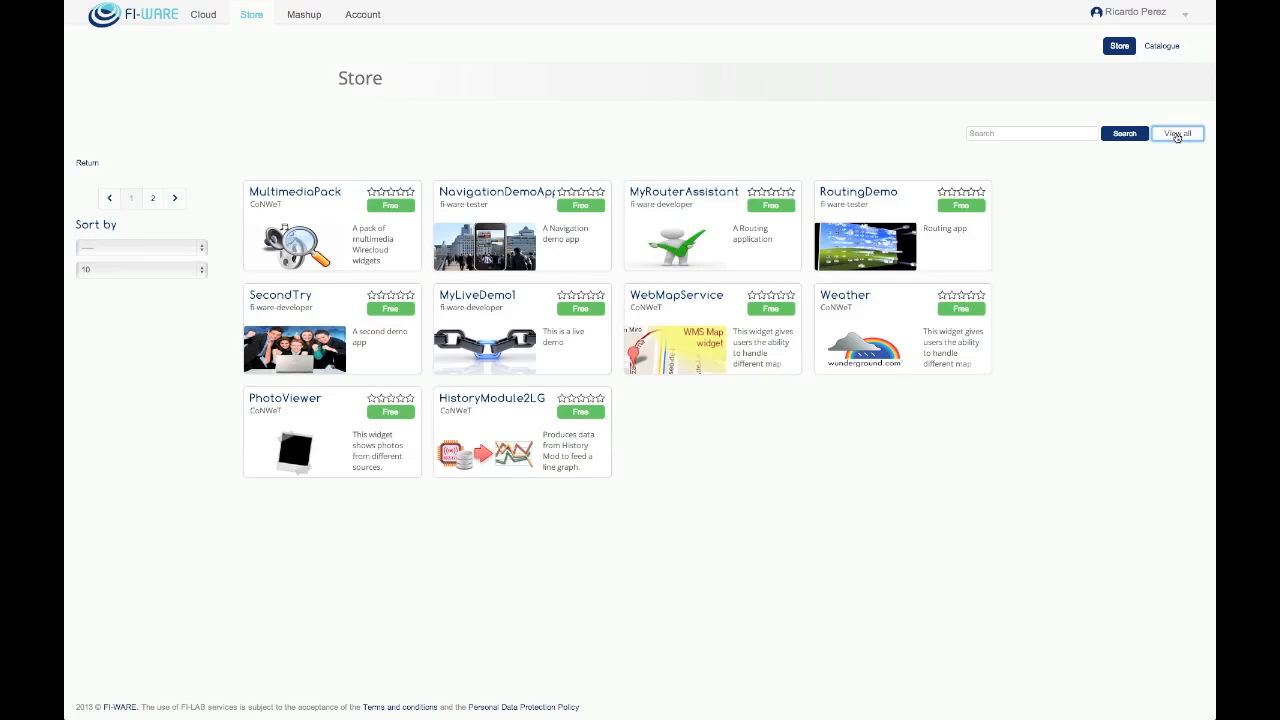
mouse_move(489, 169)
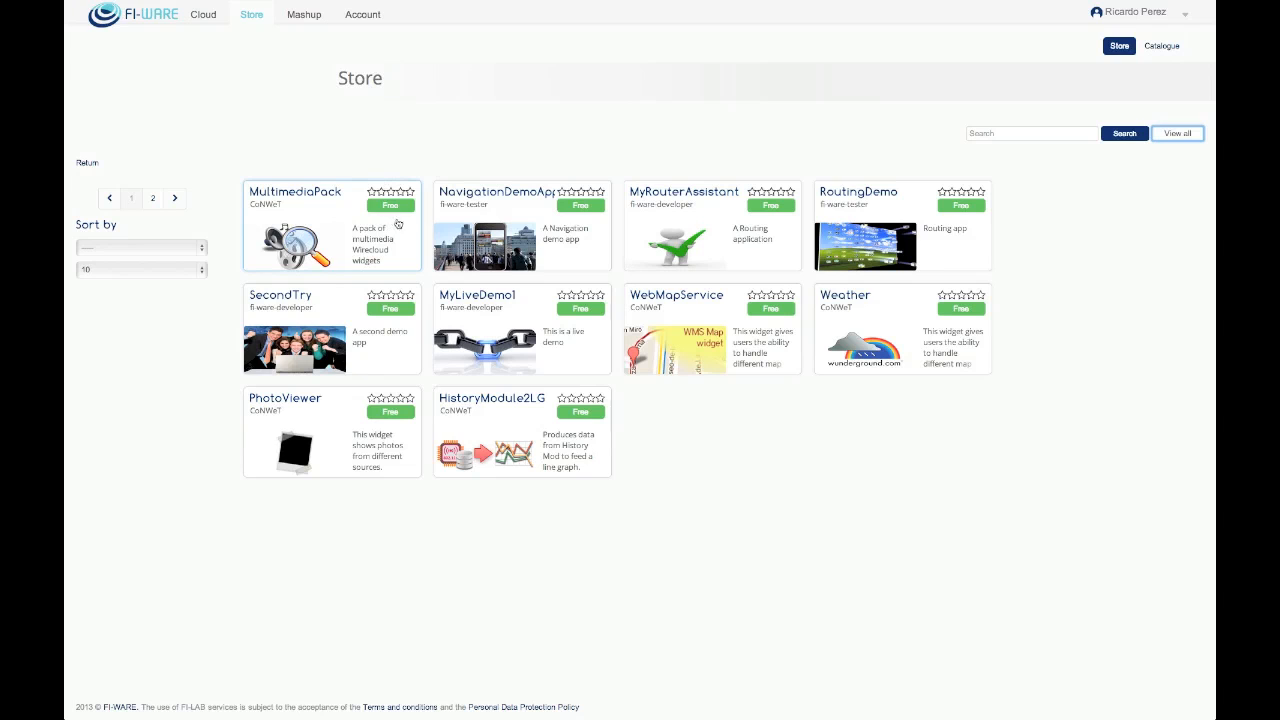
mouse_move(332, 221)
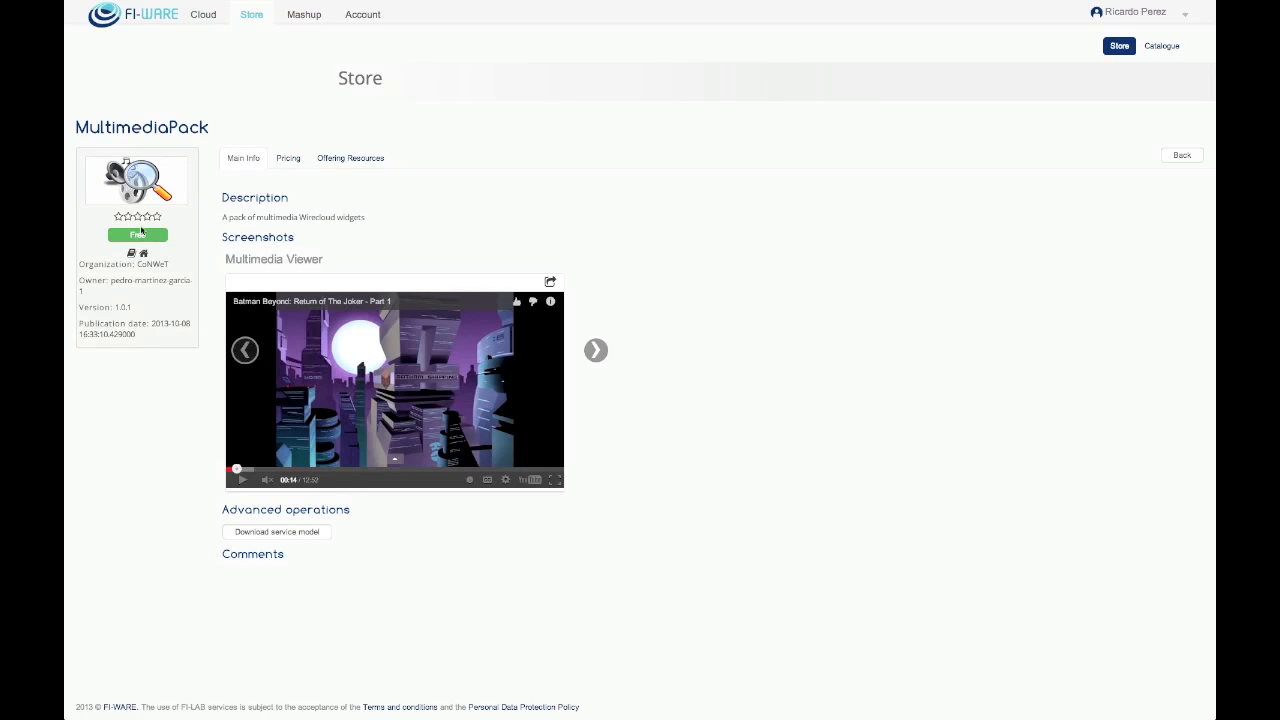
Step: Acquire MultimediaPack for free using the registered tax address
click(137, 234)
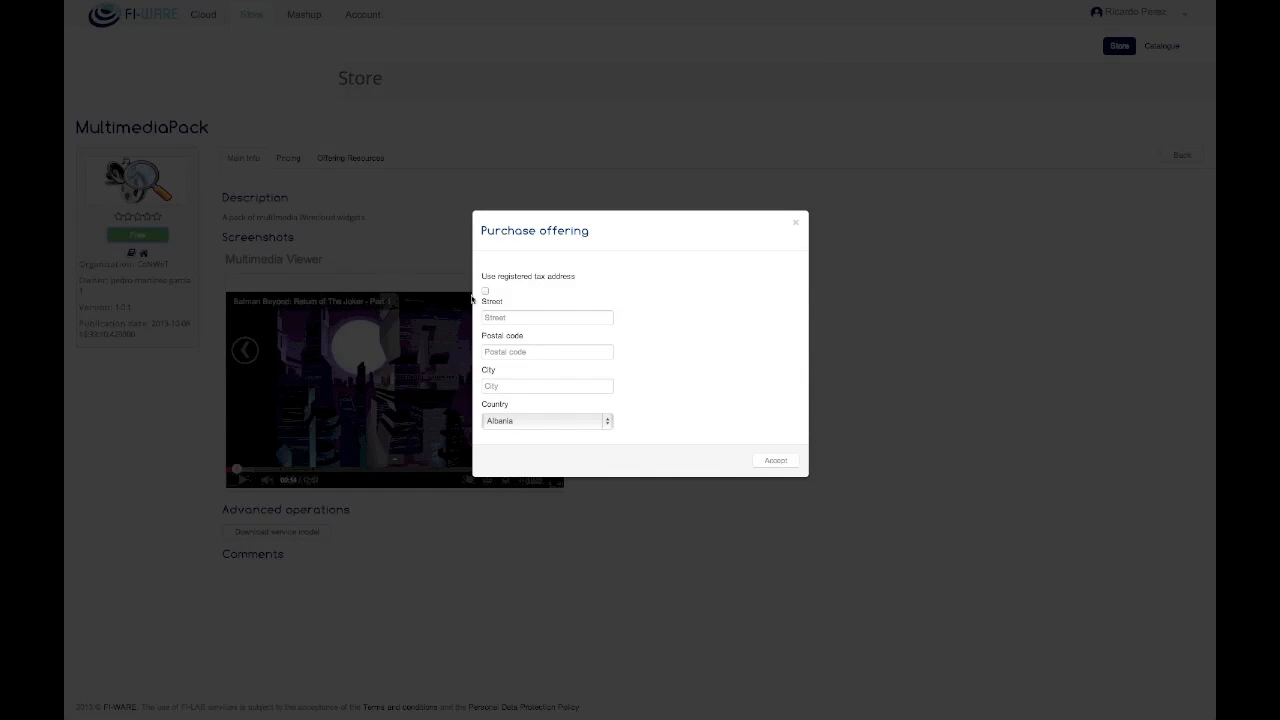
mouse_move(483, 372)
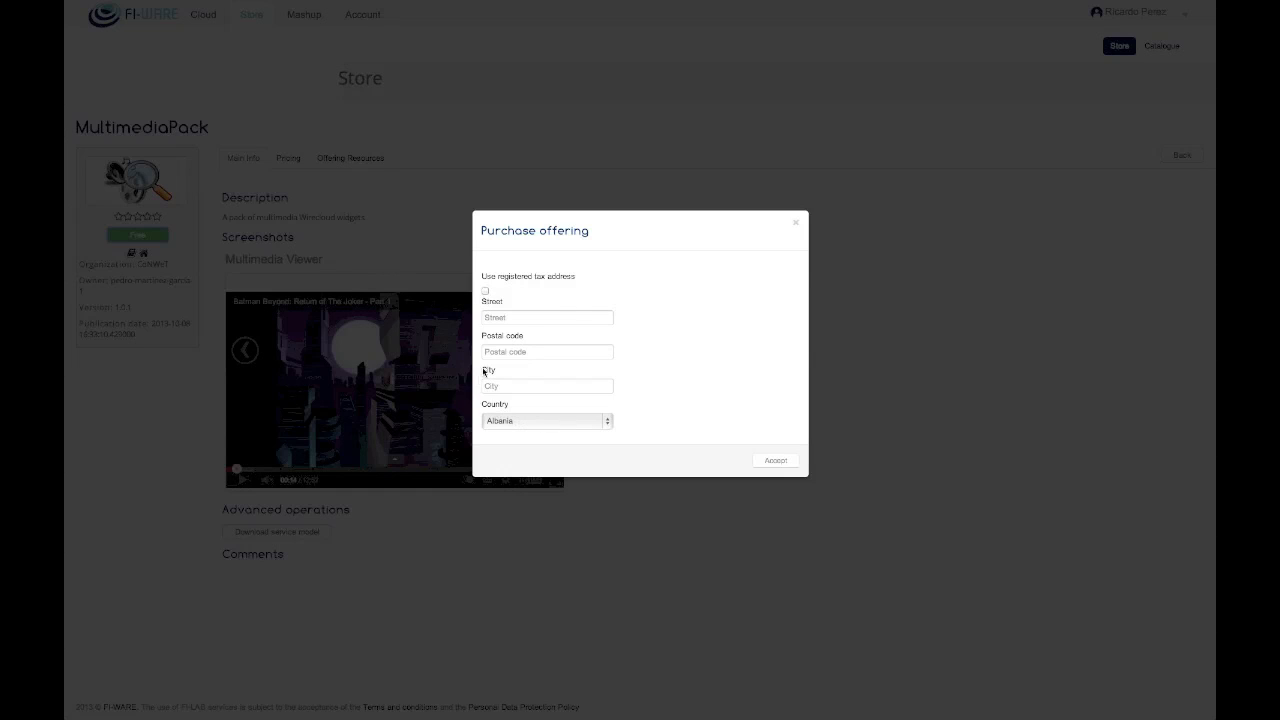
click(486, 290)
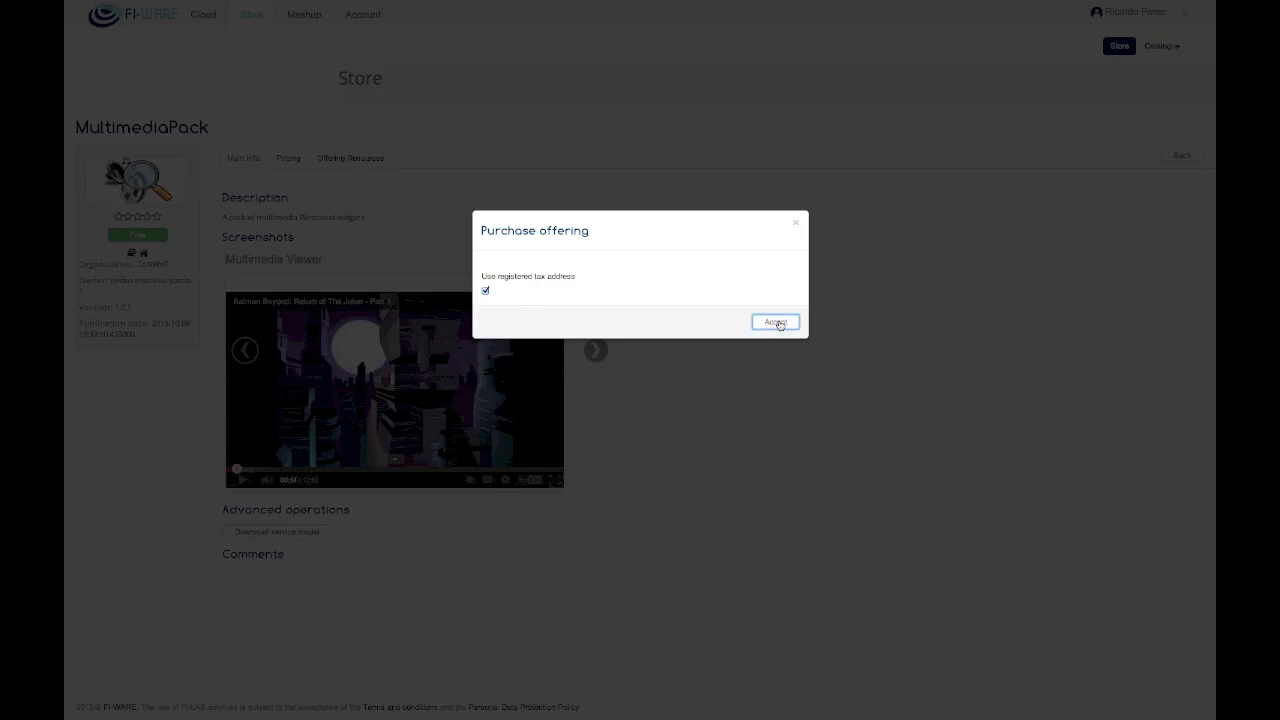
click(776, 322)
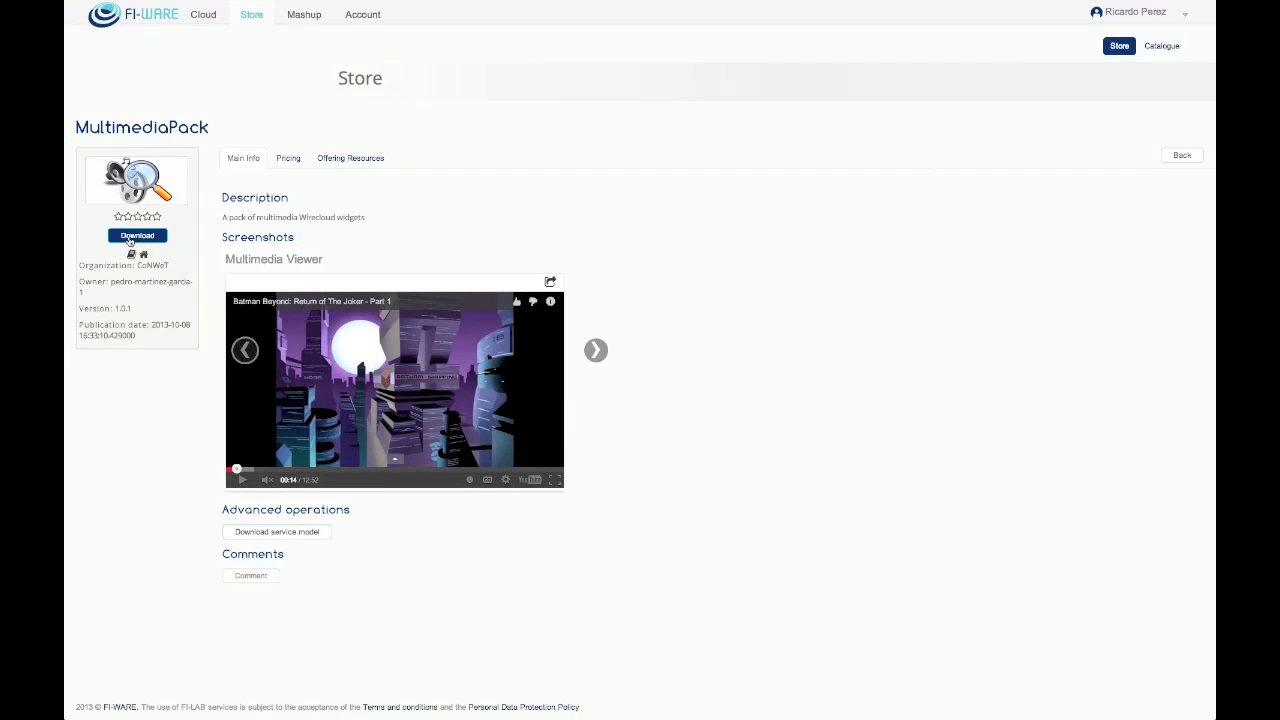
Step: Download one MultimediaPack widget resource from the Download dialog, then close it
click(137, 235)
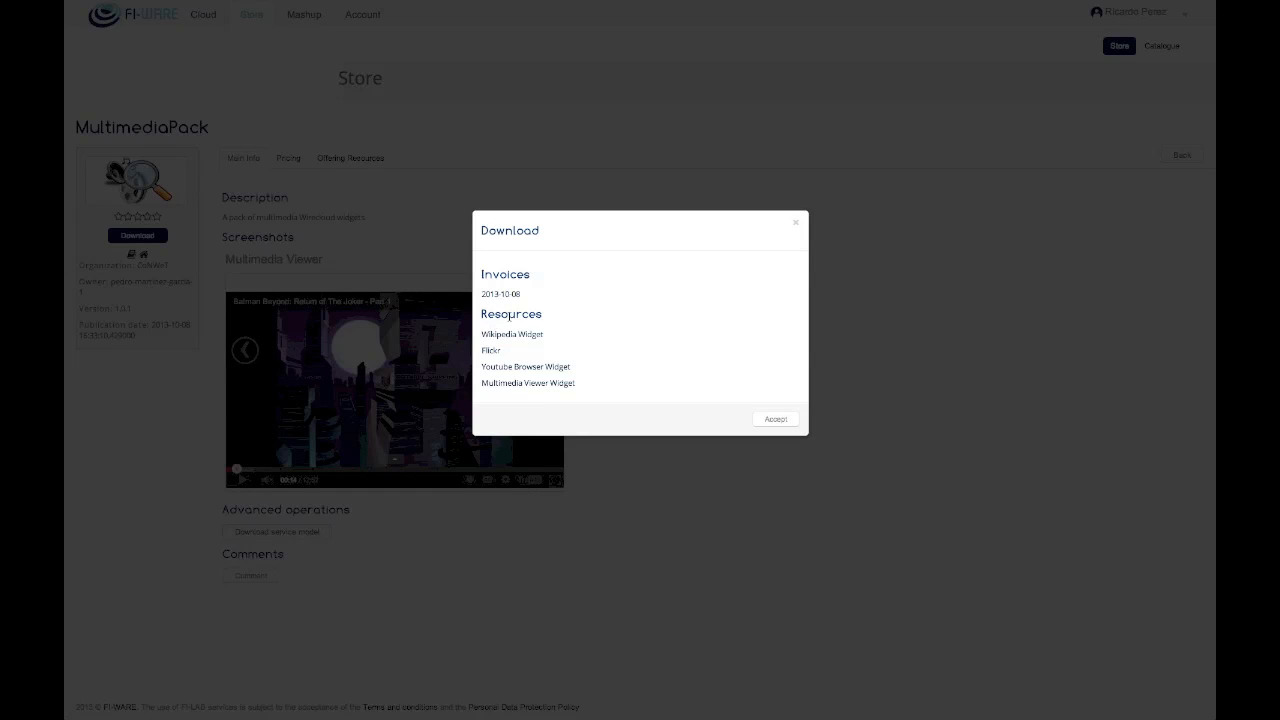
click(512, 321)
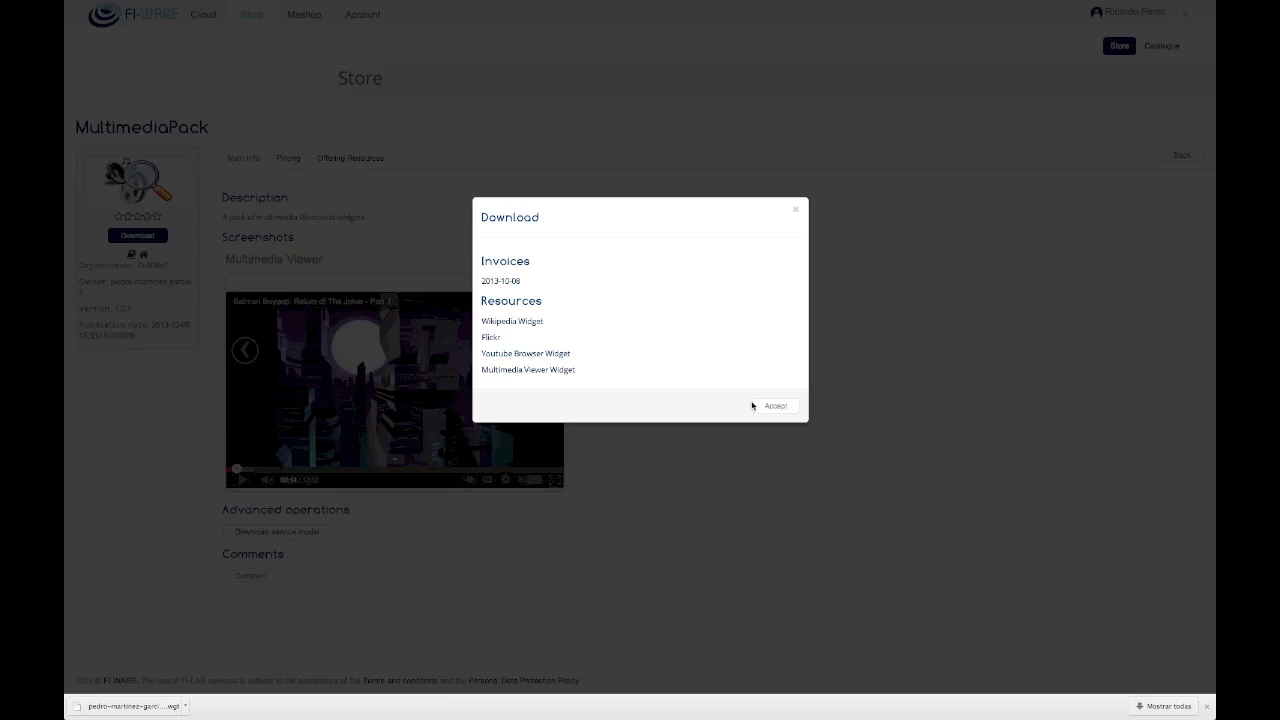
click(774, 405)
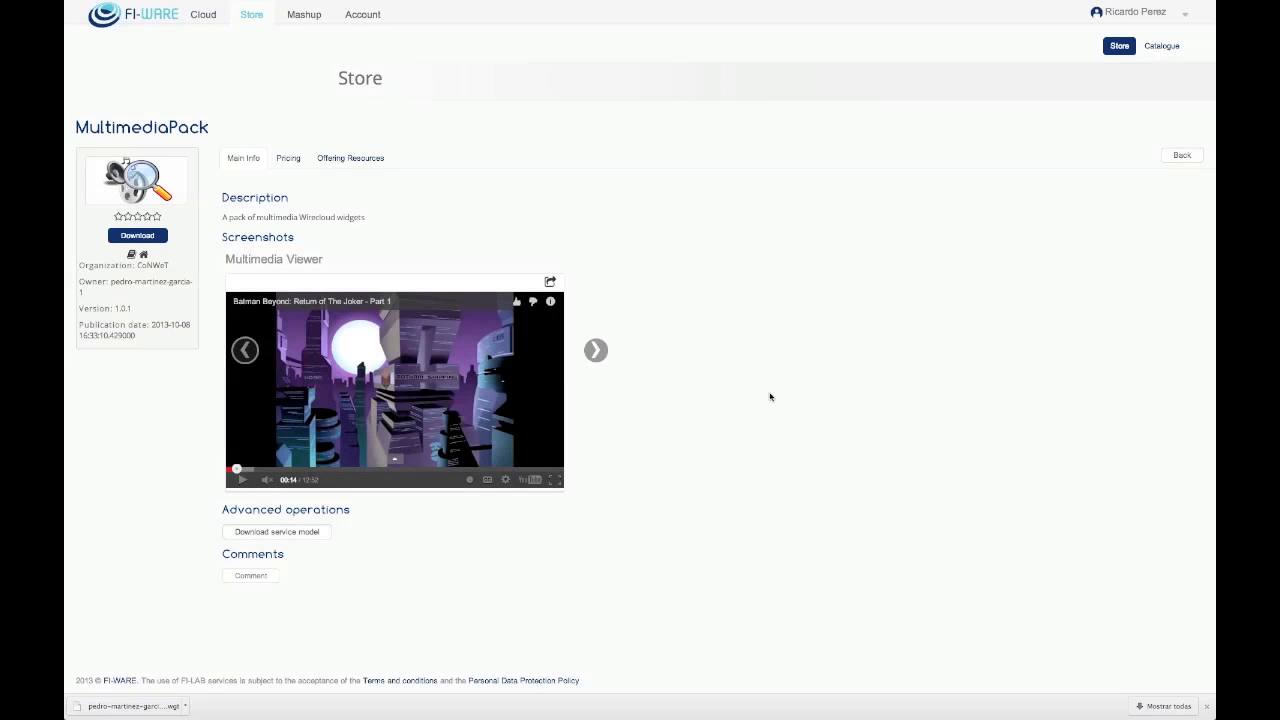
mouse_move(1163, 175)
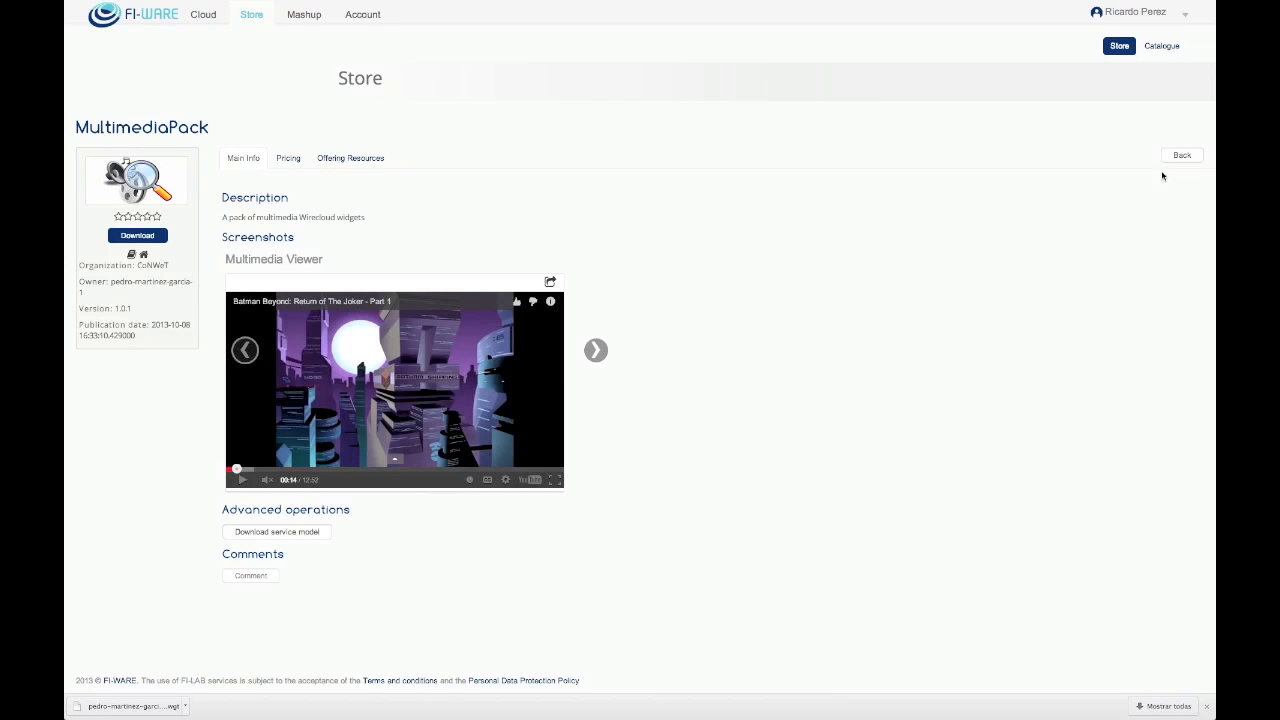